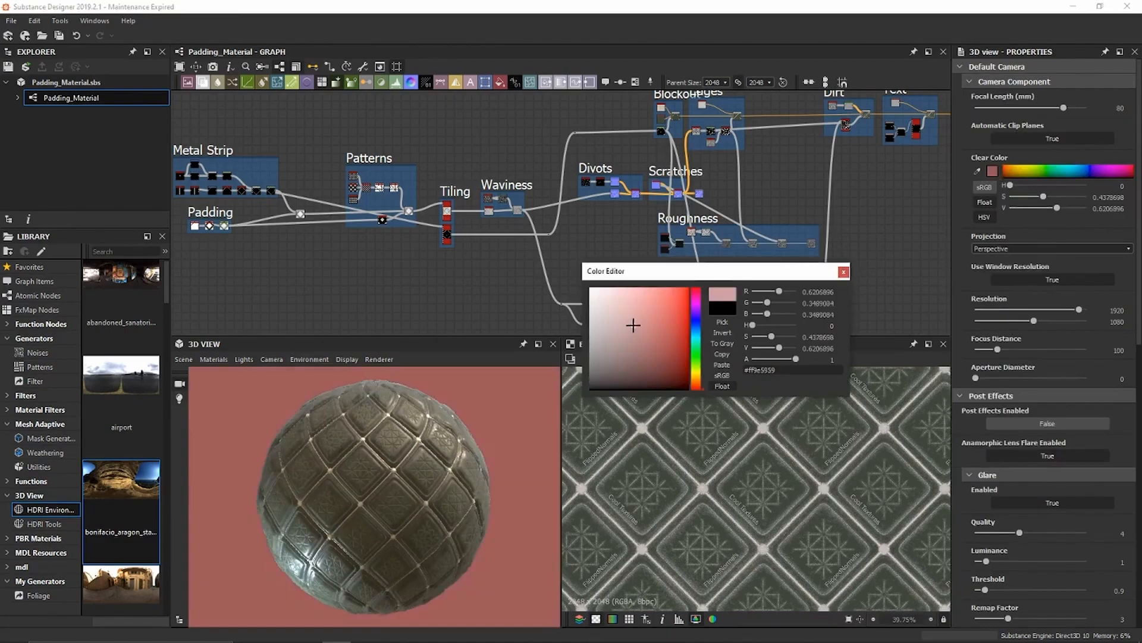
Leave the Substance Designer padding graph and scroll through the ArtStation material gallery.
left_click(842, 271)
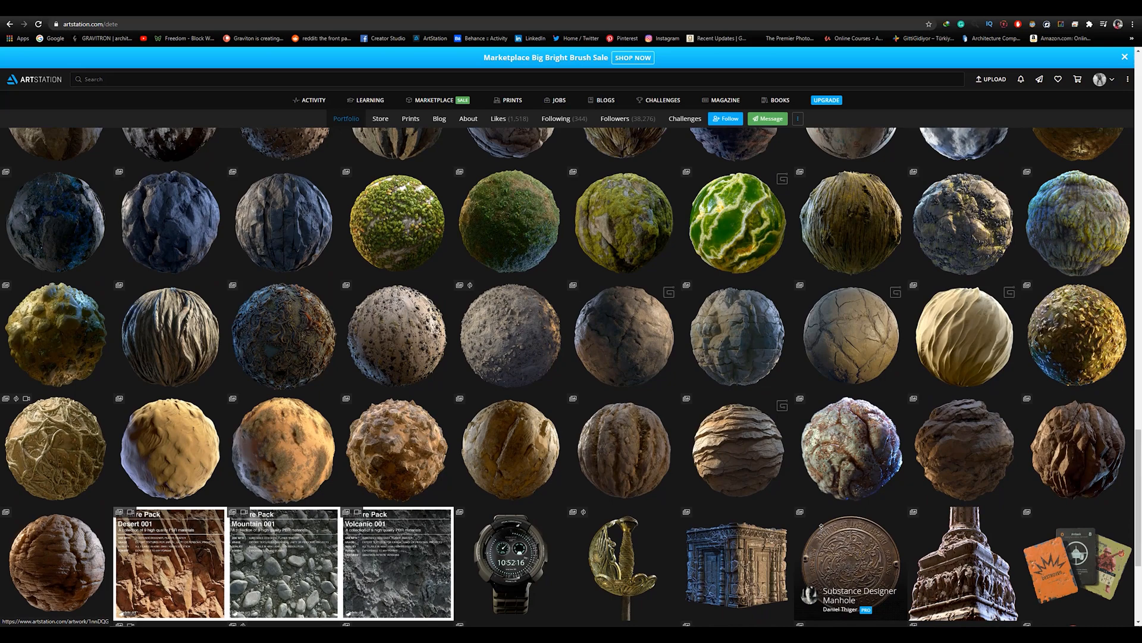
scroll("up", 3)
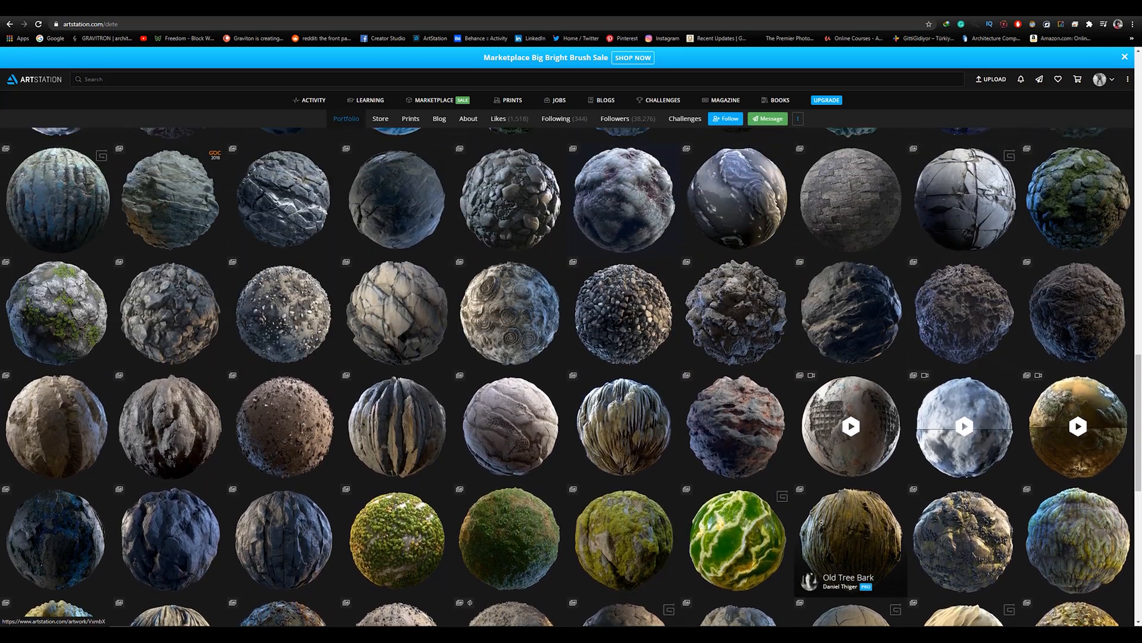
scroll("up", 3)
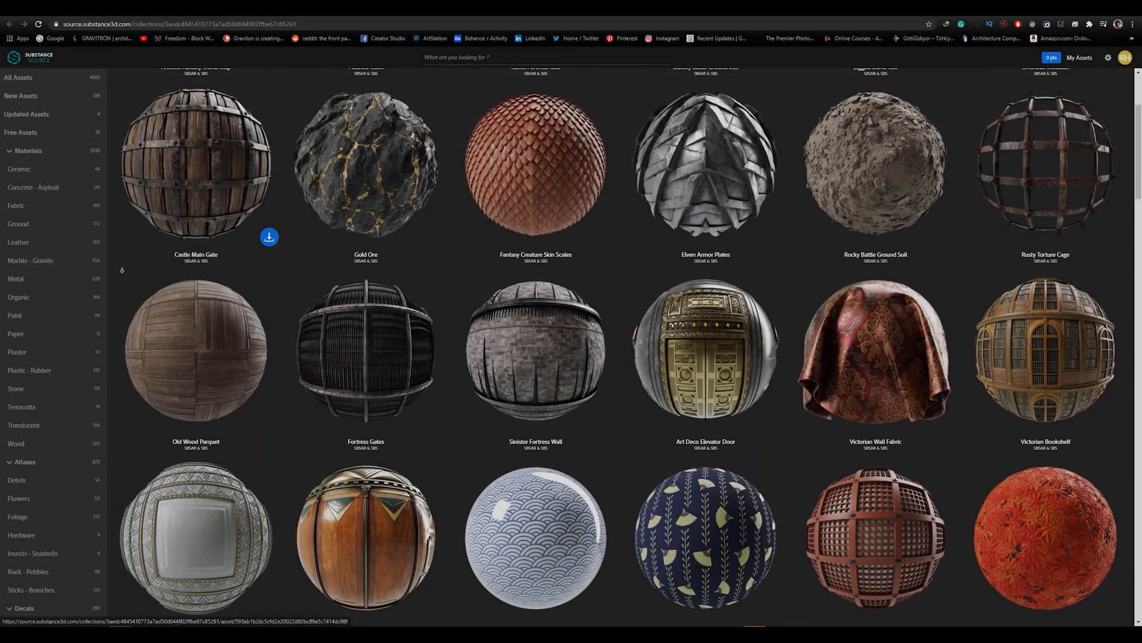
Scroll the collection grid and bring up the Art Deco Elevator Door material preview.
scroll("down", 3)
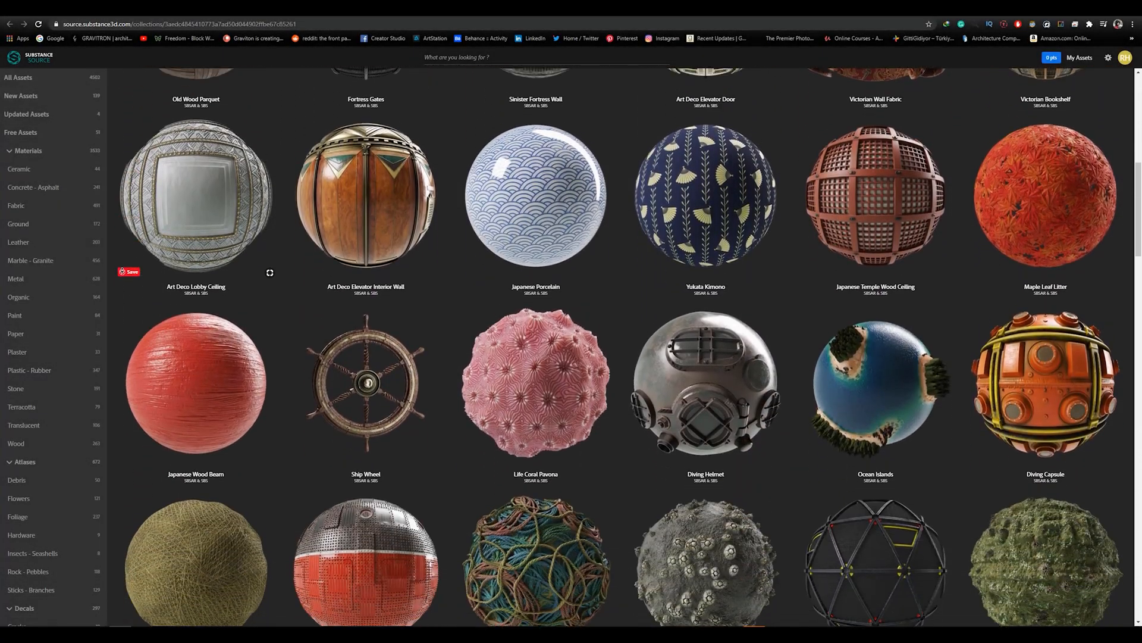
scroll("down", 3)
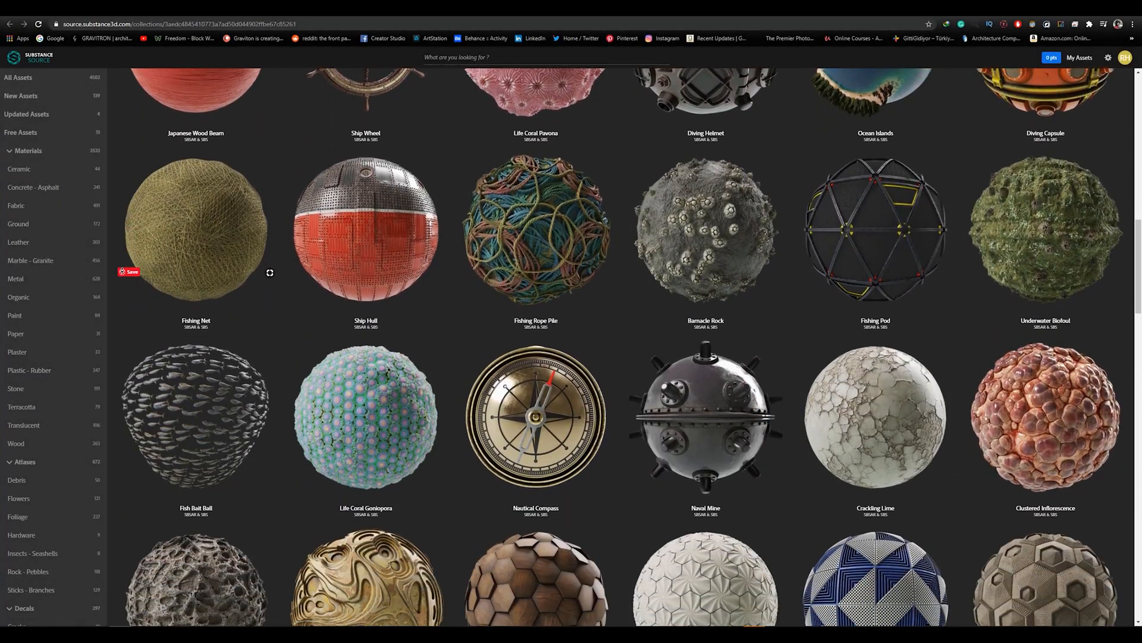
scroll("down", 3)
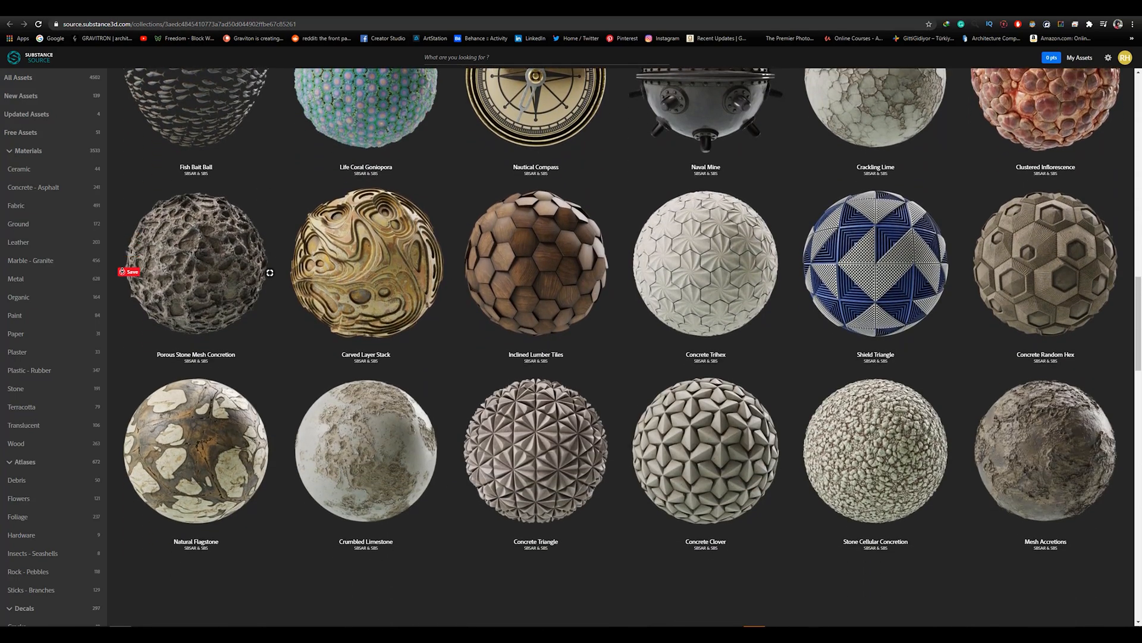
scroll("down", 3)
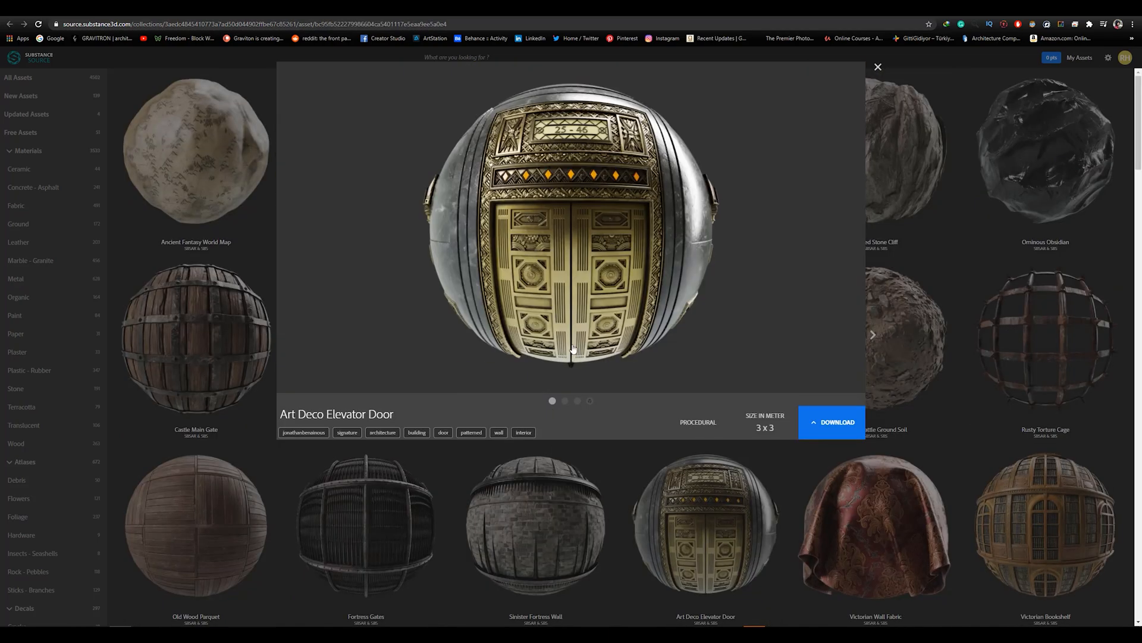
left_click(564, 401)
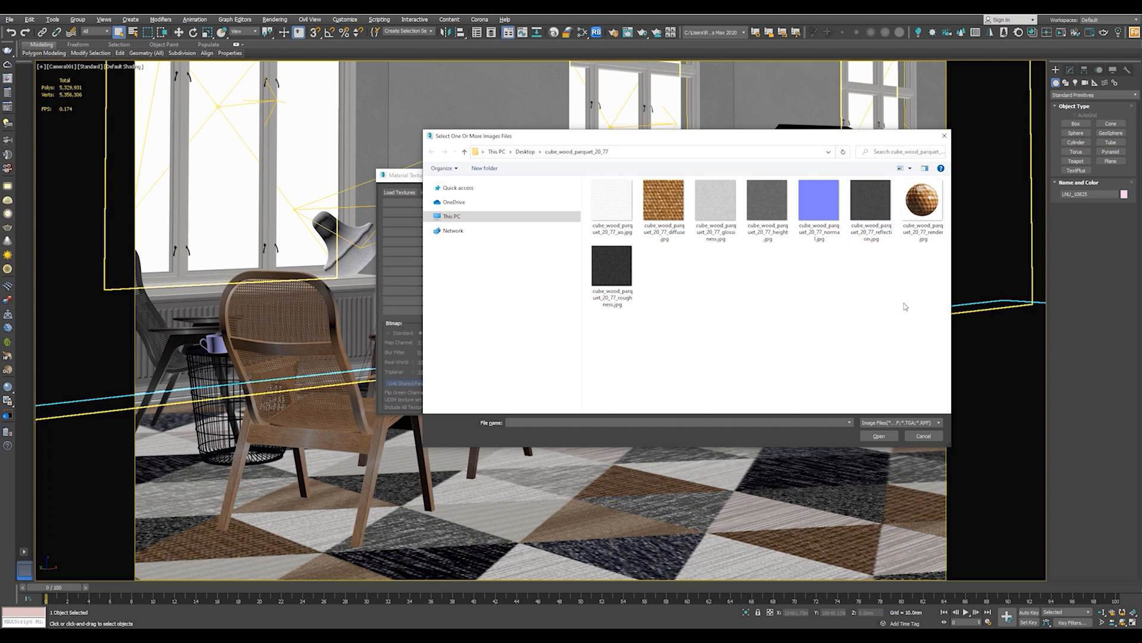
mouse_move(716, 250)
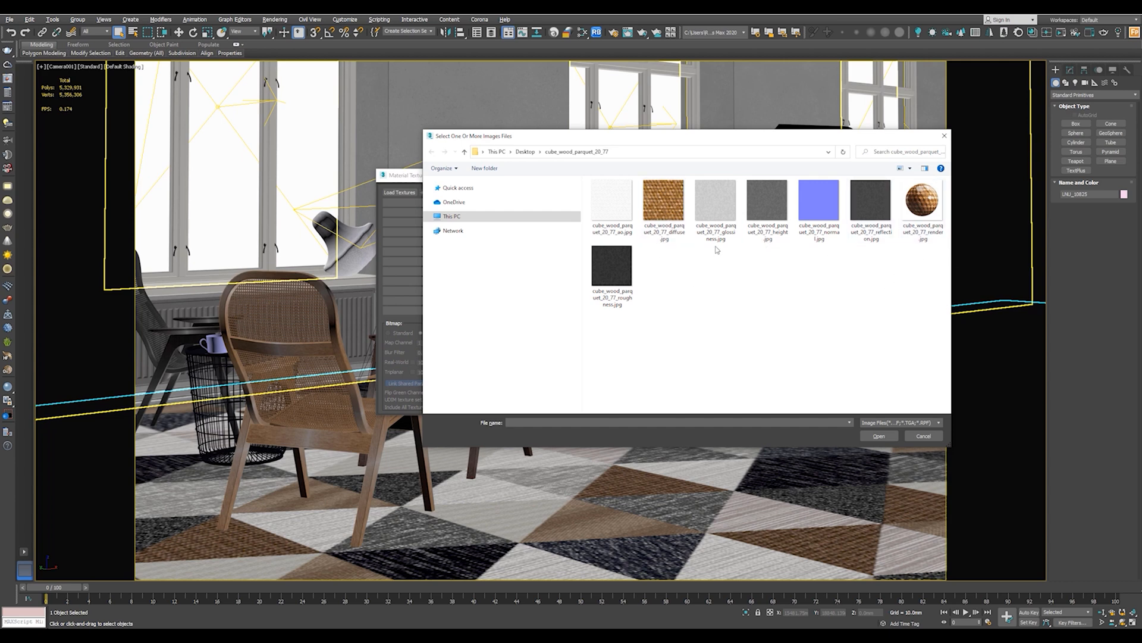
Bring up the context menu for loading the cube_wood_parquet_20_77 texture images.
right_click(922, 196)
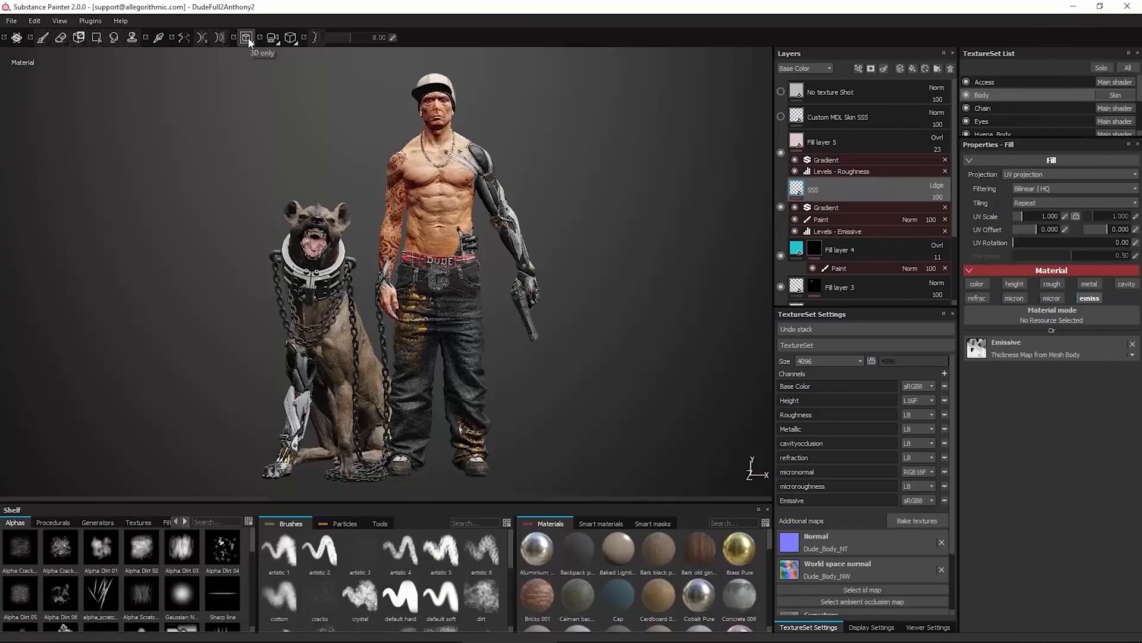
Switch the viewport to the '3D only' view of the character and dog.
left_click(273, 37)
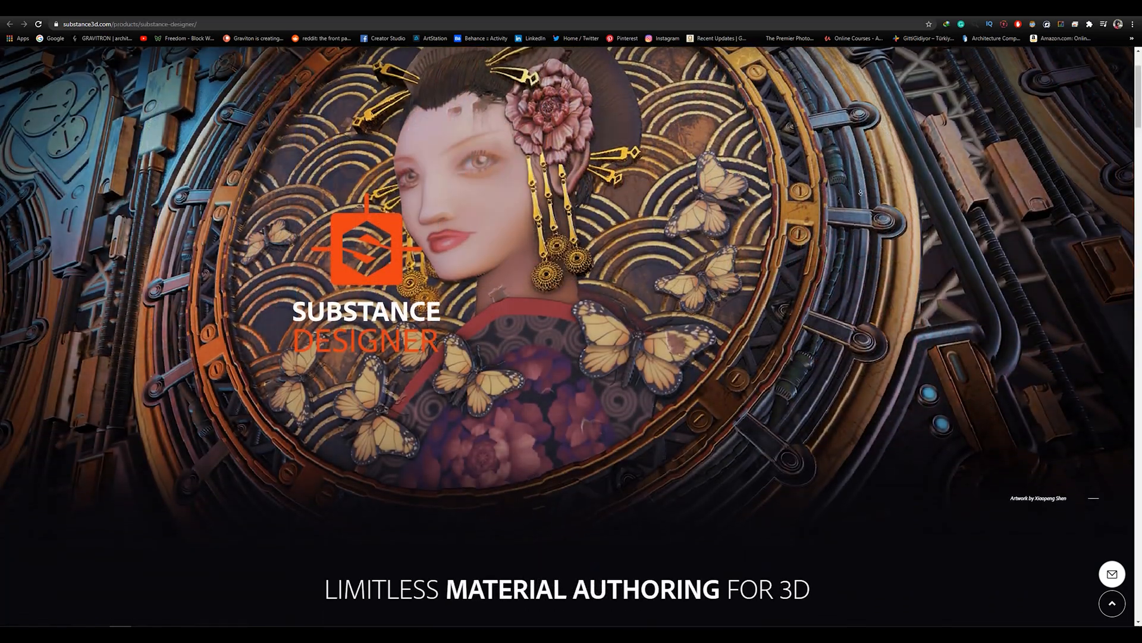
Scroll down the Substance Designer product page on substance3d.com.
scroll("down", 3)
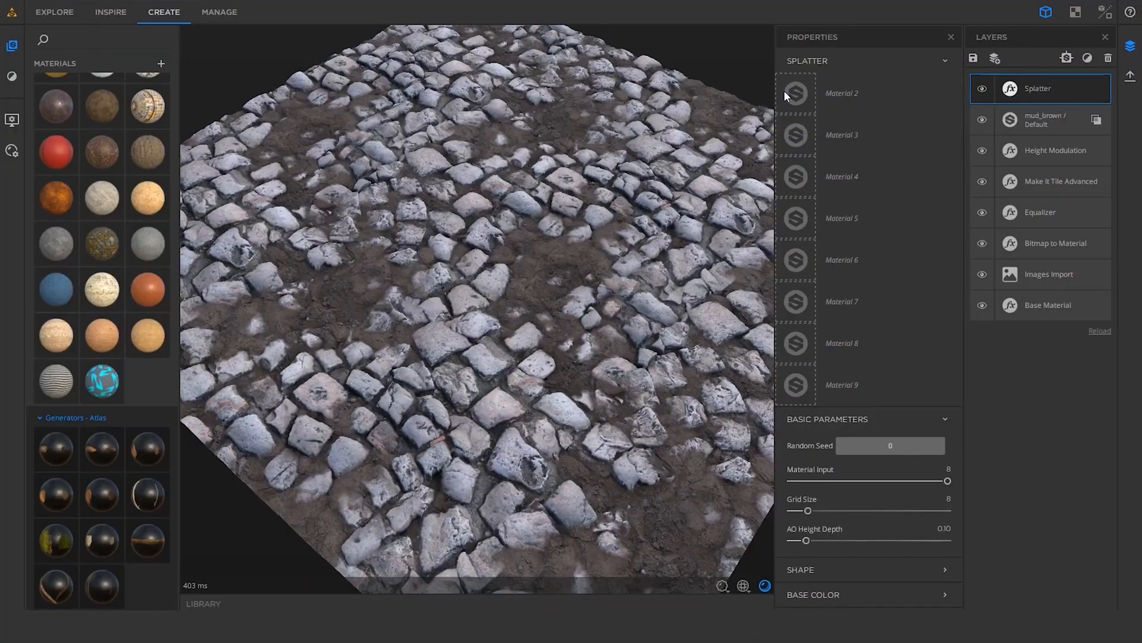
Create the 'Ben Wilson Signature' materials library folder and return to the Substance Source collection.
left_click(147, 540)
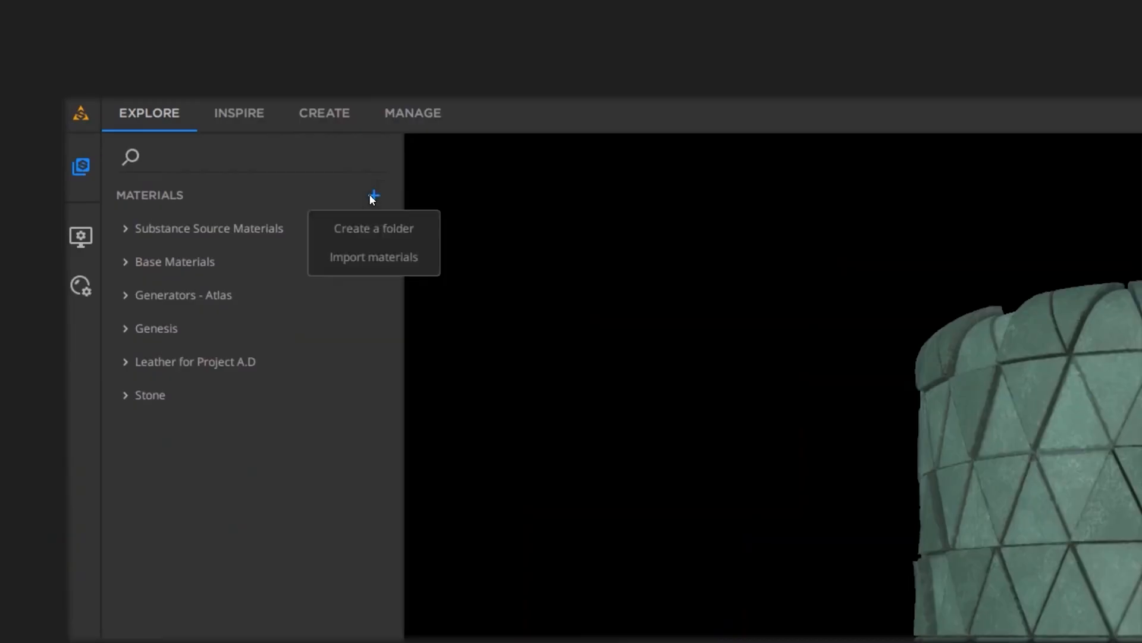
left_click(373, 229)
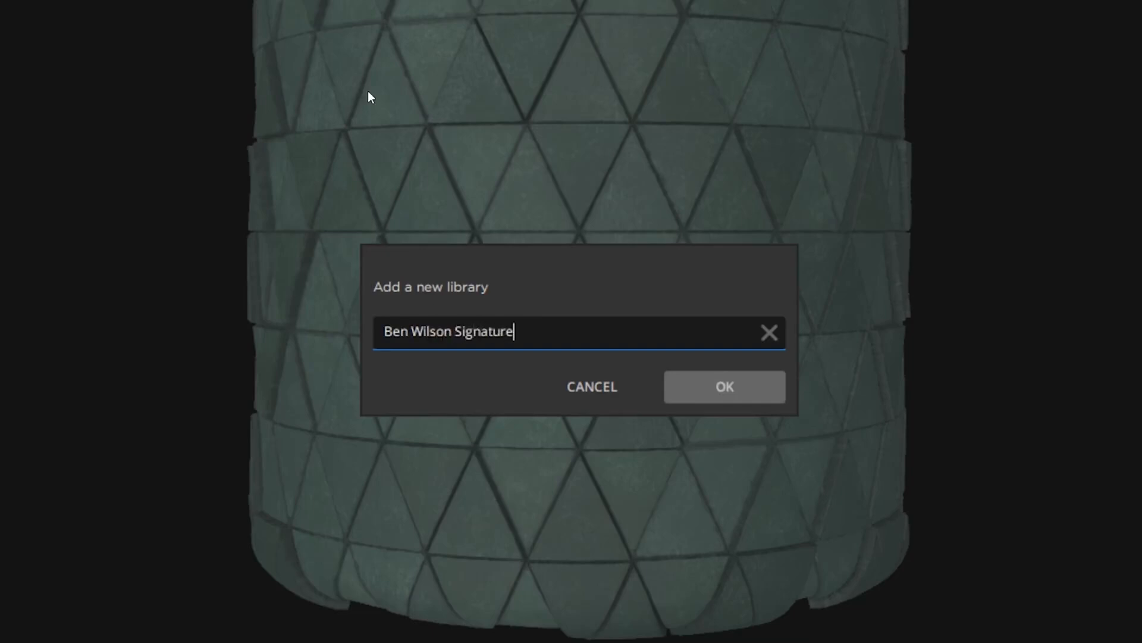
left_click(723, 386)
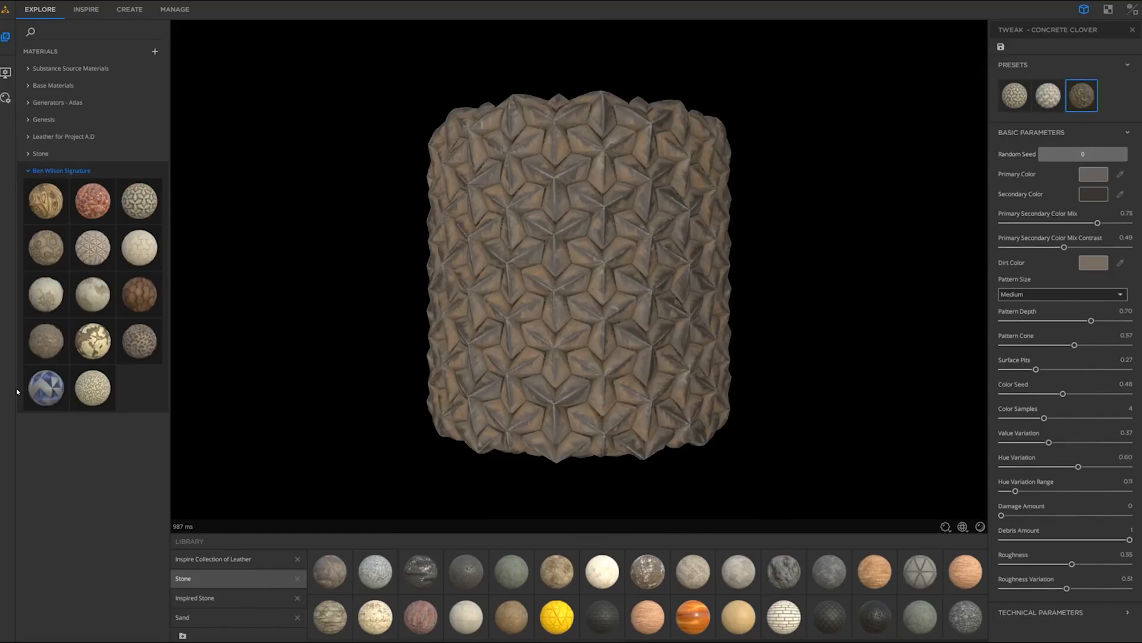
left_click(163, 12)
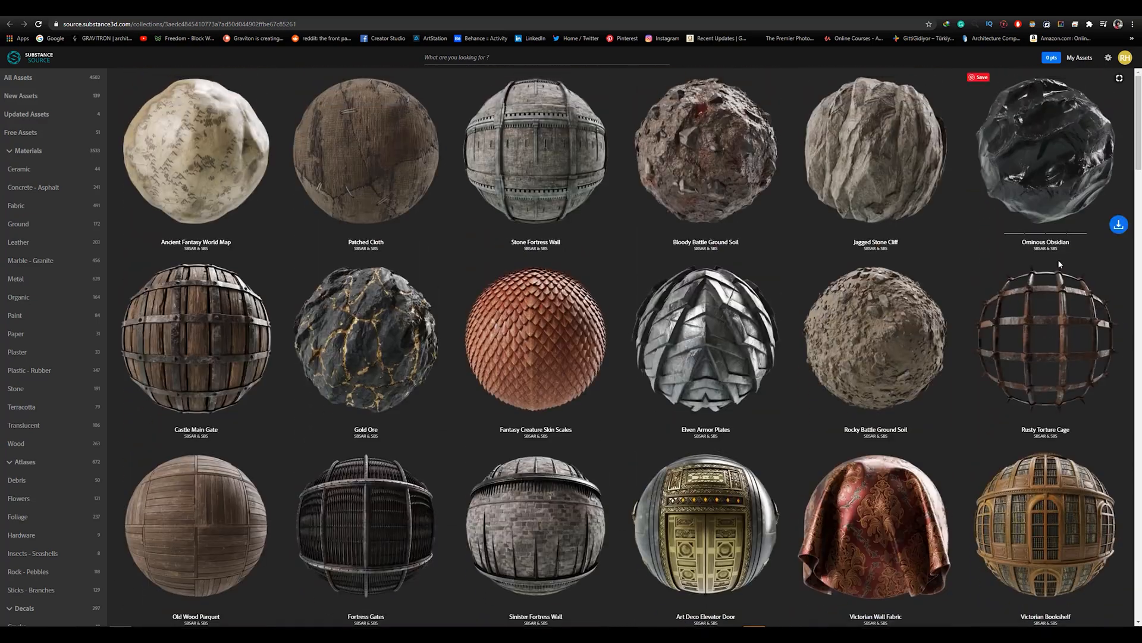
scroll("down", 3)
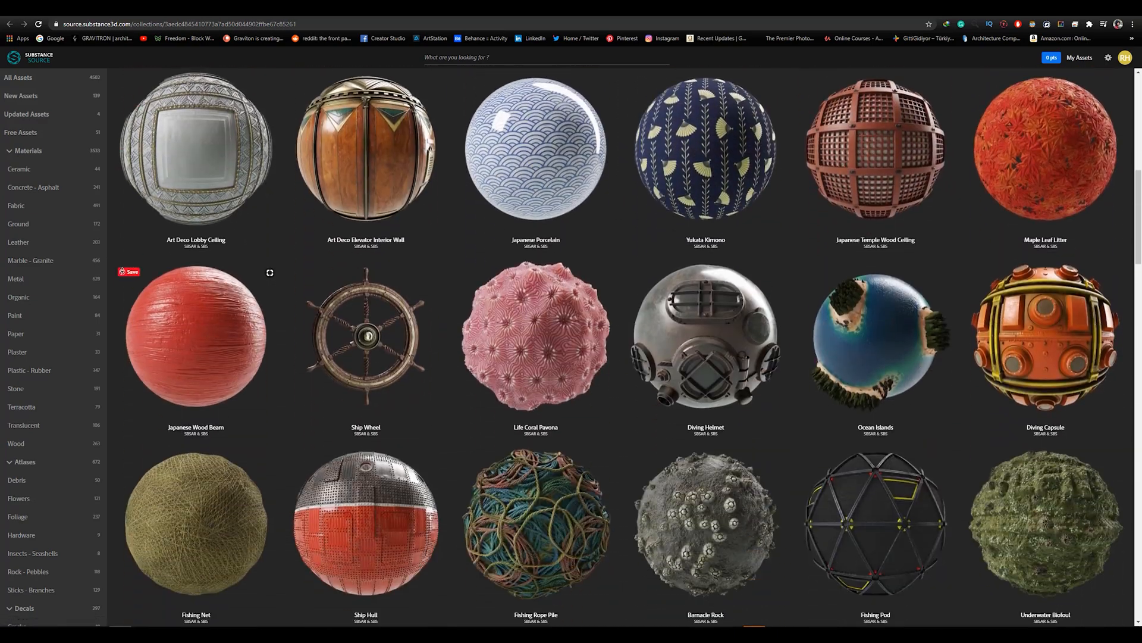
scroll("down", 3)
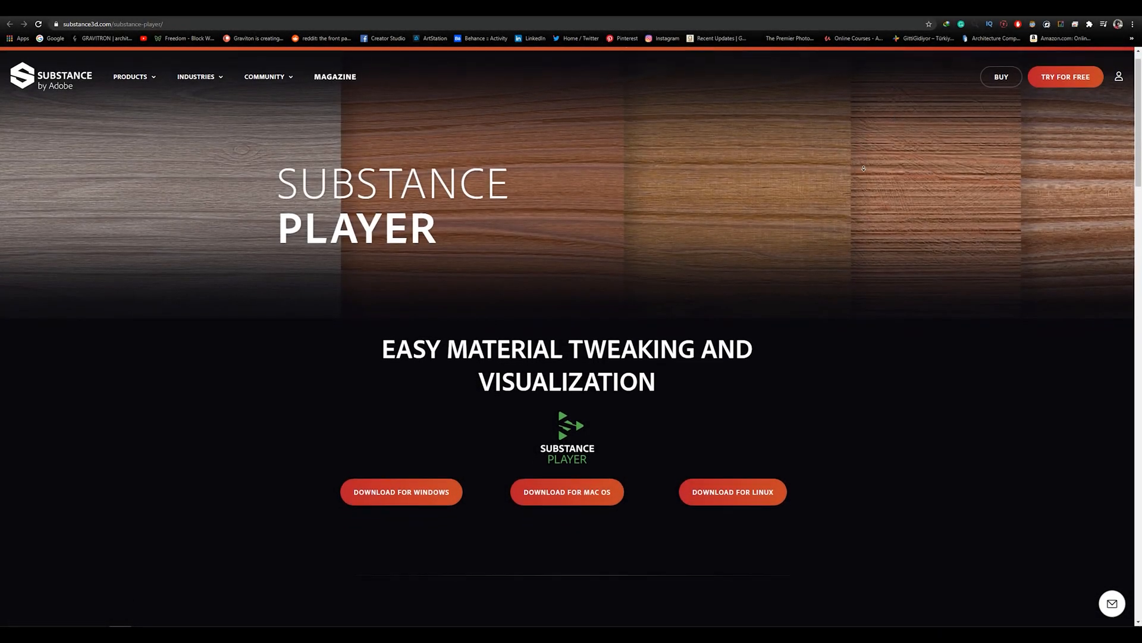
Scroll down the Substance Player page past its download options.
scroll("down", 3)
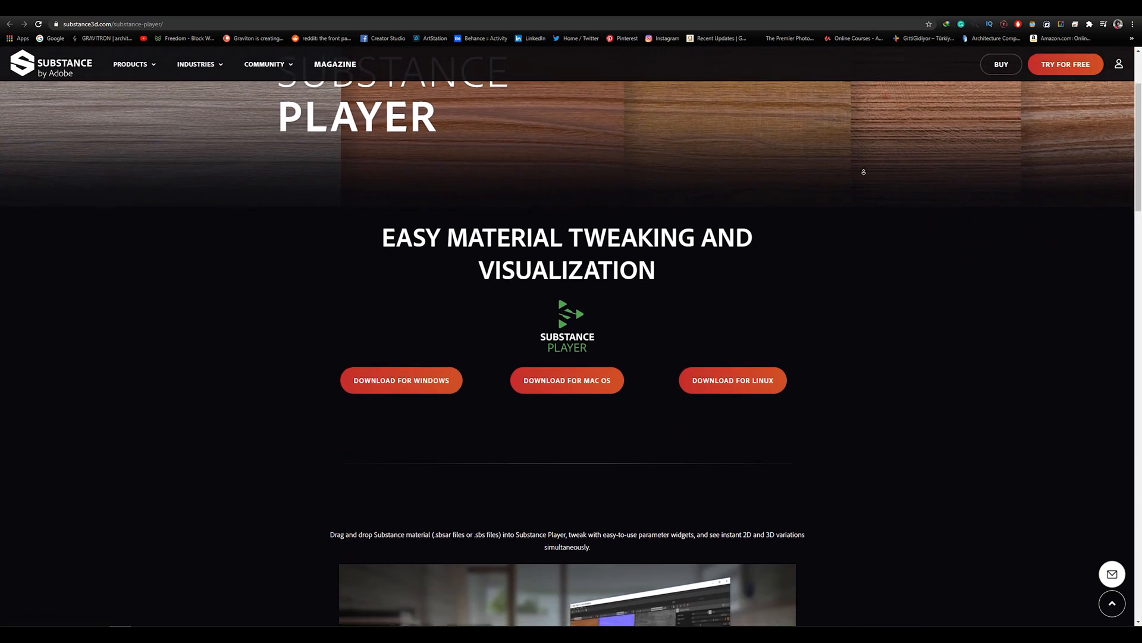
scroll("down", 3)
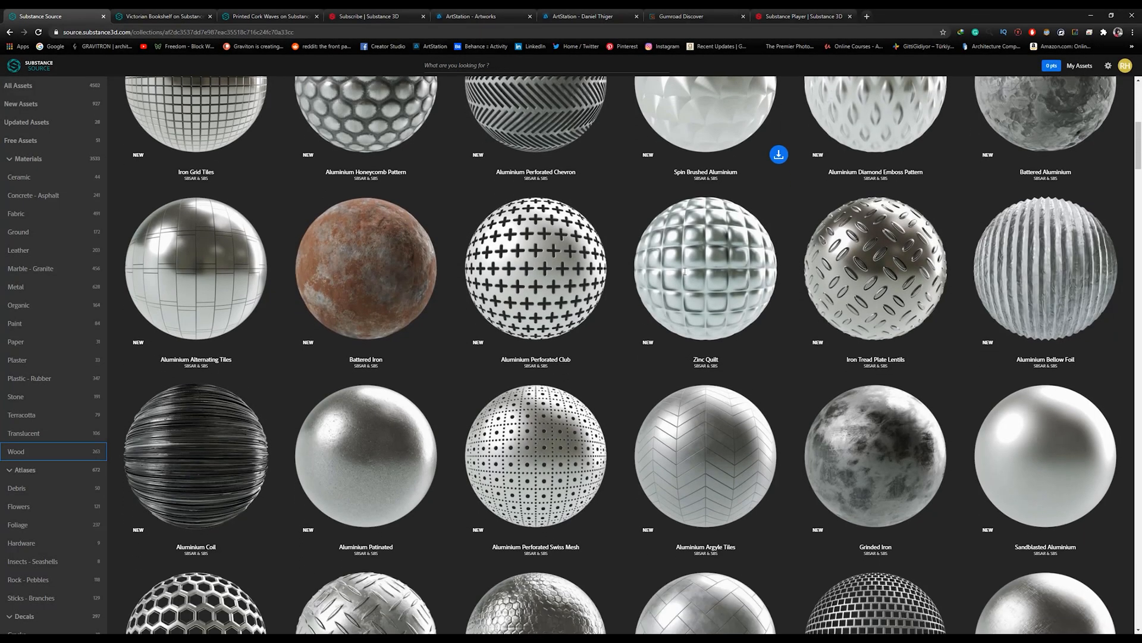
Scroll the metal material collection and show the Victorian Bookshelf preset variations.
scroll("down", 3)
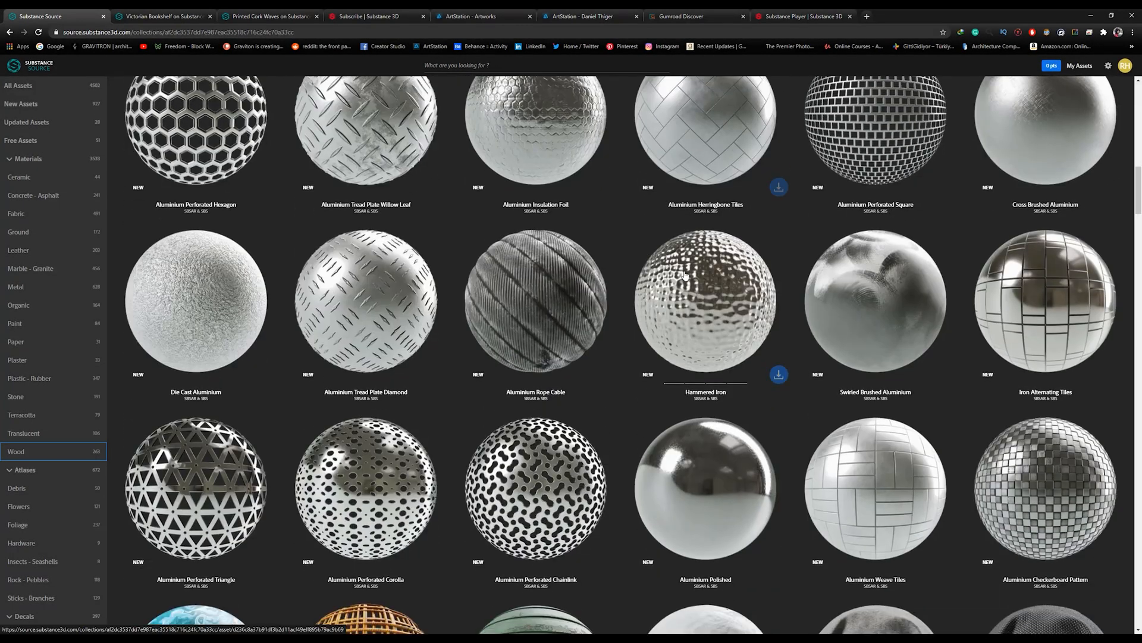
scroll("down", 3)
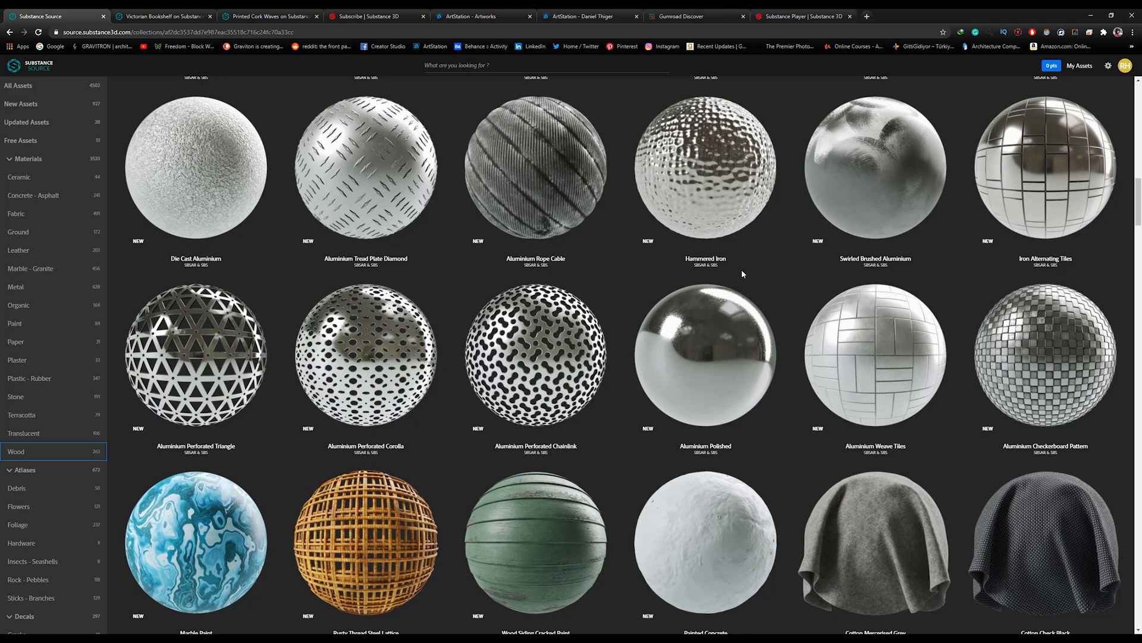
scroll("down", 3)
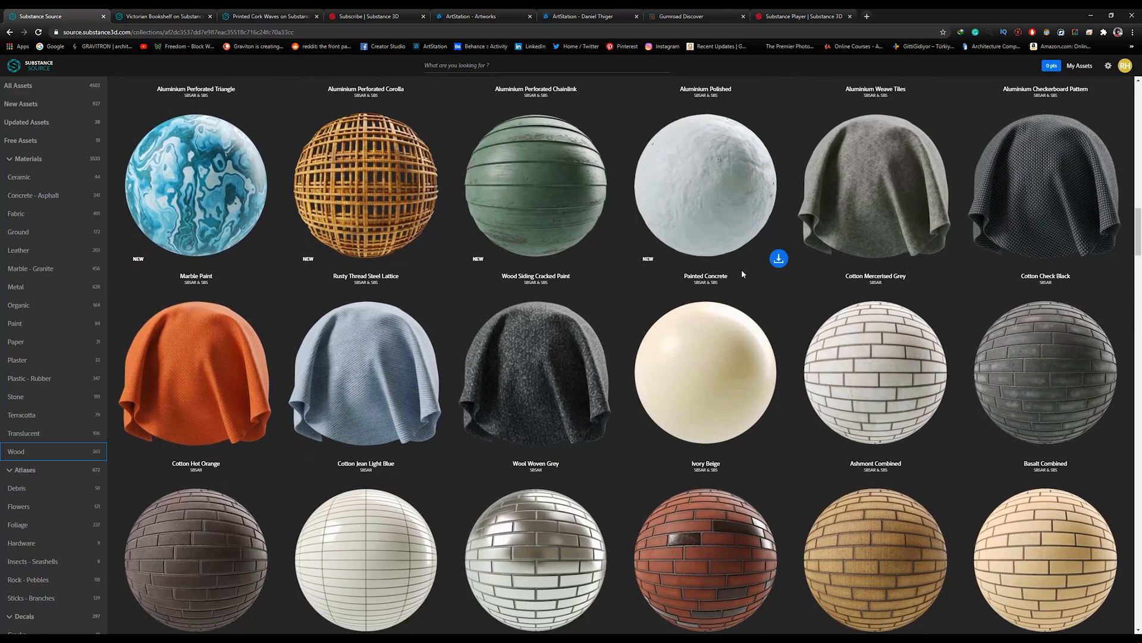
scroll("down", 3)
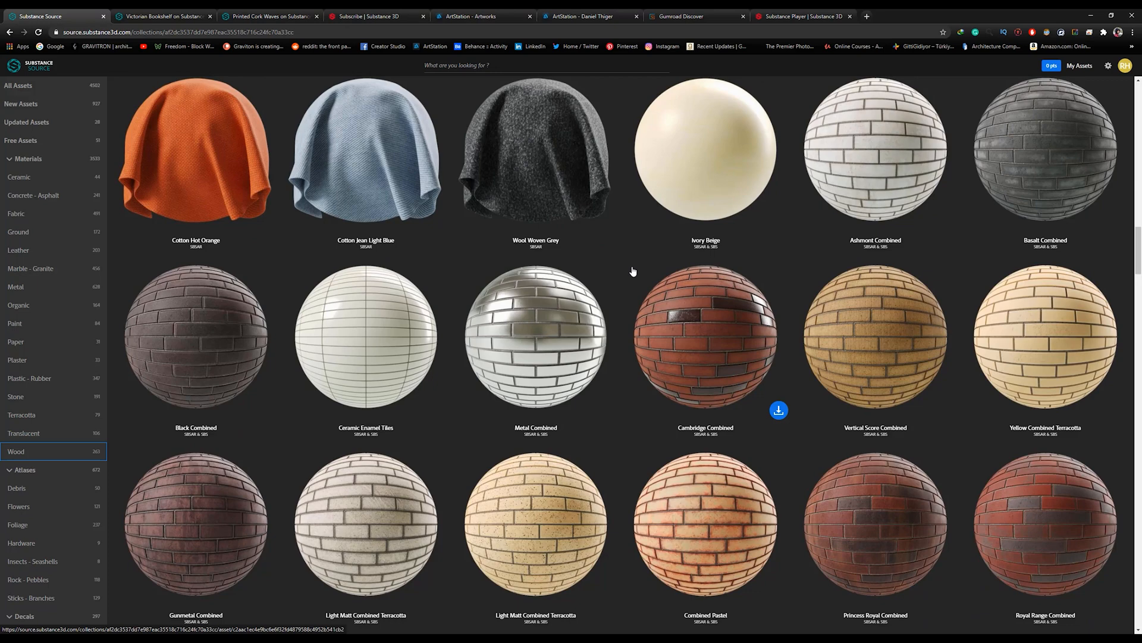
scroll("down", 3)
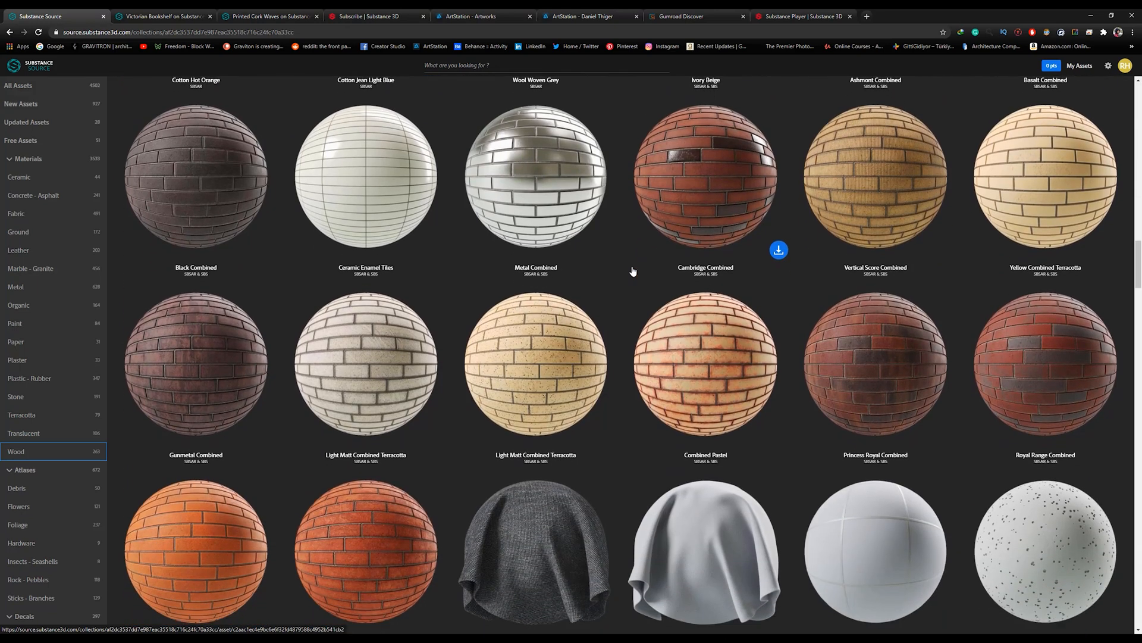
scroll("down", 3)
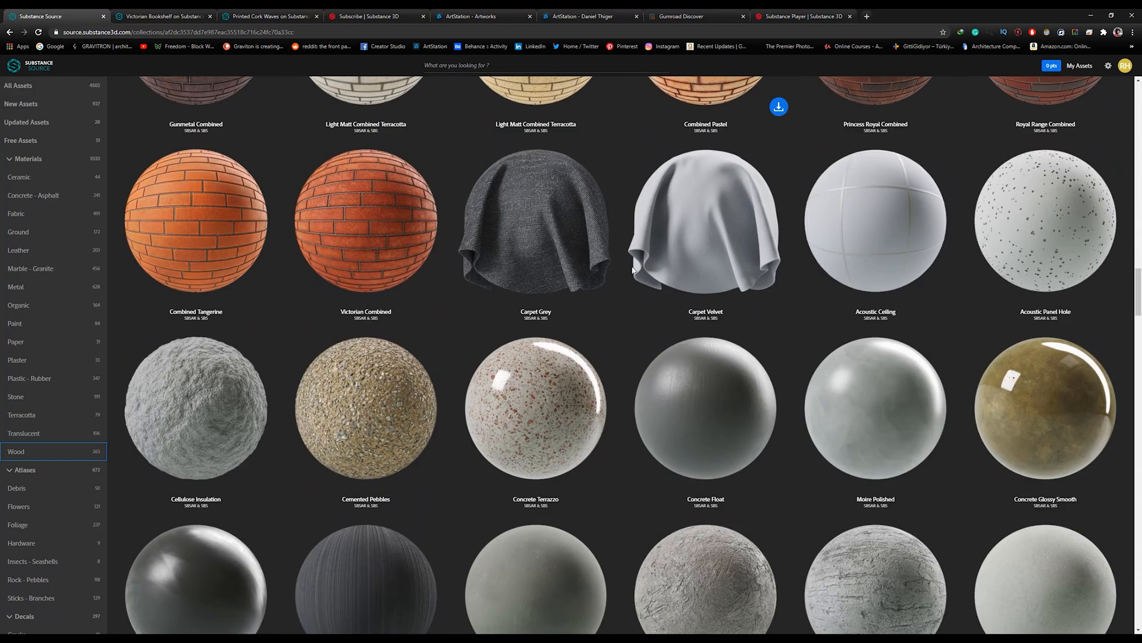
scroll("down", 3)
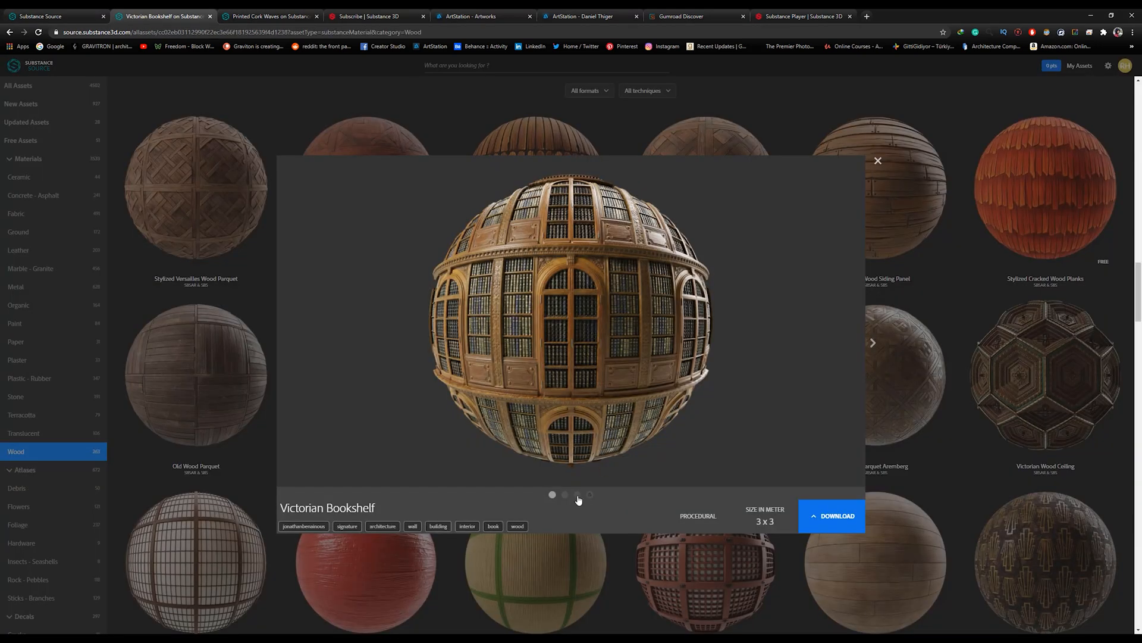
left_click(578, 495)
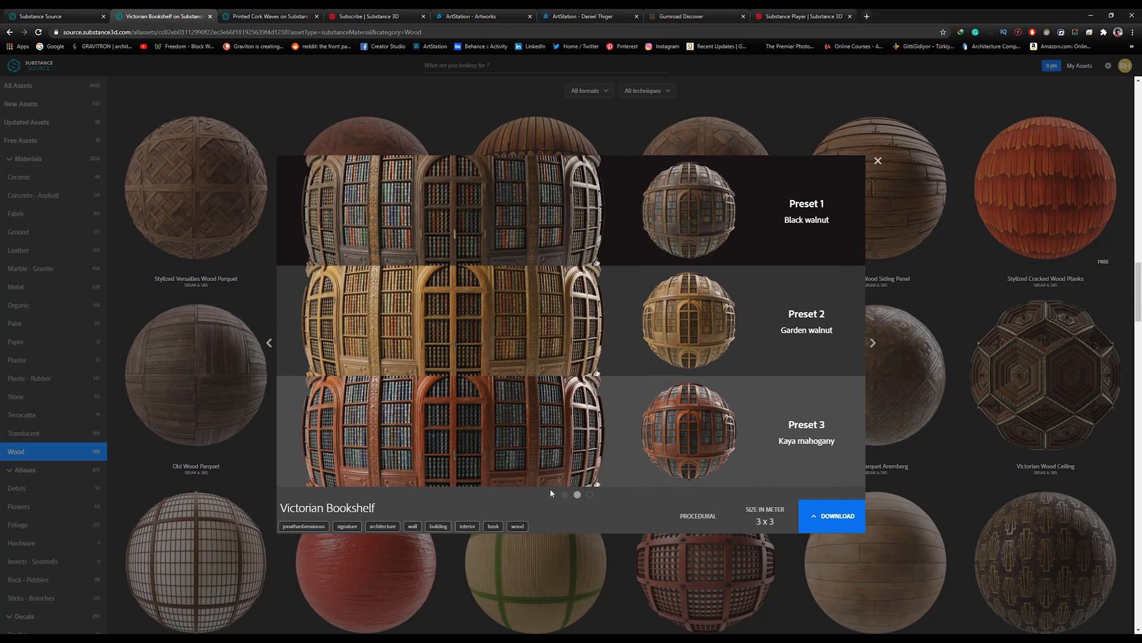
mouse_move(599, 385)
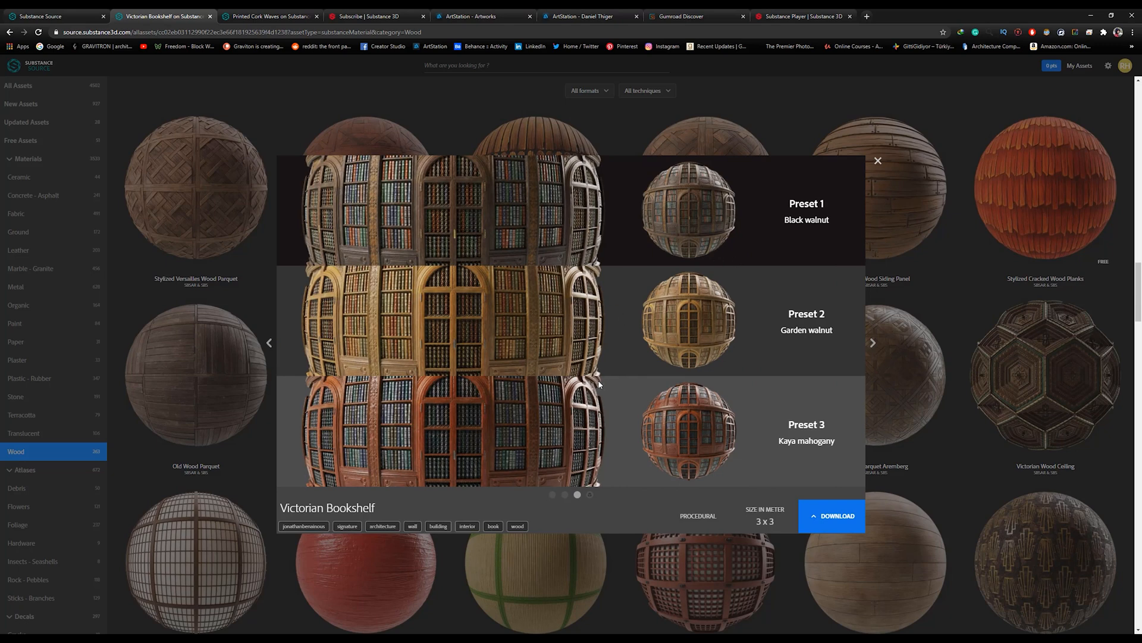
mouse_move(549, 235)
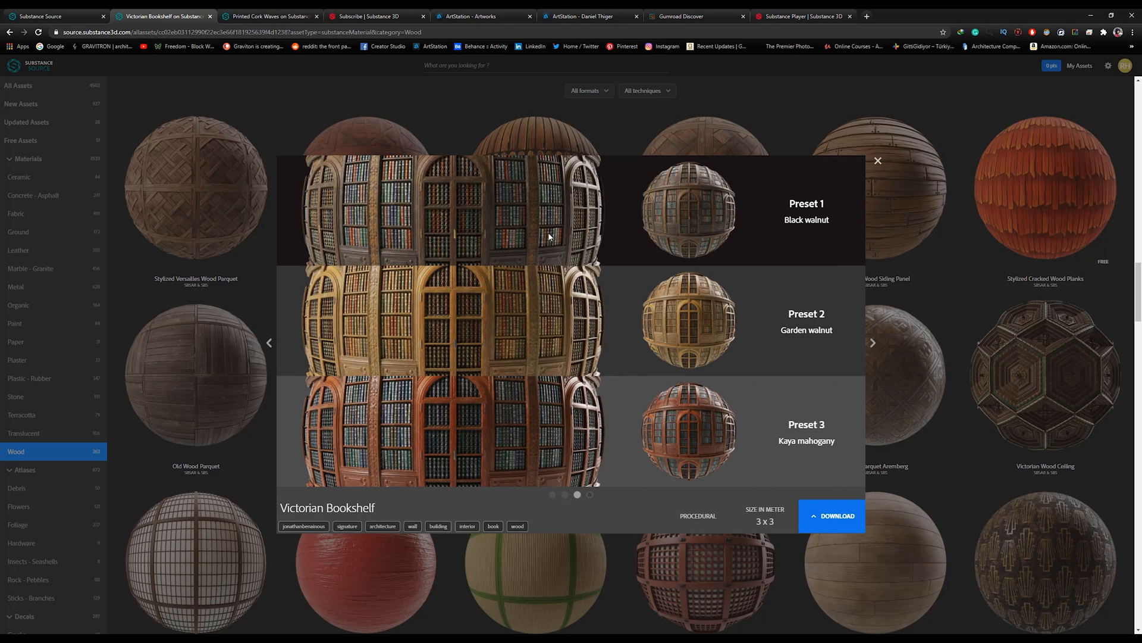
mouse_move(648, 435)
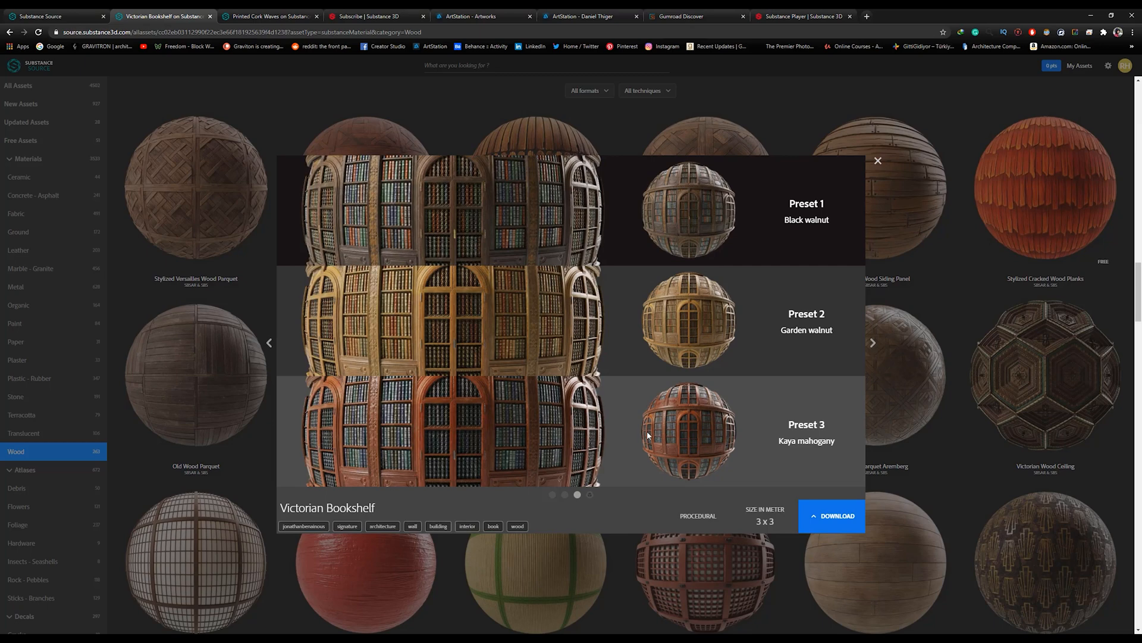
View the Printed Cork Waves presets, then move on to the Substance subscription plans page.
left_click(270, 15)
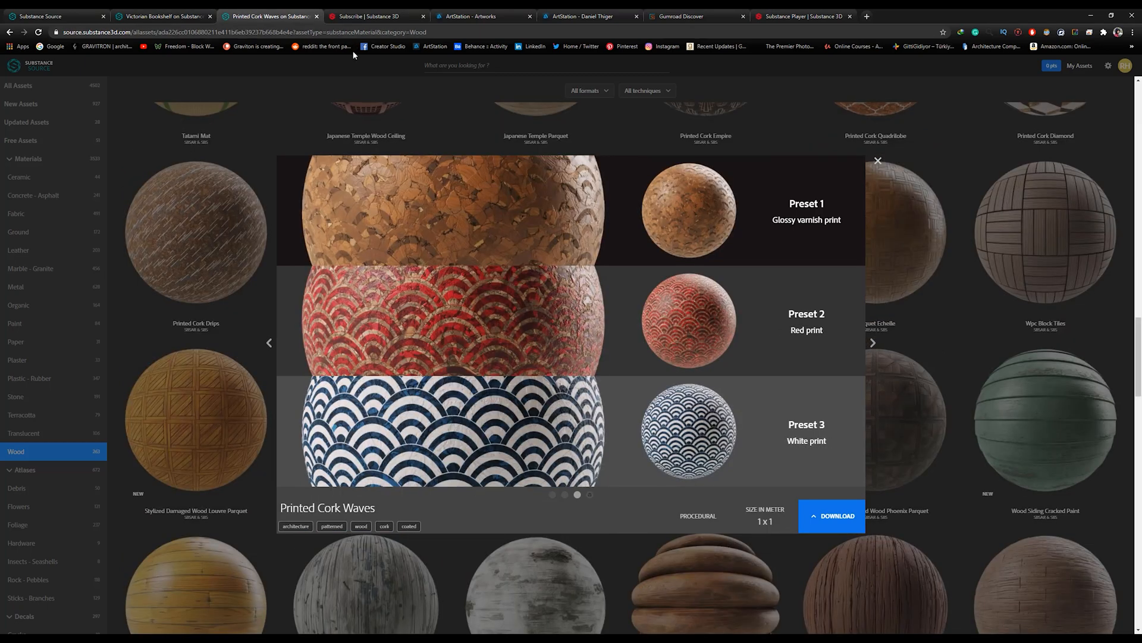
left_click(375, 16)
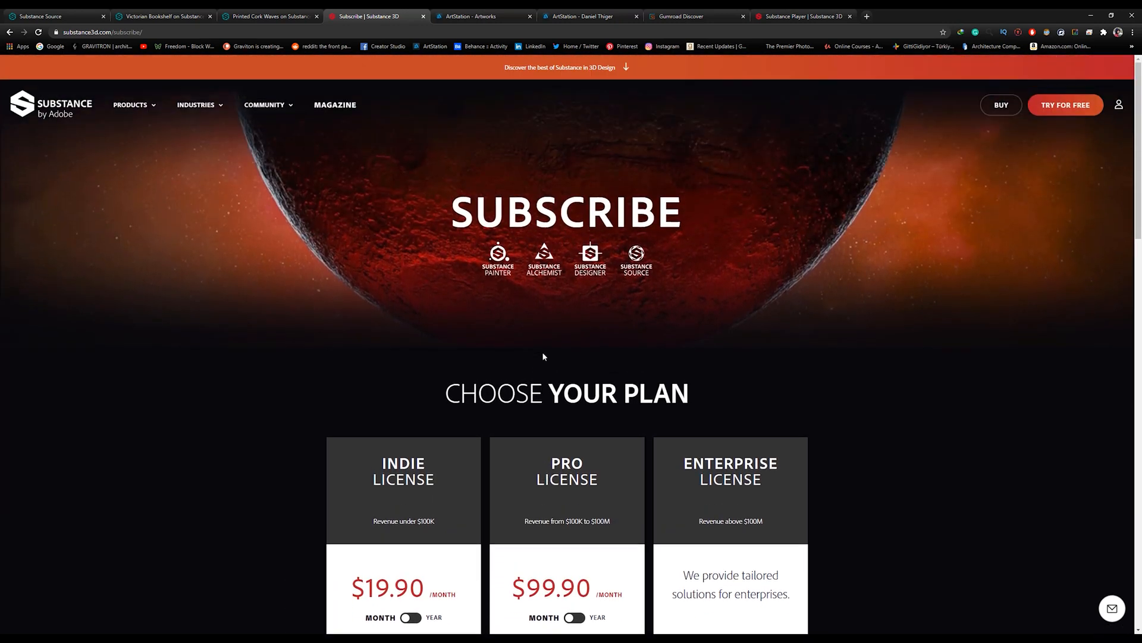
mouse_move(637, 283)
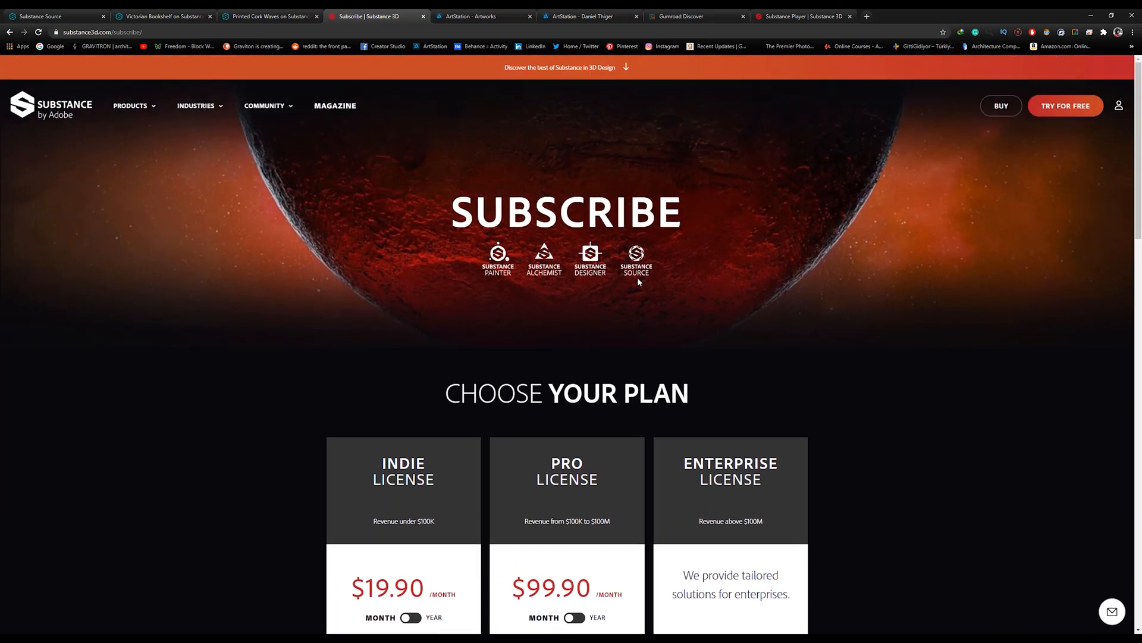
mouse_move(560, 277)
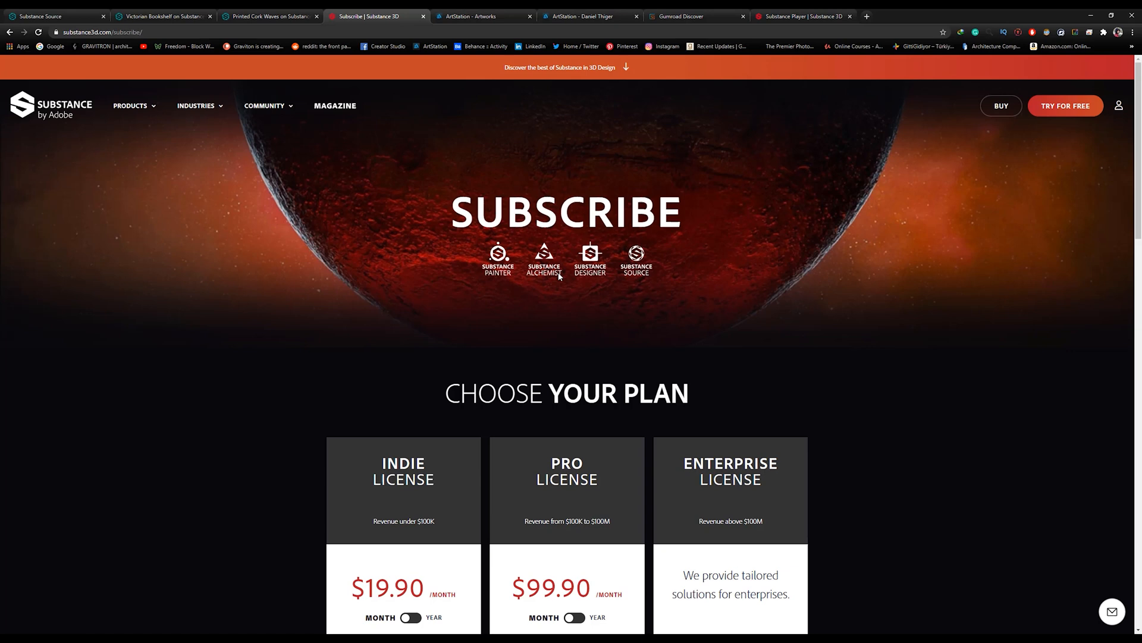
scroll("down", 3)
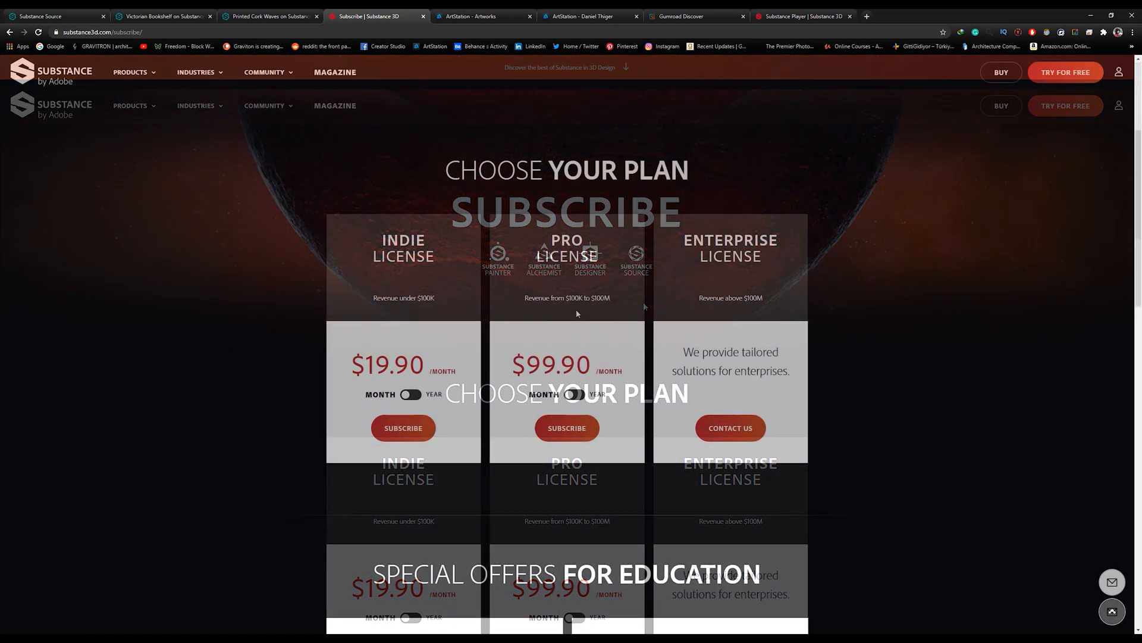
left_click(271, 16)
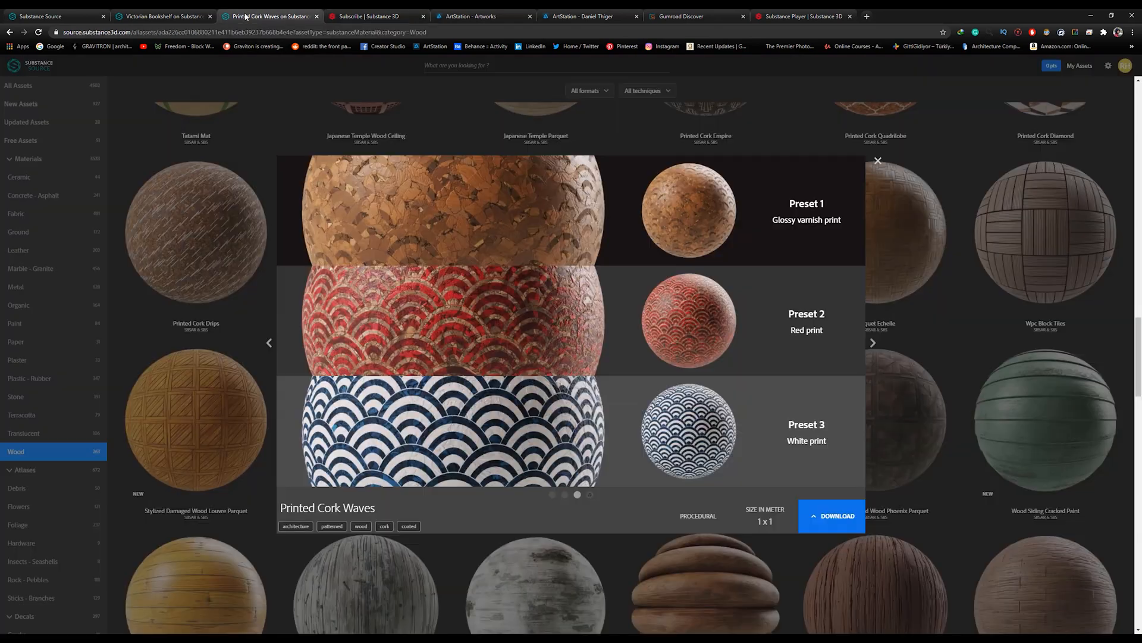
mouse_move(1051, 89)
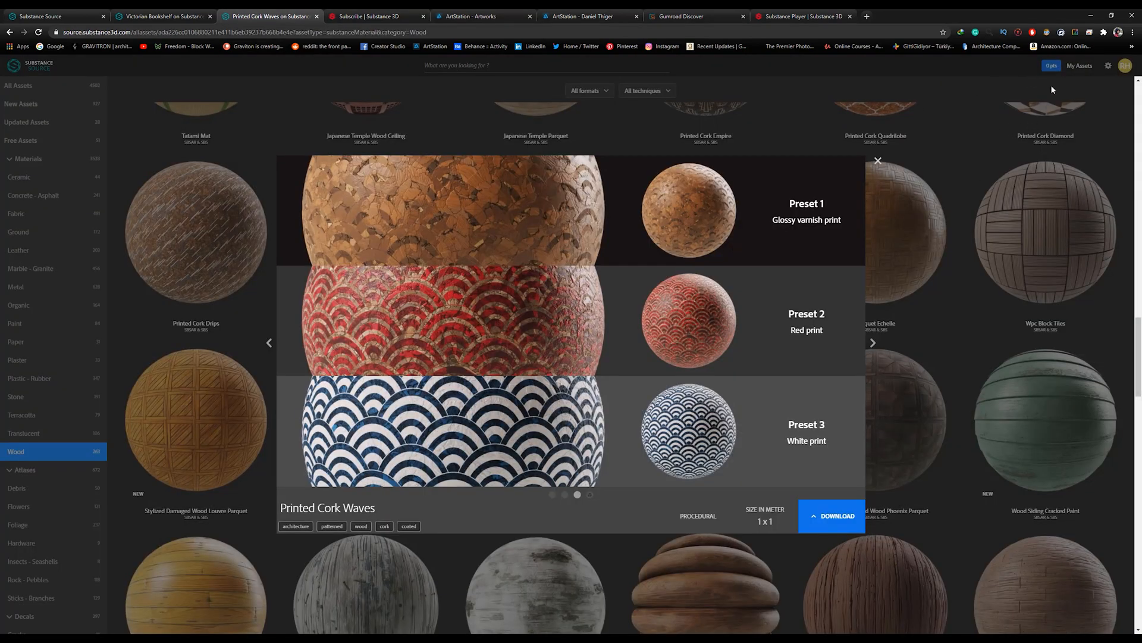
Browse the ArtStation SBSAR artwork search results.
left_click(477, 15)
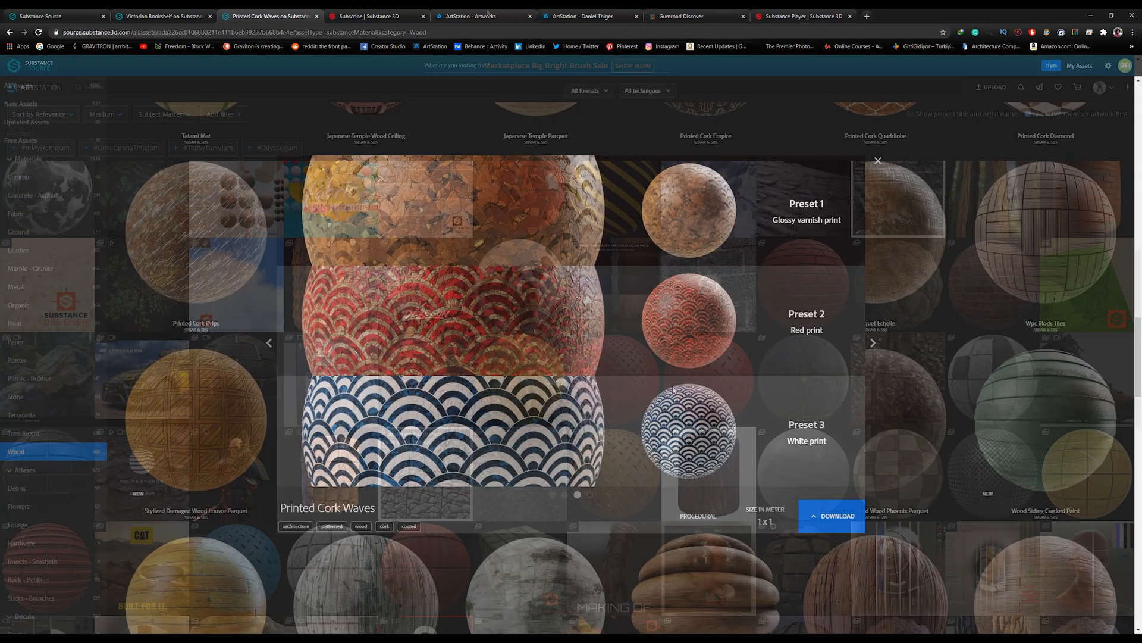
left_click(470, 15)
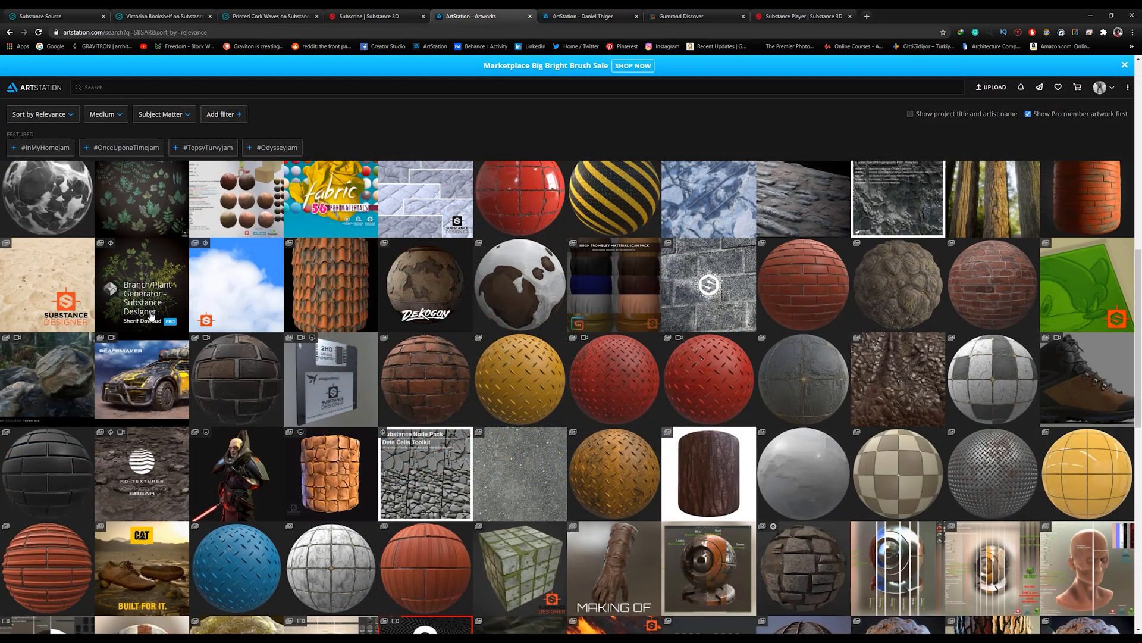
scroll("up", 3)
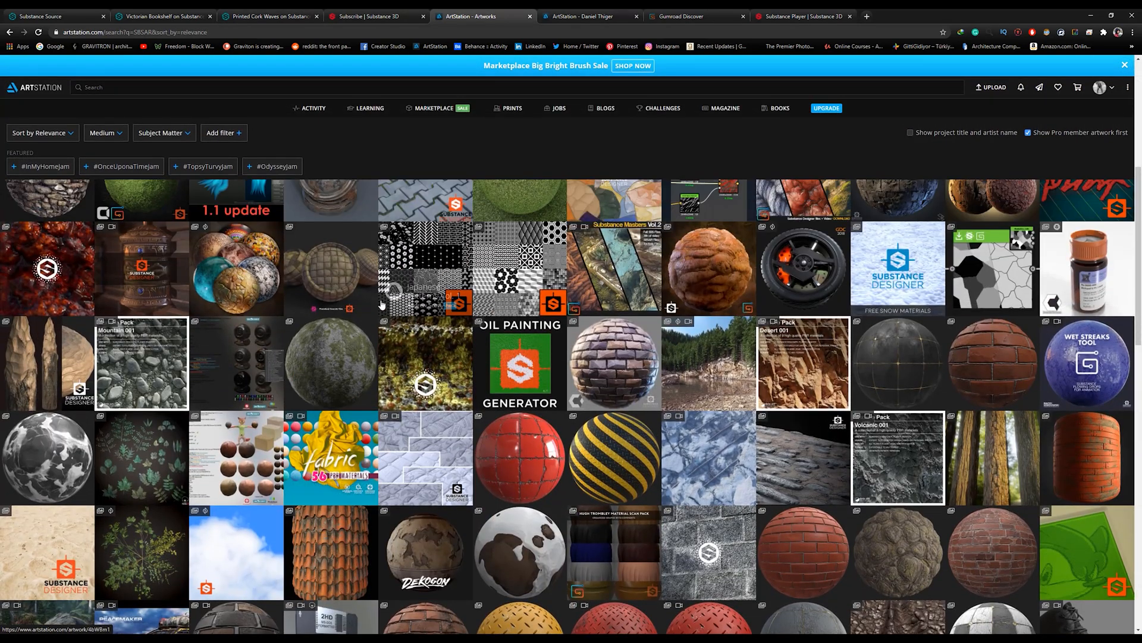
scroll("up", 3)
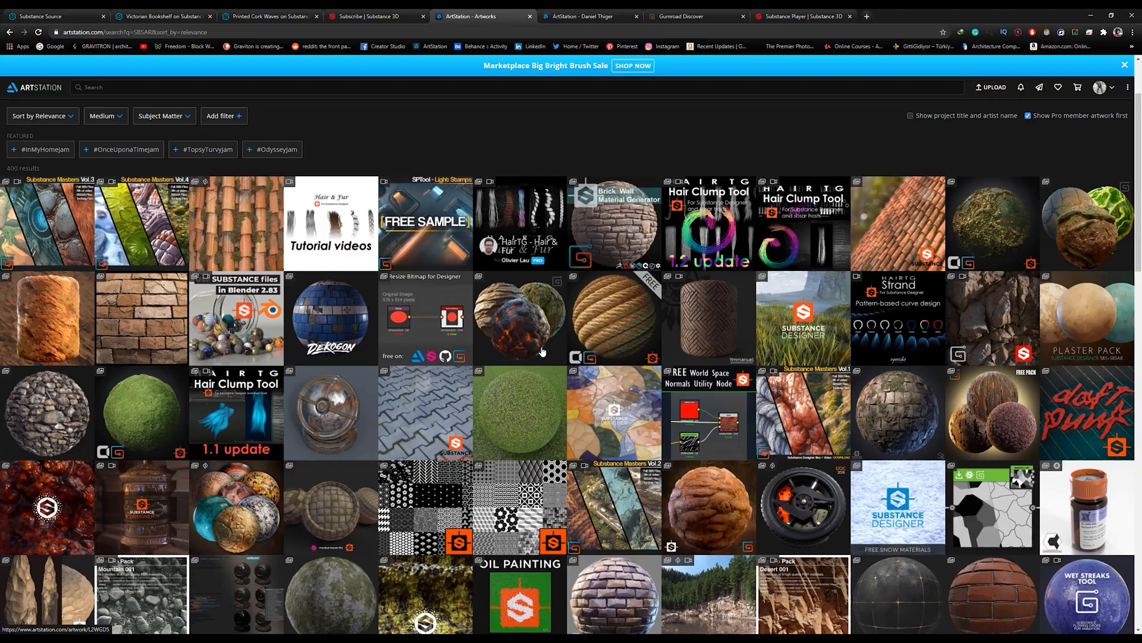
scroll("down", 3)
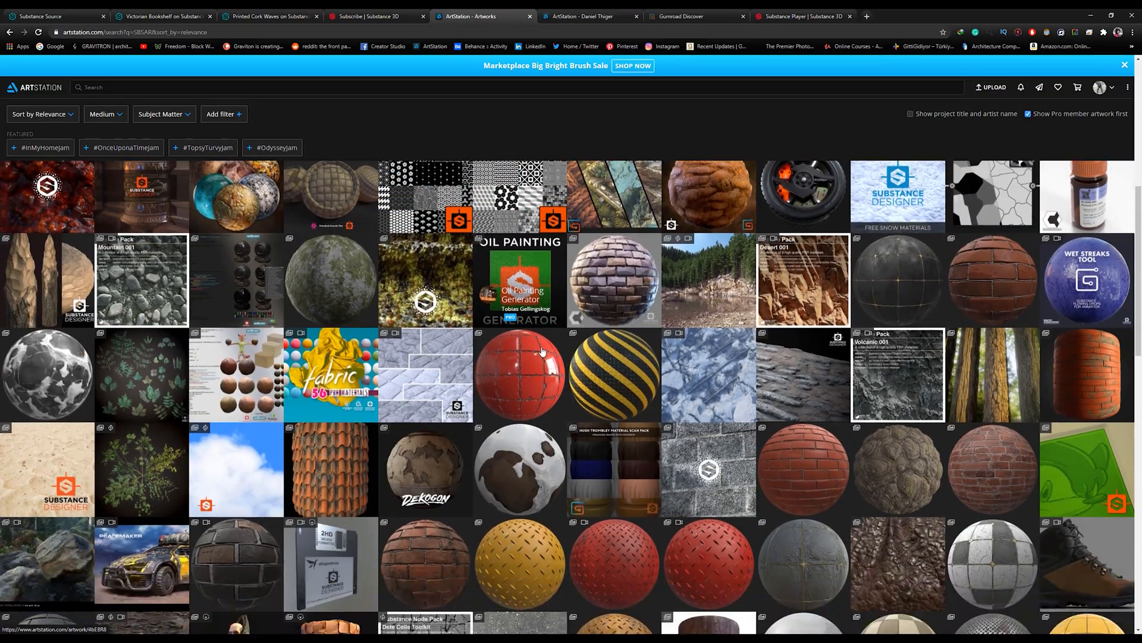
scroll("down", 3)
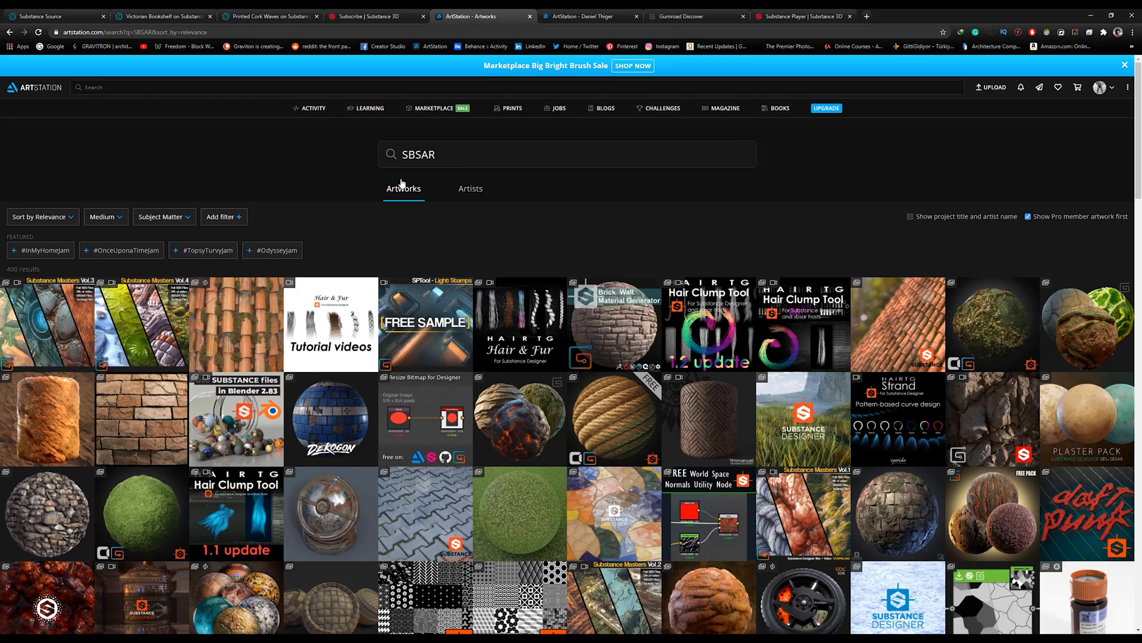
mouse_move(431, 207)
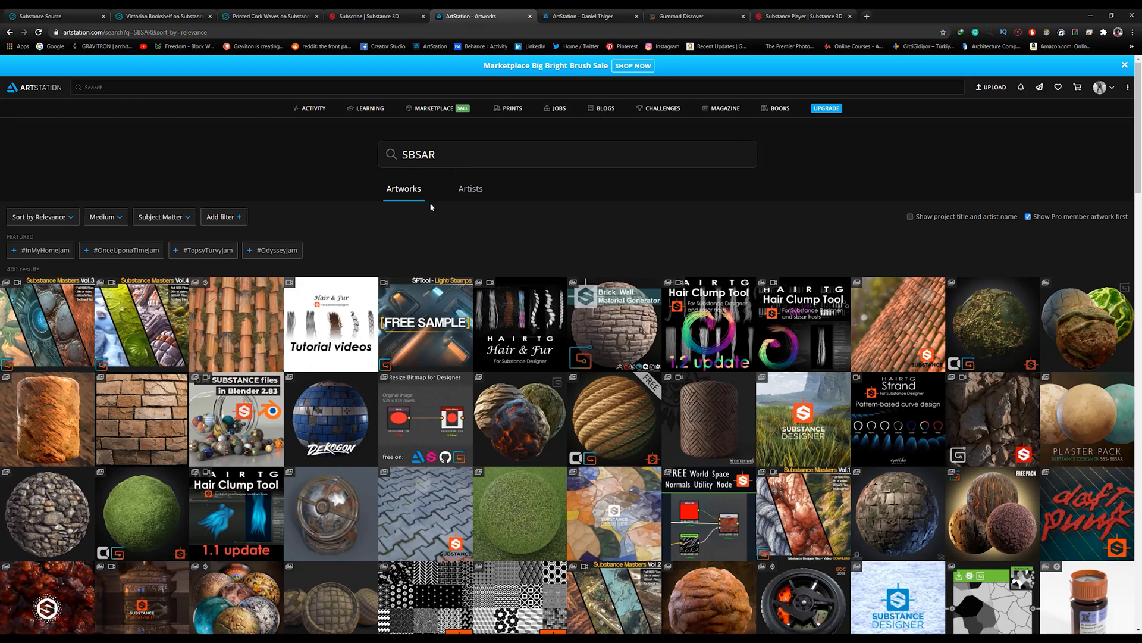
Visit the material artist's portfolio and browse the Daniel Thiger store of material packs.
left_click(591, 15)
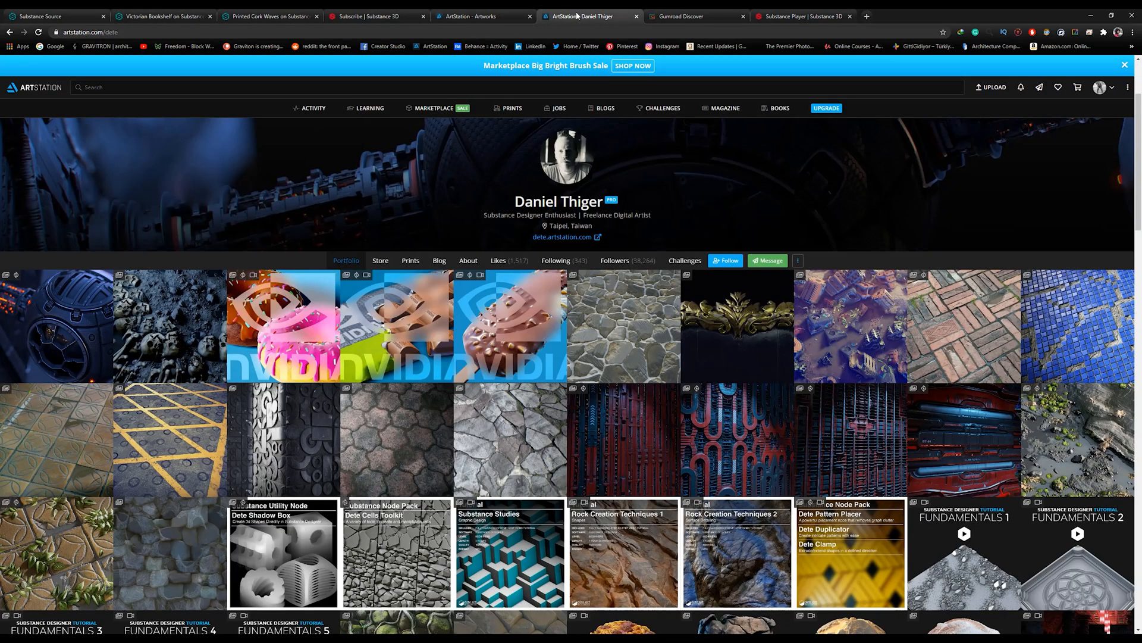
scroll("down", 3)
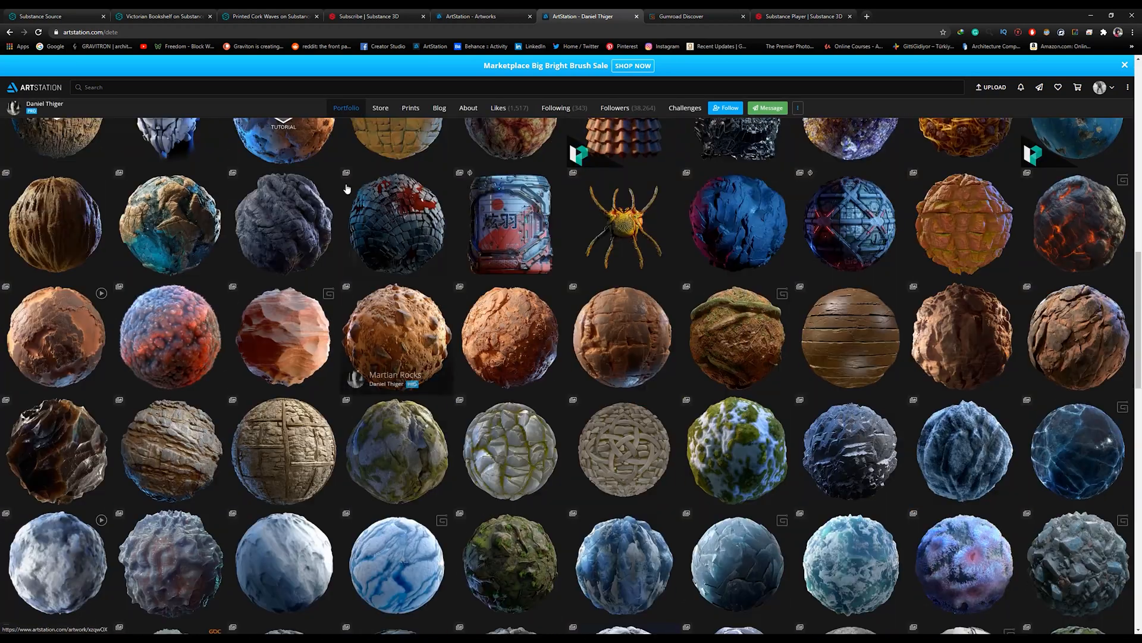
left_click(379, 107)
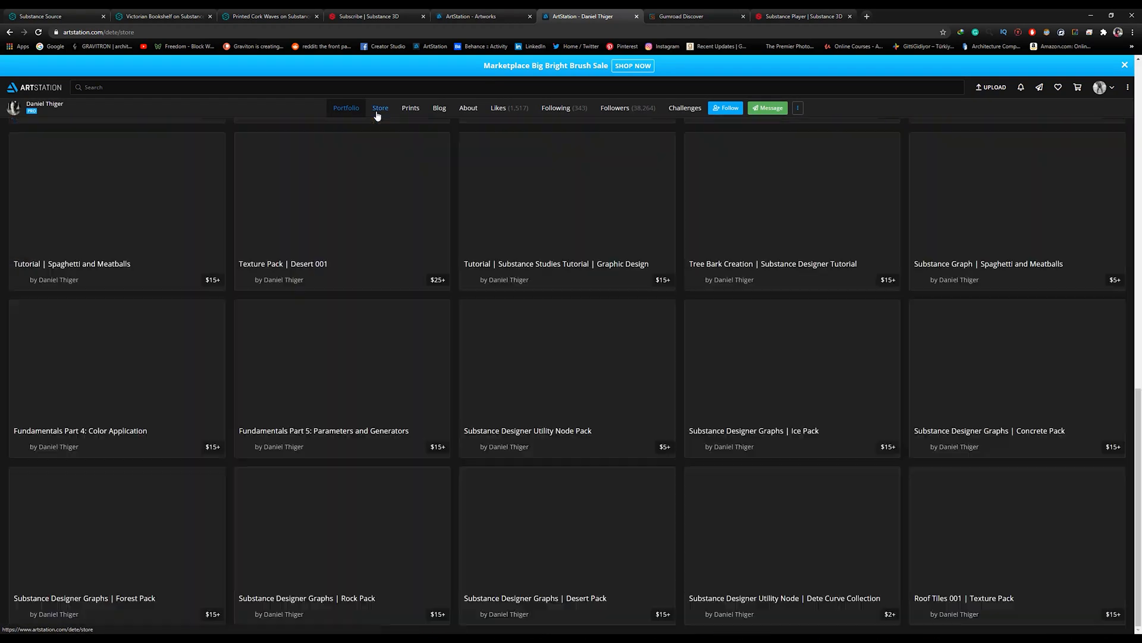
scroll("up", 3)
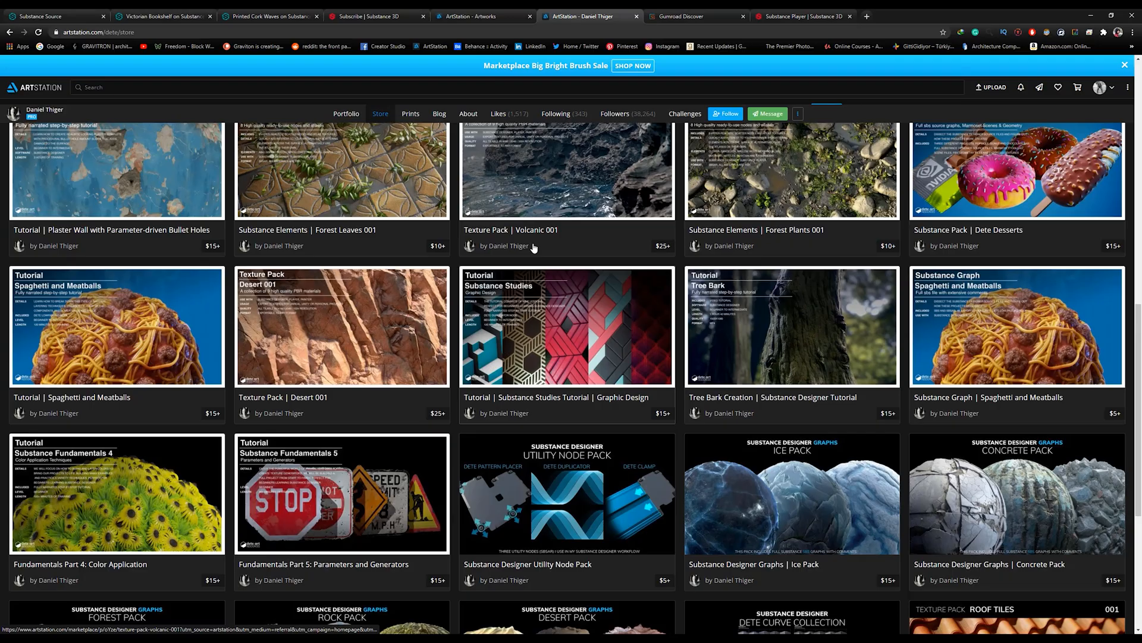
scroll("up", 3)
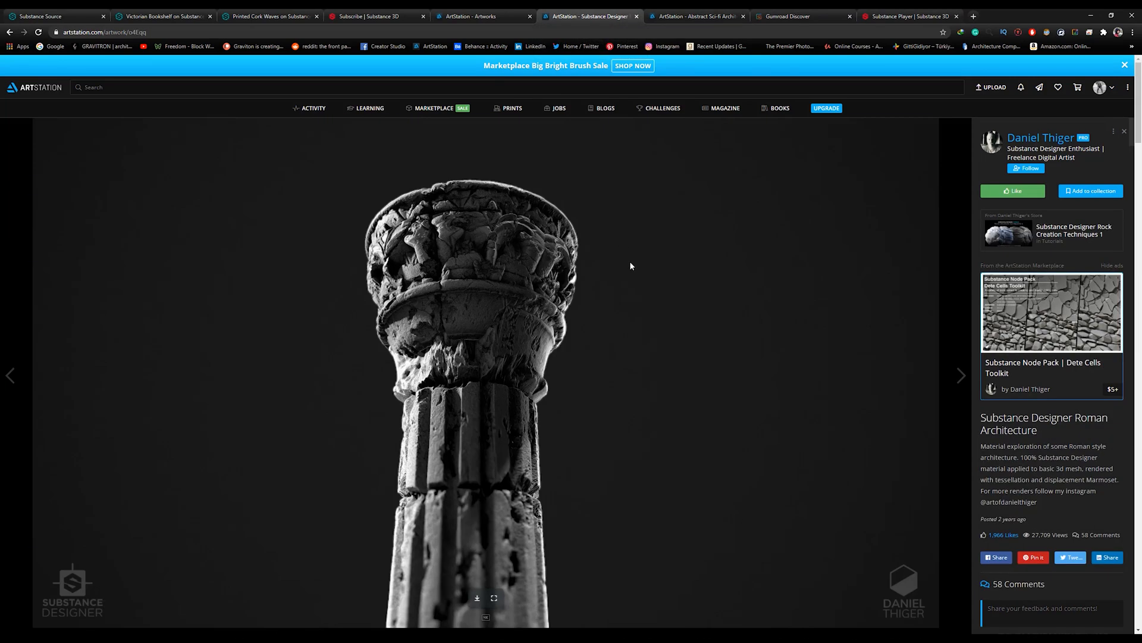
scroll("down", 3)
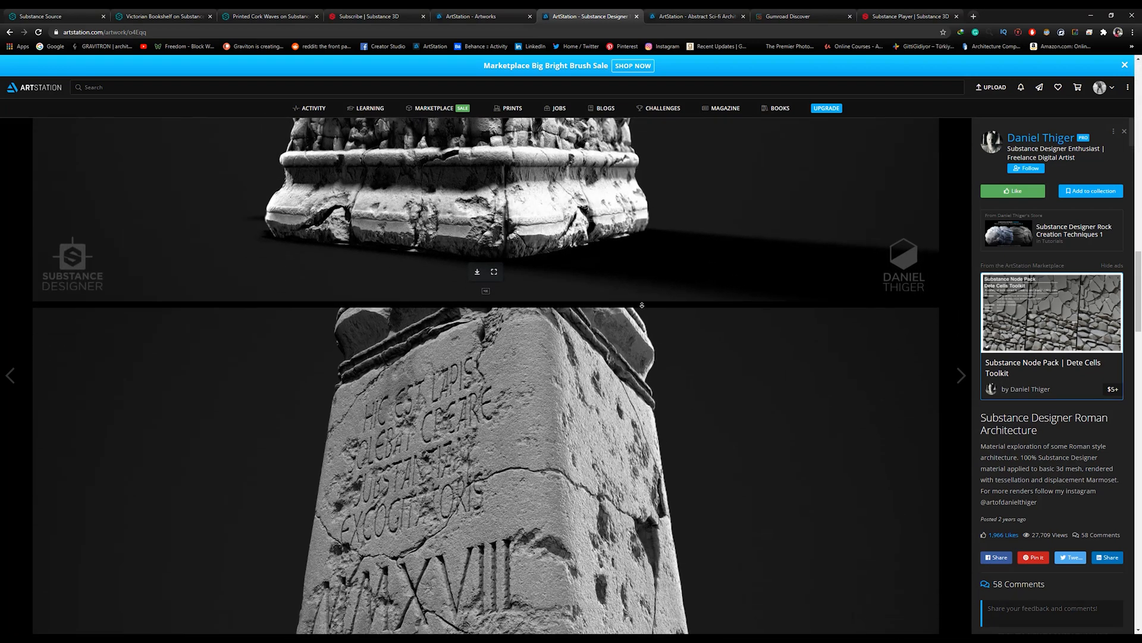
scroll("down", 3)
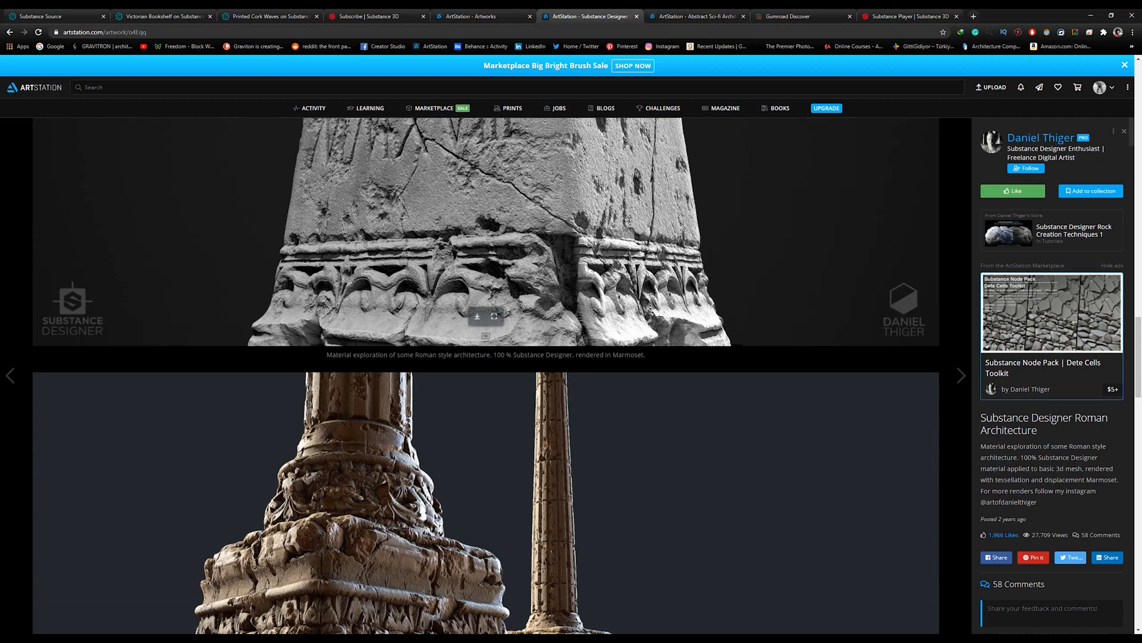
scroll("down", 3)
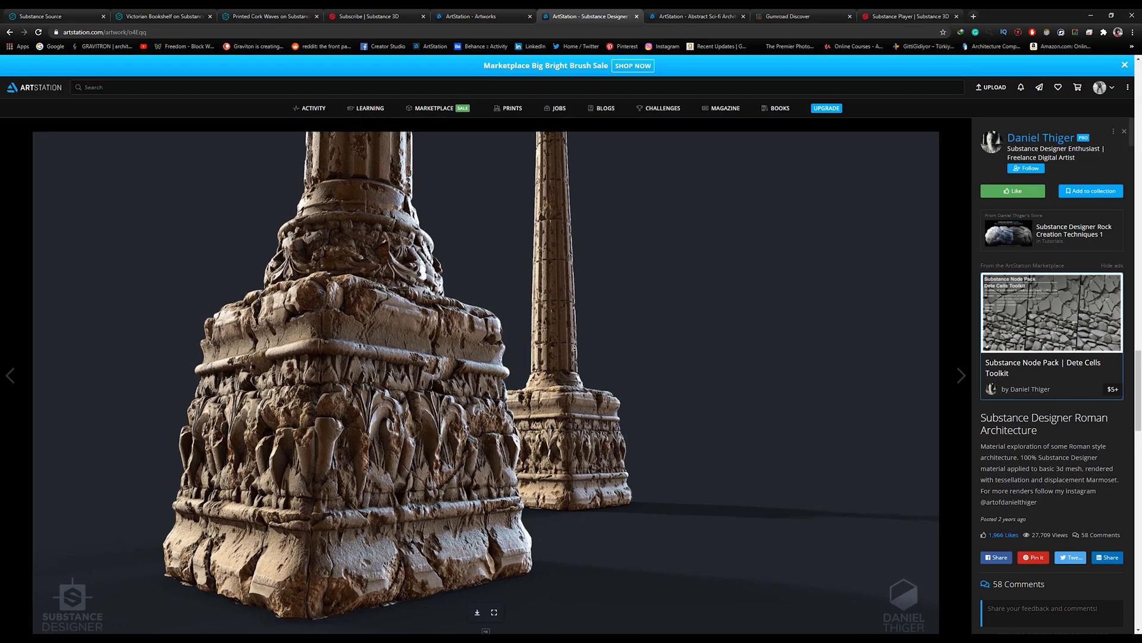
View the Roman Architecture artwork, then move on to the Gumroad sbsar results.
left_click(961, 376)
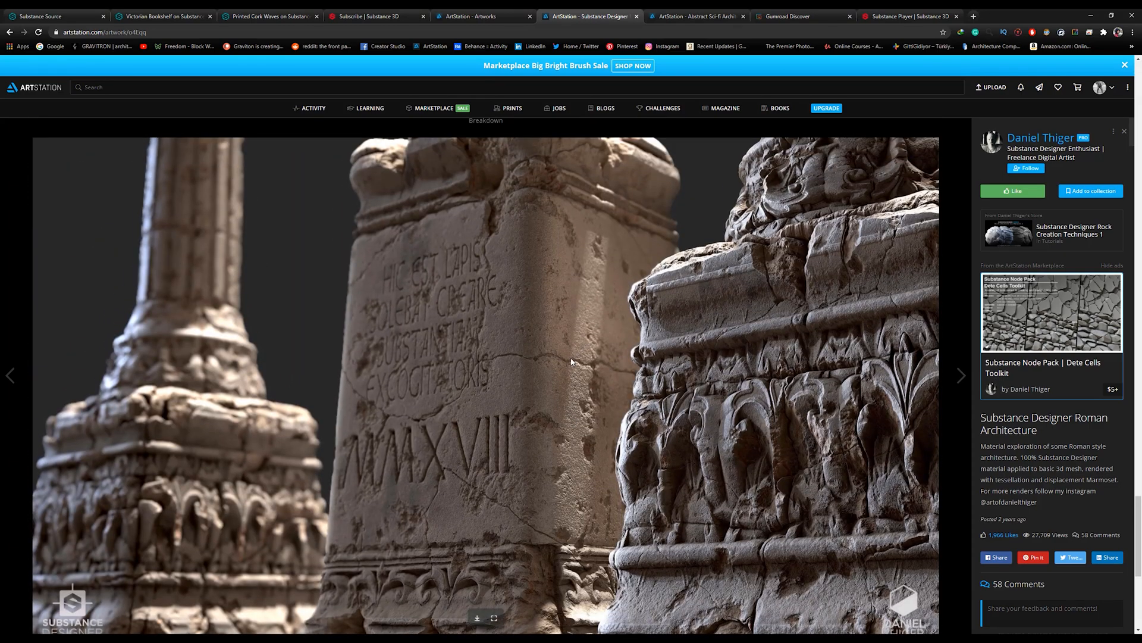
left_click(783, 16)
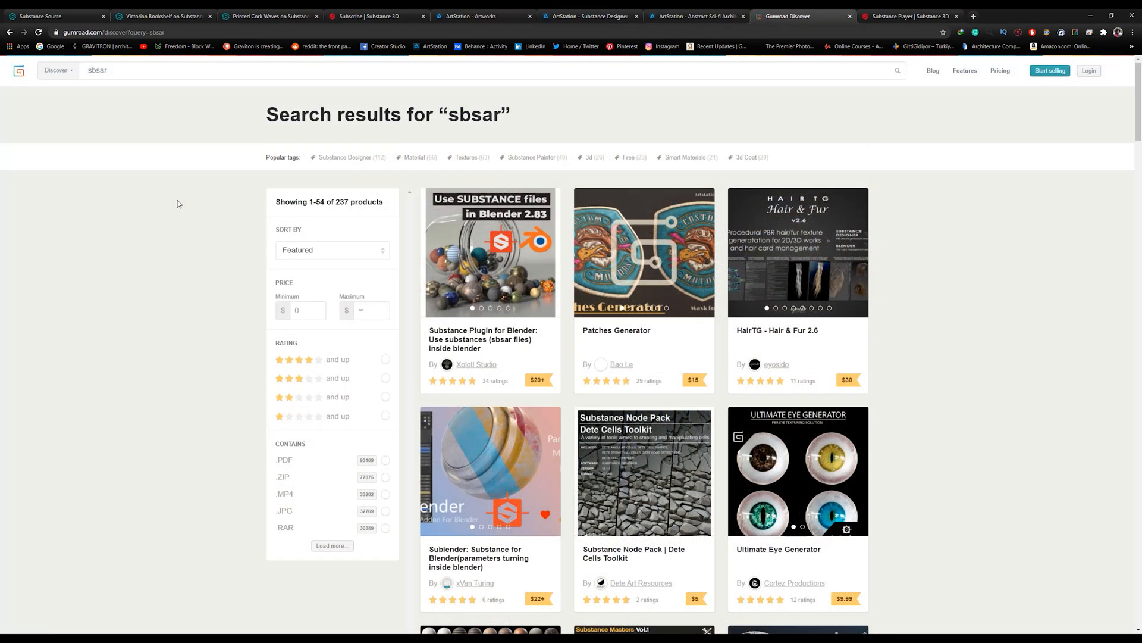
mouse_move(234, 102)
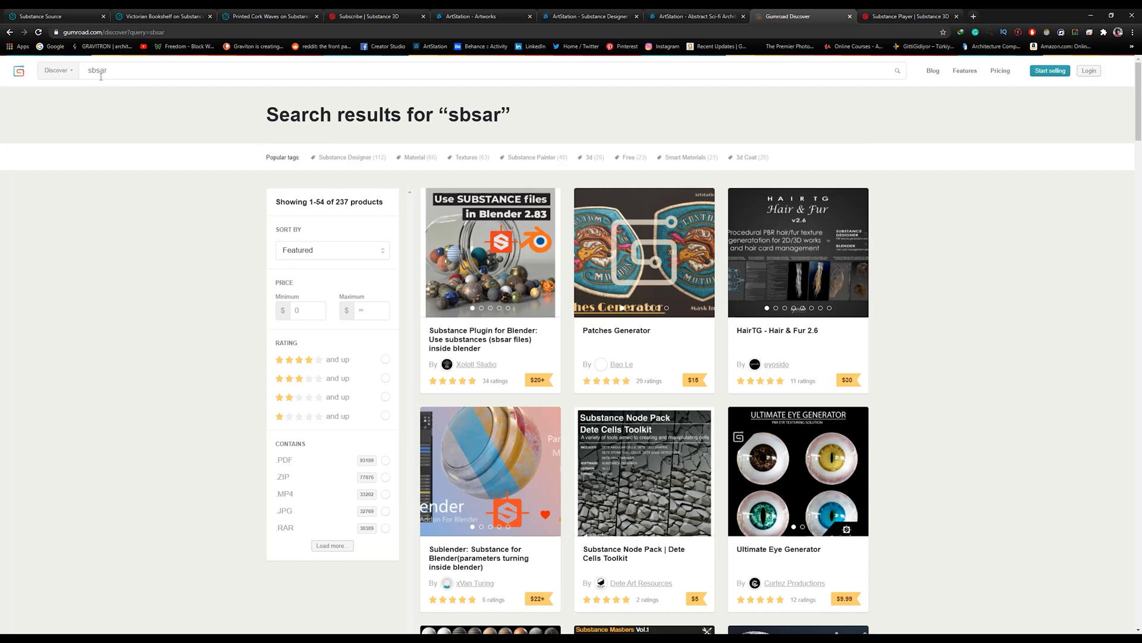
Scroll through the Gumroad search listings for sbsar material products.
scroll("down", 3)
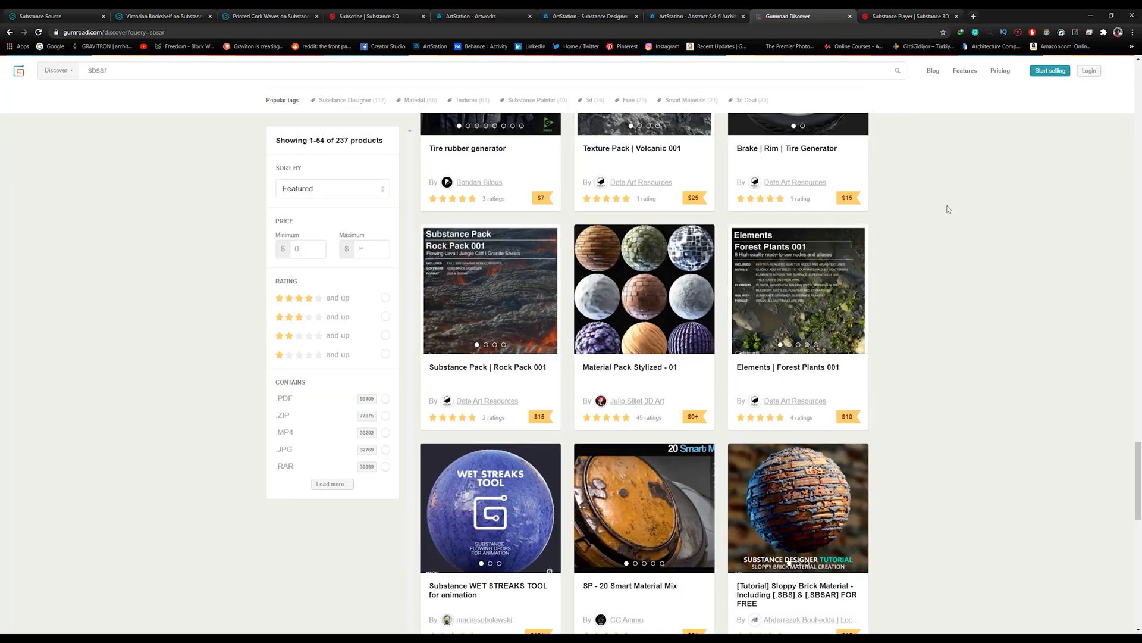
scroll("down", 3)
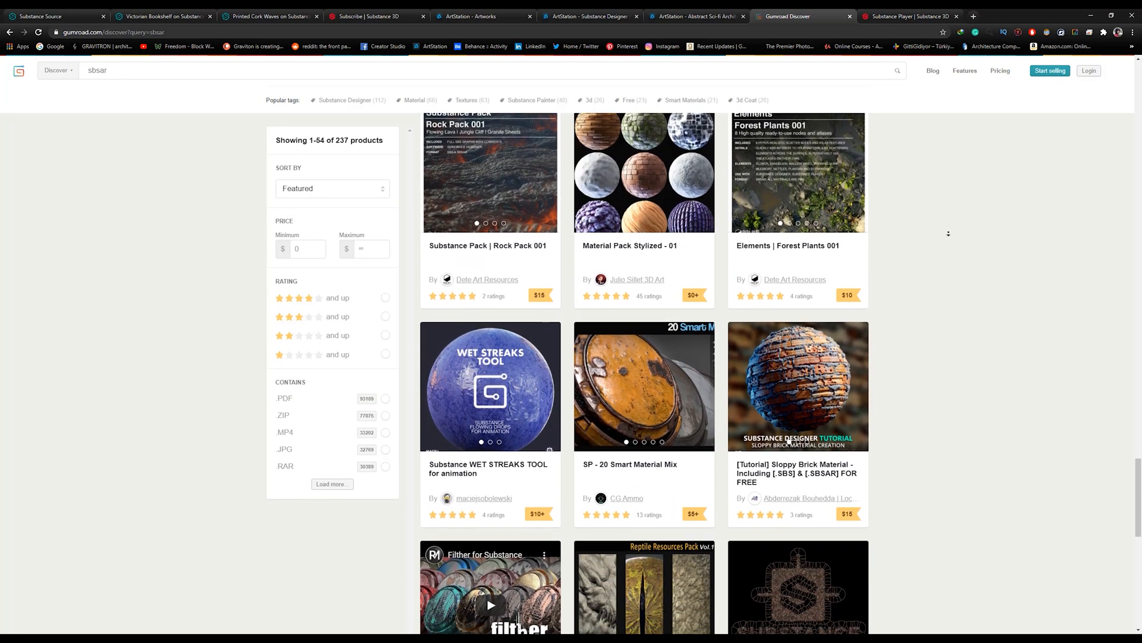
scroll("down", 3)
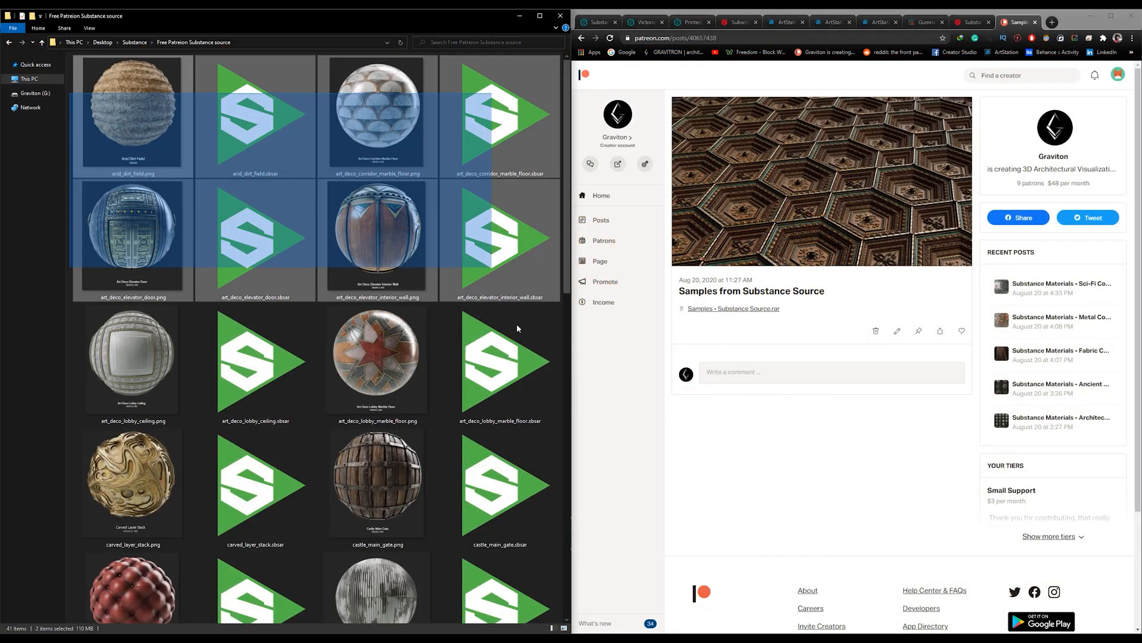
Browse the Free Patreon Substance source folder and select the art deco elevator door material file.
scroll("down", 3)
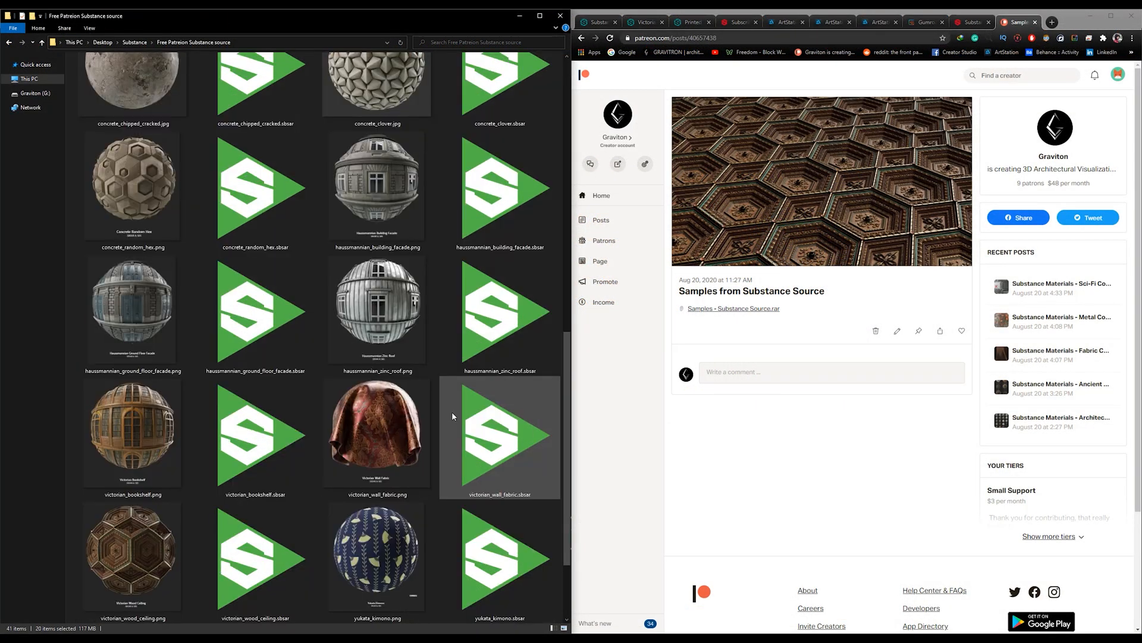
scroll("up", 3)
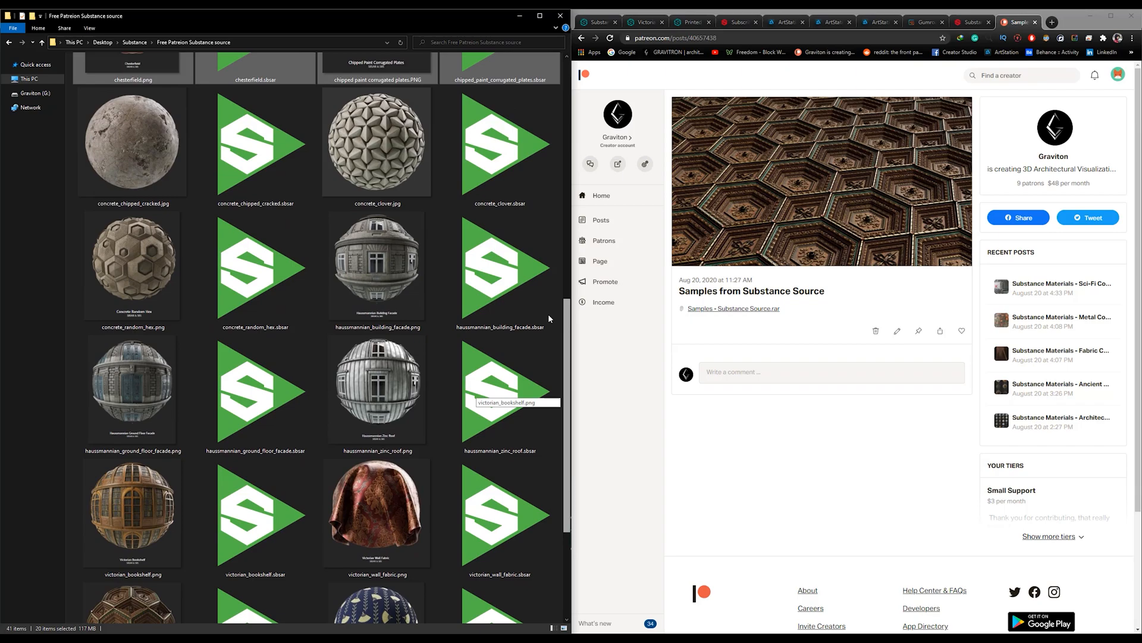
left_click(500, 248)
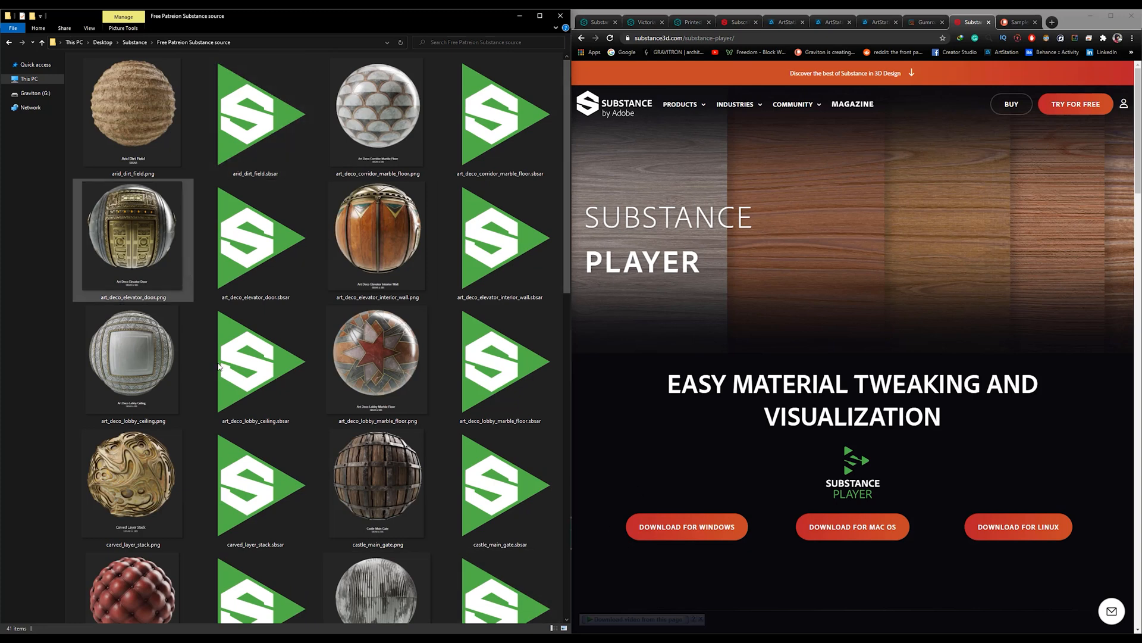
left_click(254, 238)
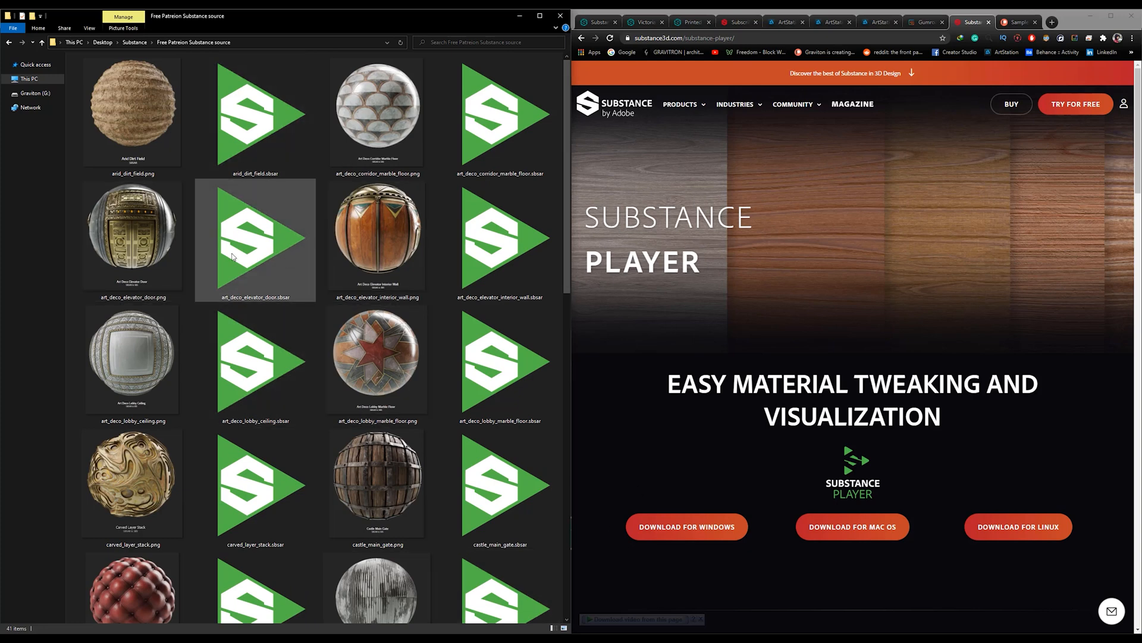
Scroll to the folder's end past the Victorian bookshelf and select victorian_wood_ceiling.sbsar.
scroll("down", 3)
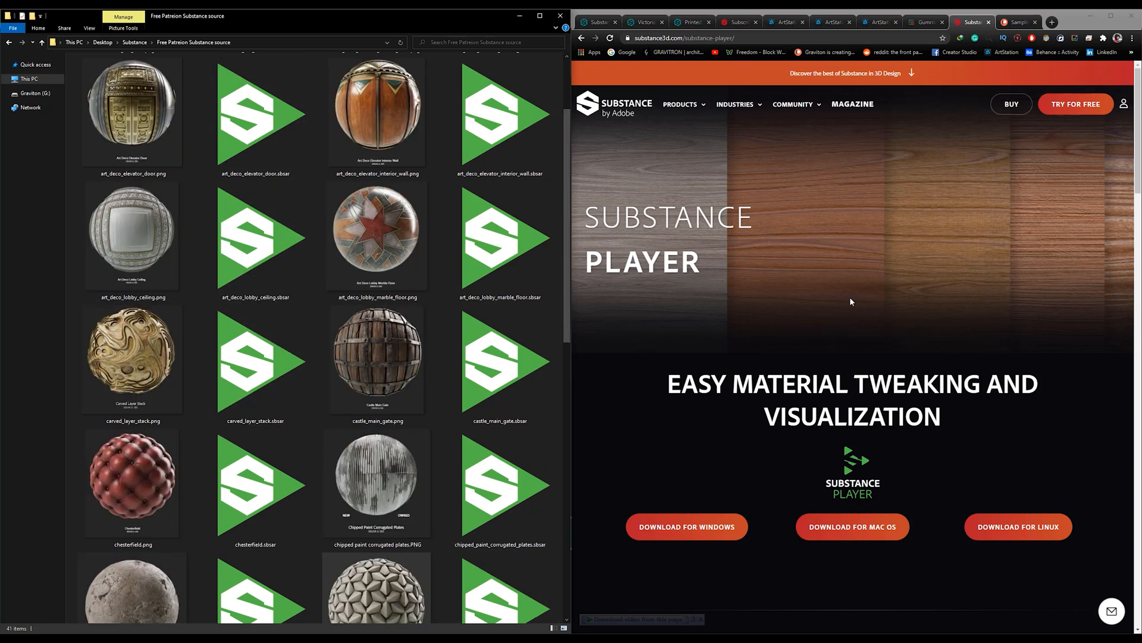
scroll("down", 3)
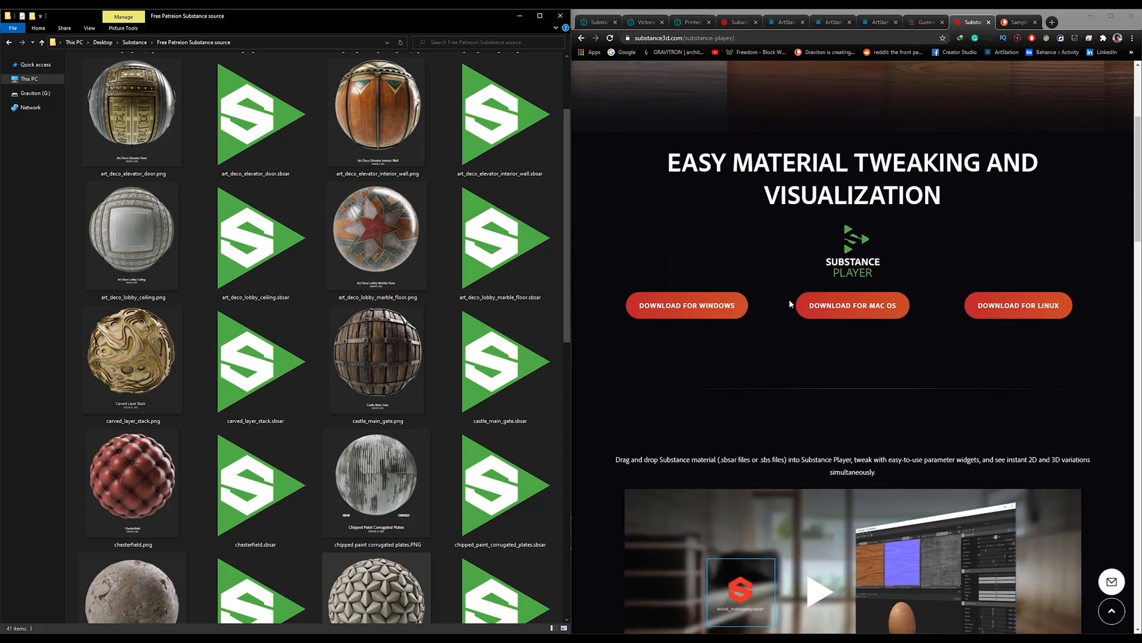
left_click(499, 237)
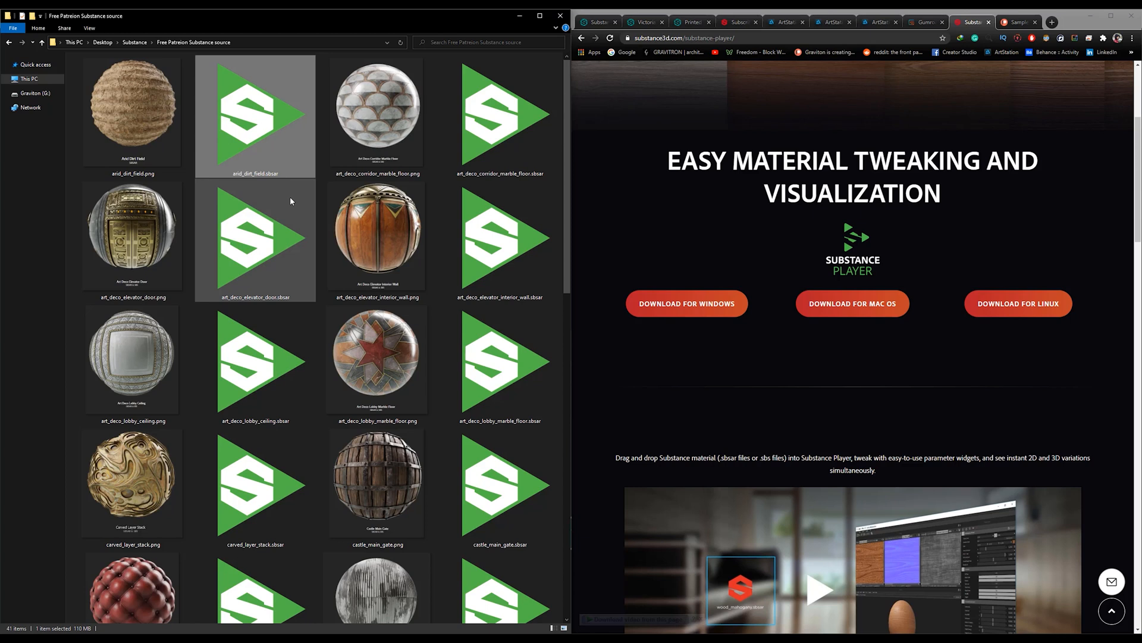
mouse_move(251, 121)
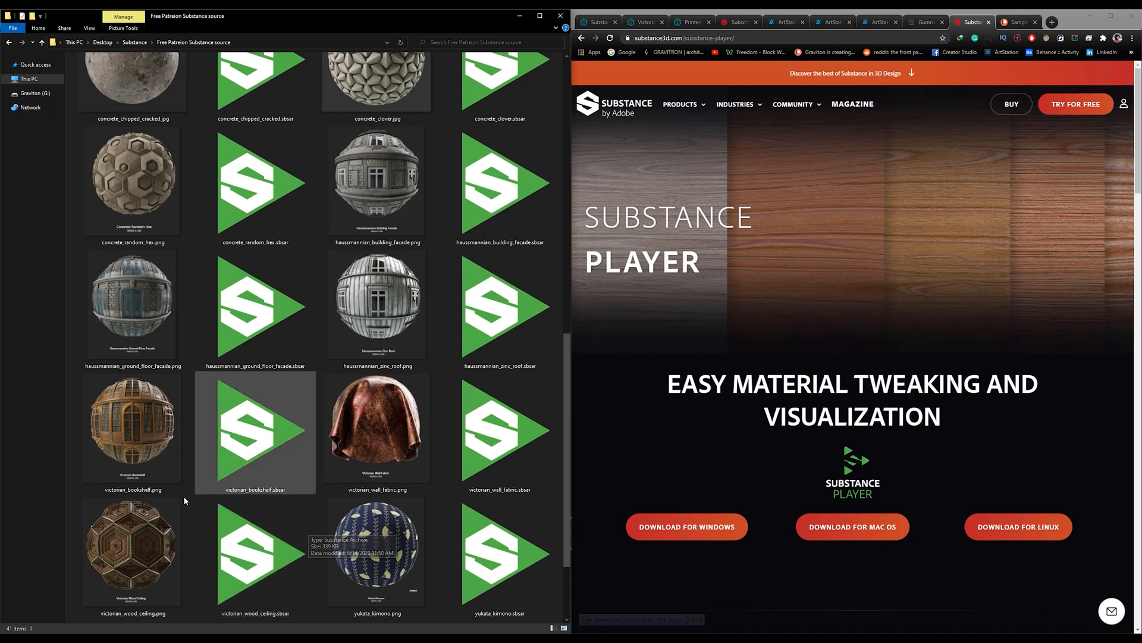
left_click(132, 552)
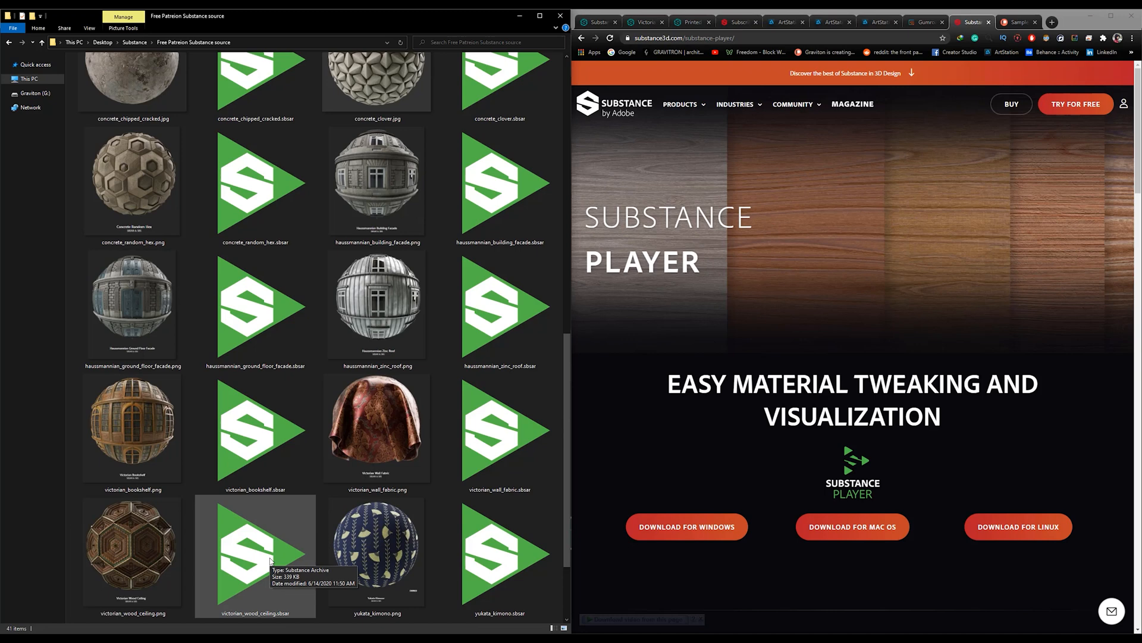
left_click(254, 553)
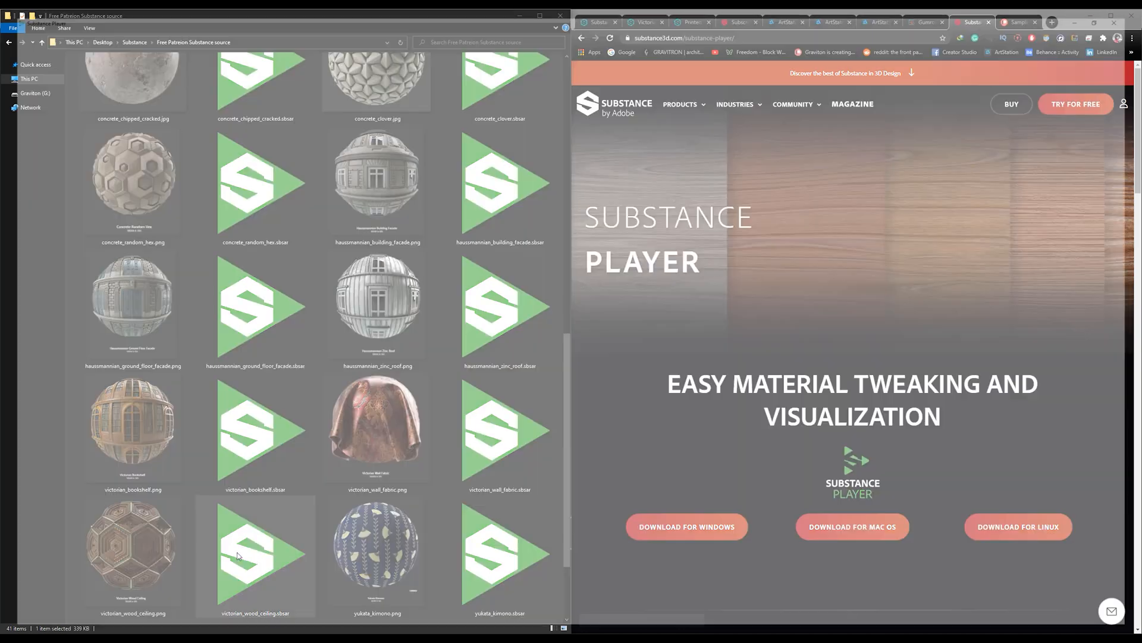
Load victorian_wood_ceiling.sbsar in Substance Player and preview its Normal, Roughness, Height and Base Color outputs.
double_click(254, 550)
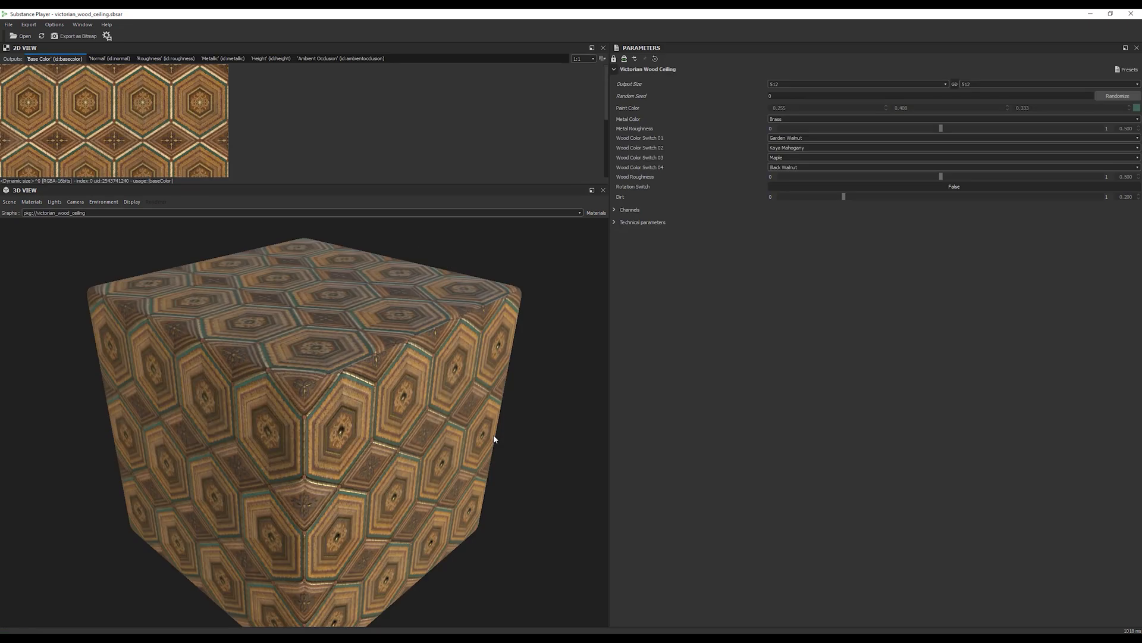
mouse_move(134, 427)
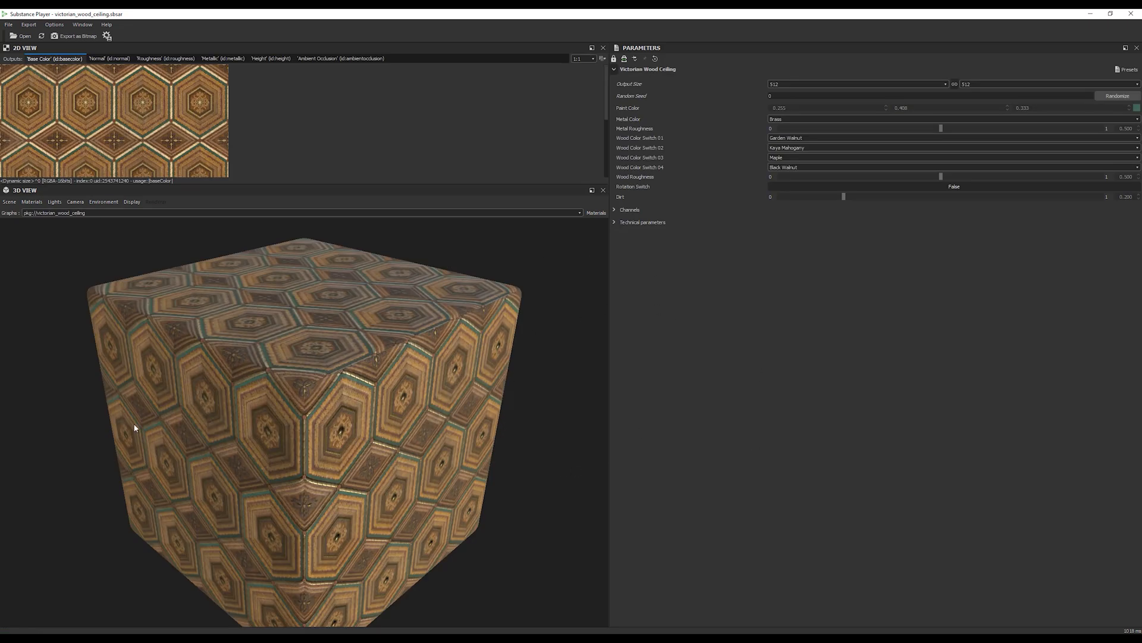
mouse_move(270, 61)
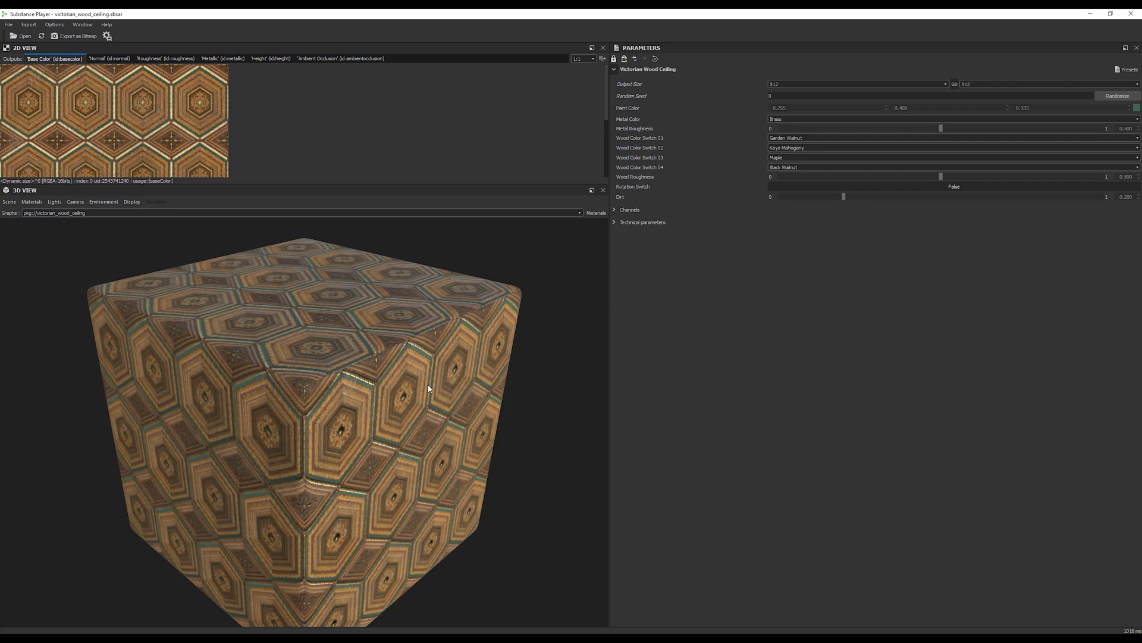
mouse_move(227, 284)
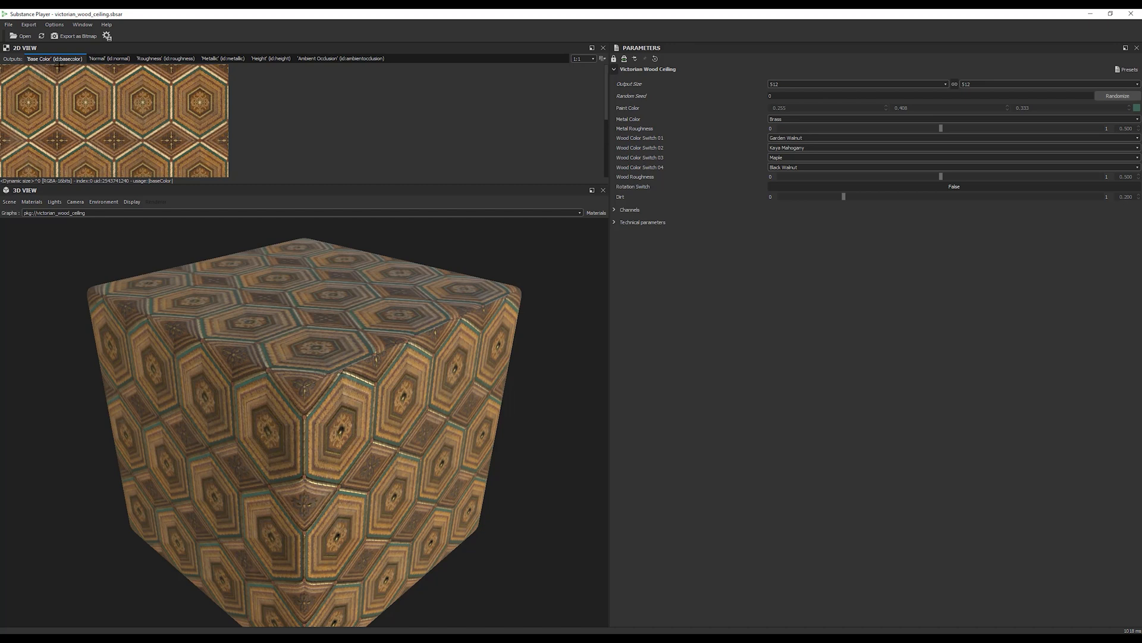
left_click(109, 58)
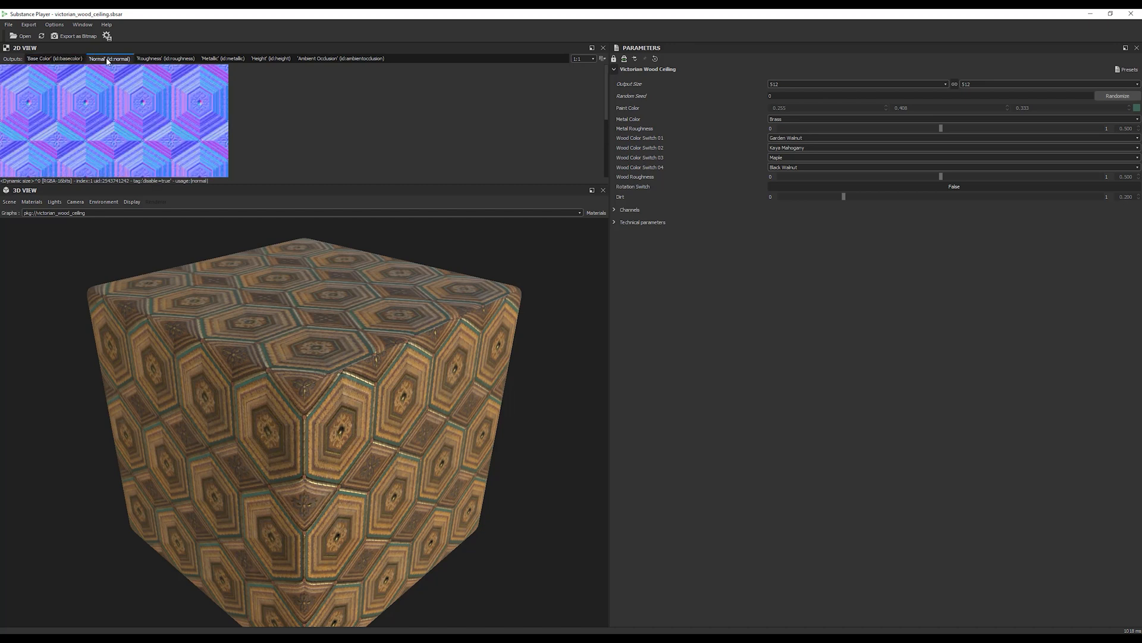
left_click(165, 59)
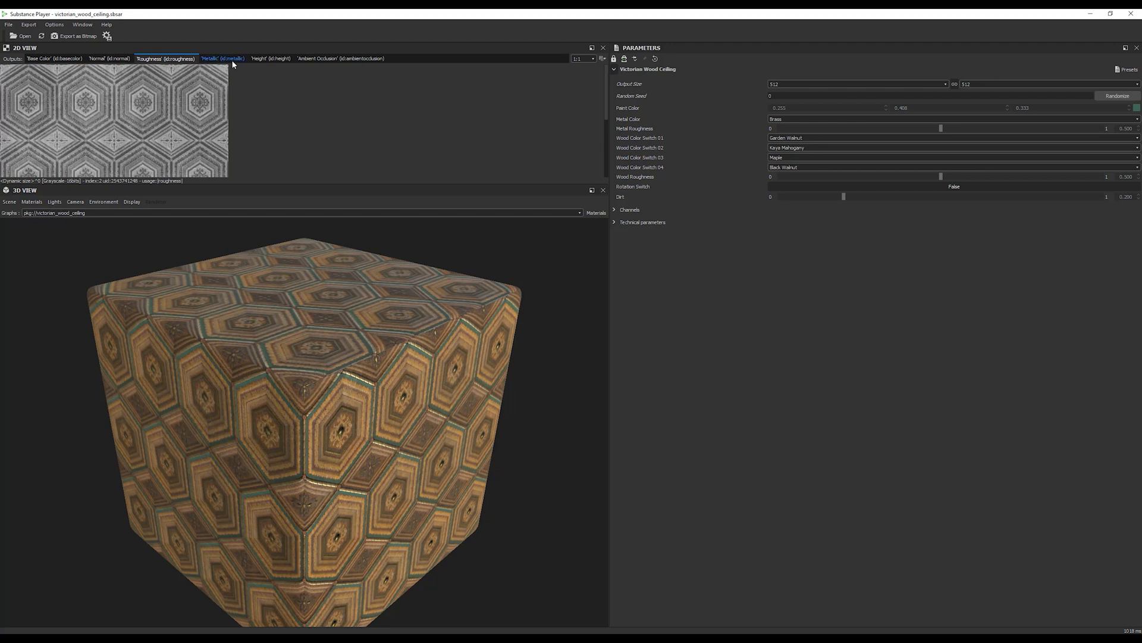
left_click(270, 59)
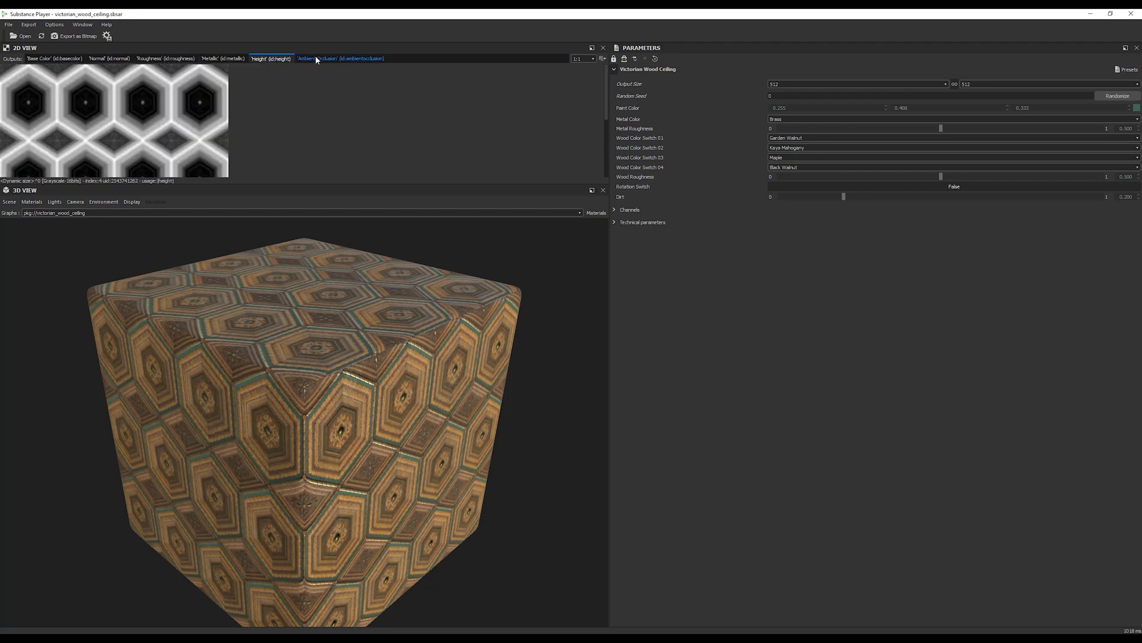
left_click(54, 58)
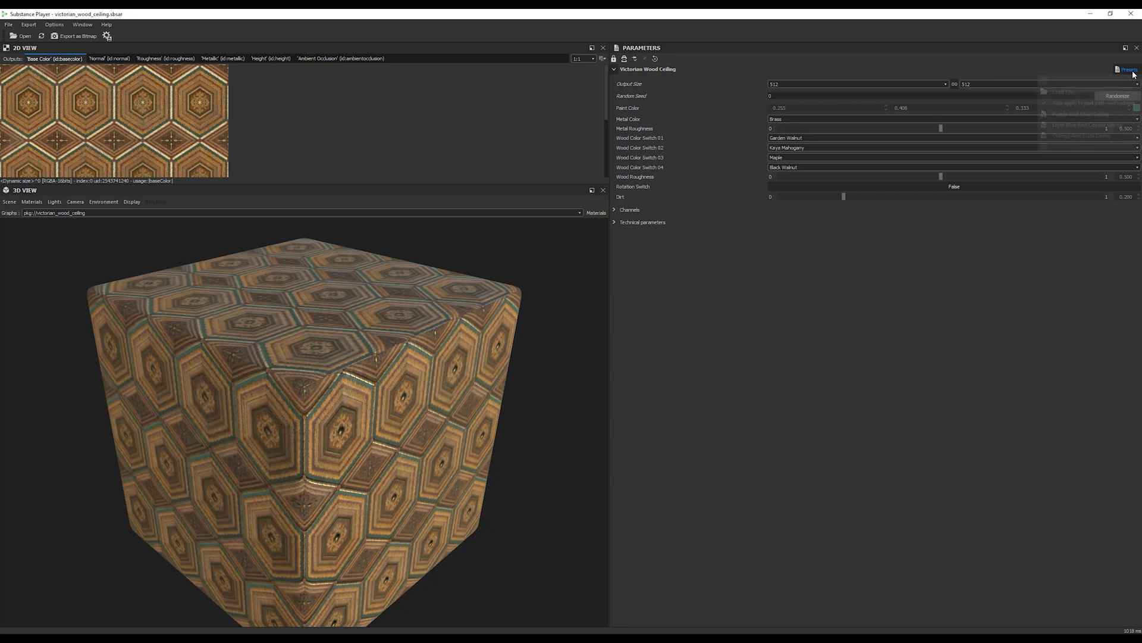
Apply a silver-lining wood preset and expand the material's Technical parameters.
left_click(1128, 69)
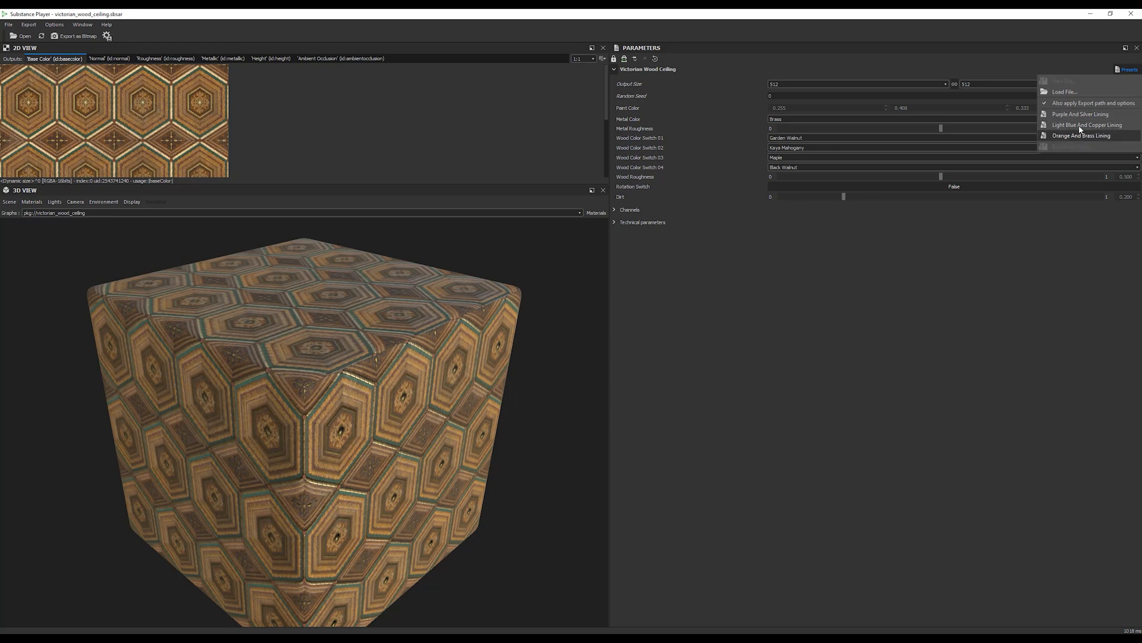
mouse_move(1082, 115)
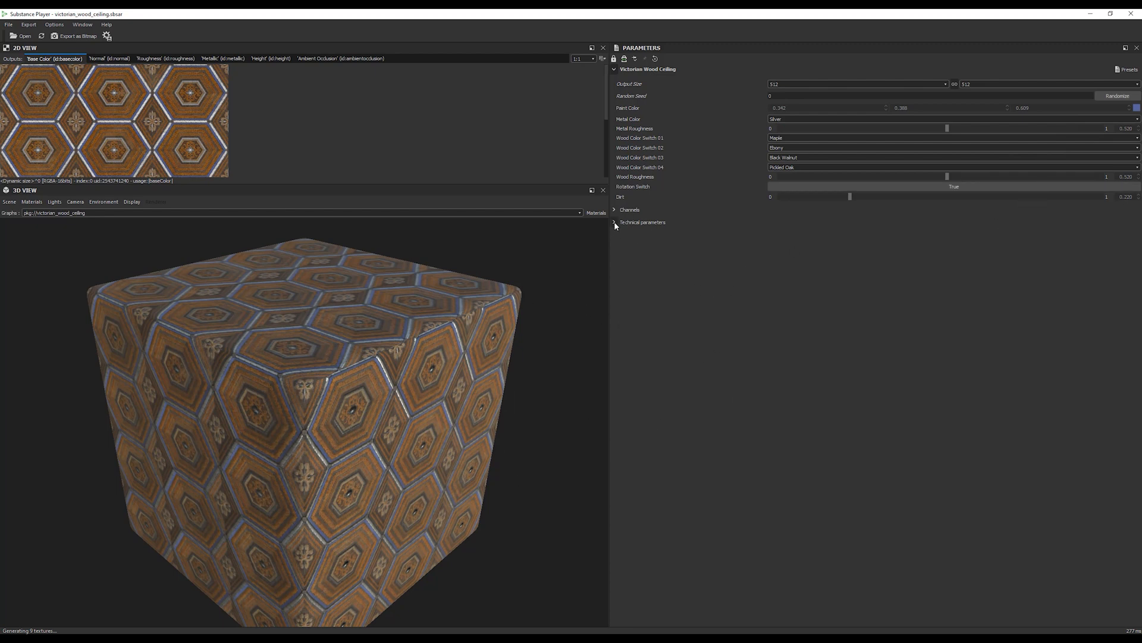
left_click(615, 223)
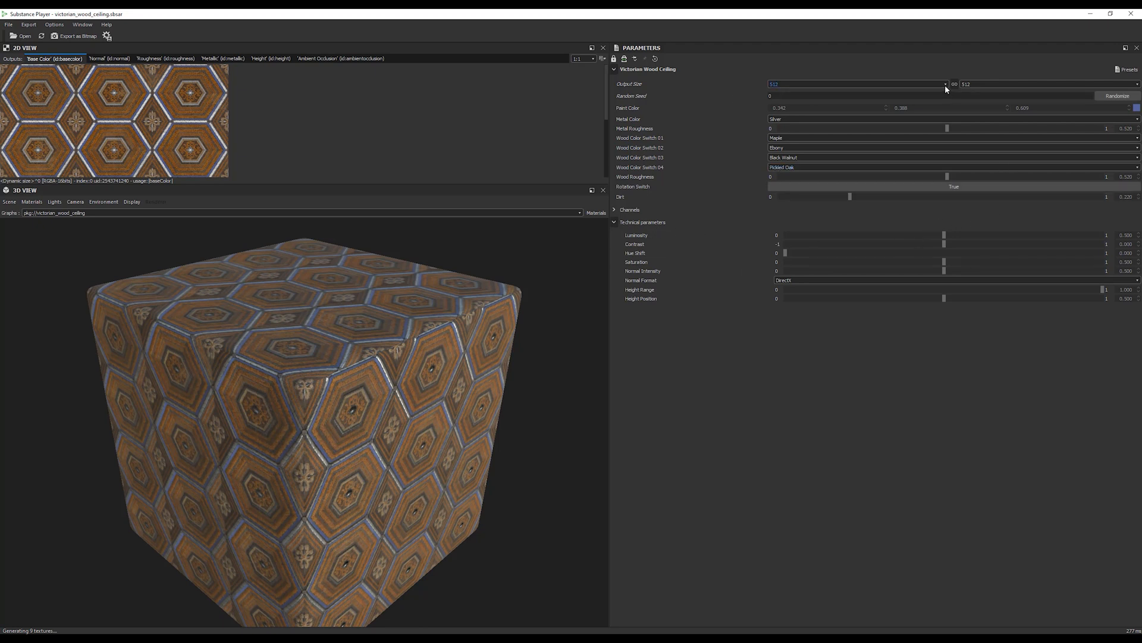
Set Output Size to 4096, apply the copper lining preset and show the Base Color output.
left_click(945, 83)
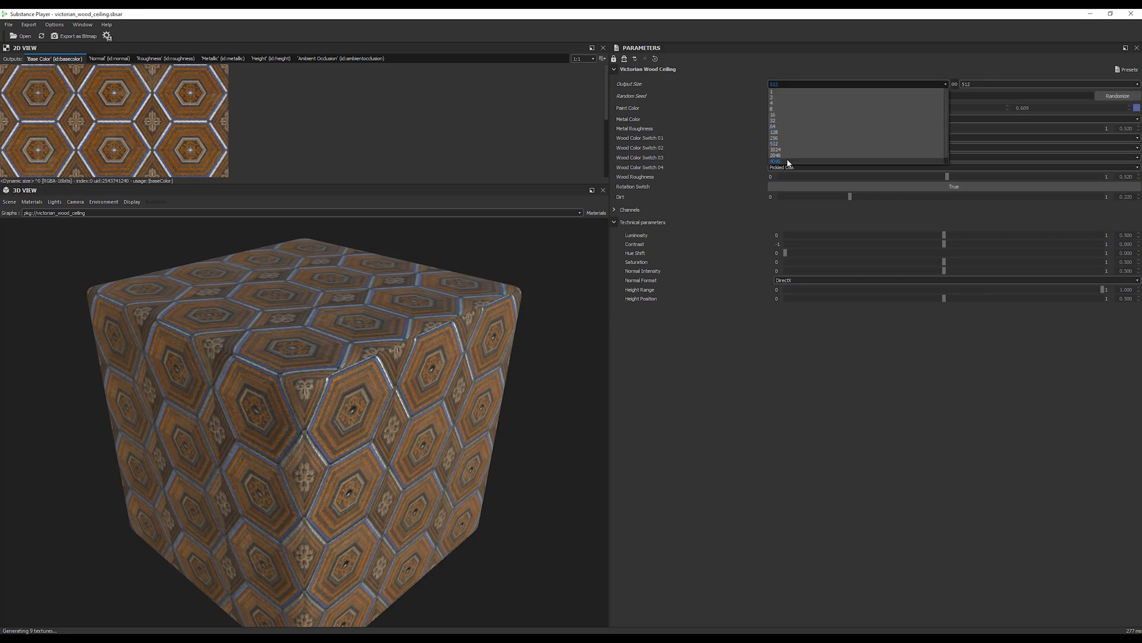
left_click(775, 161)
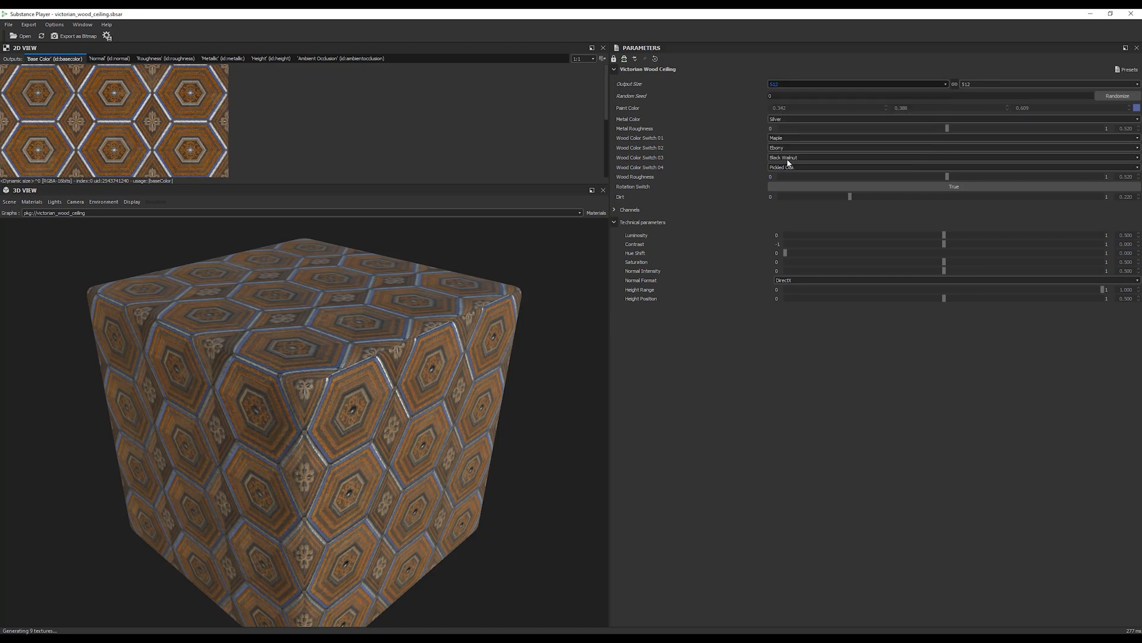
left_click(858, 84)
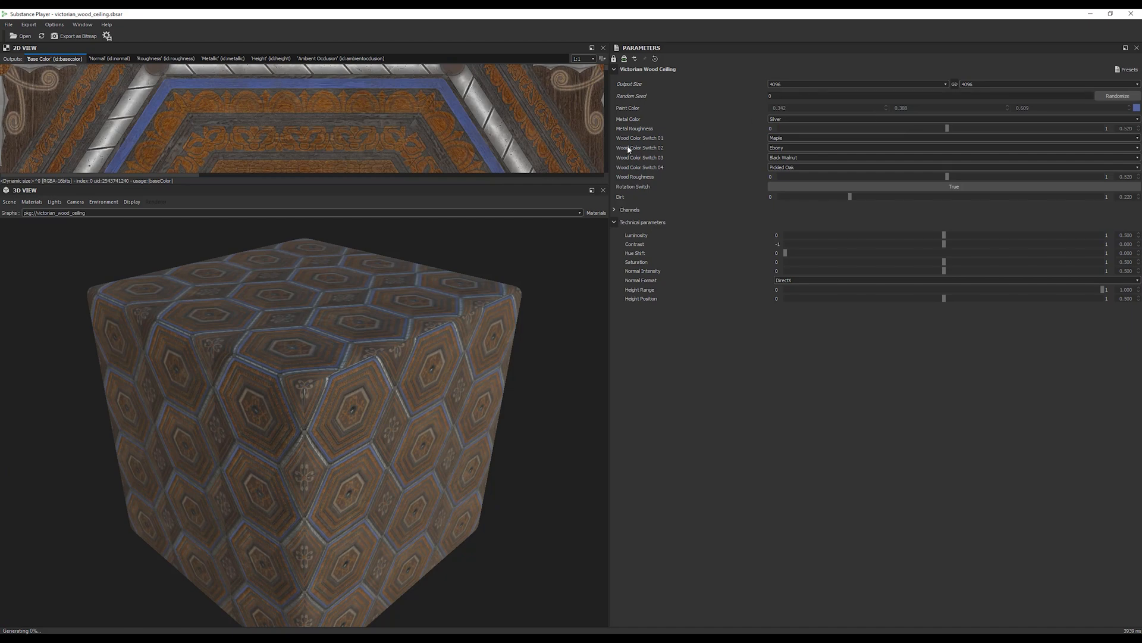
mouse_move(391, 405)
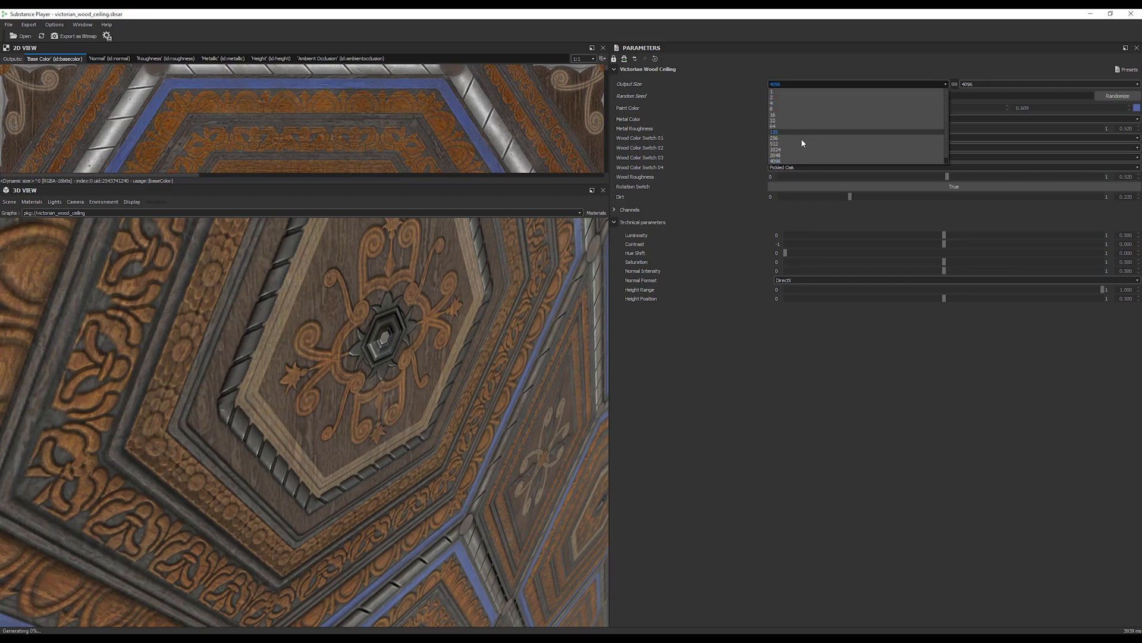
left_click(775, 155)
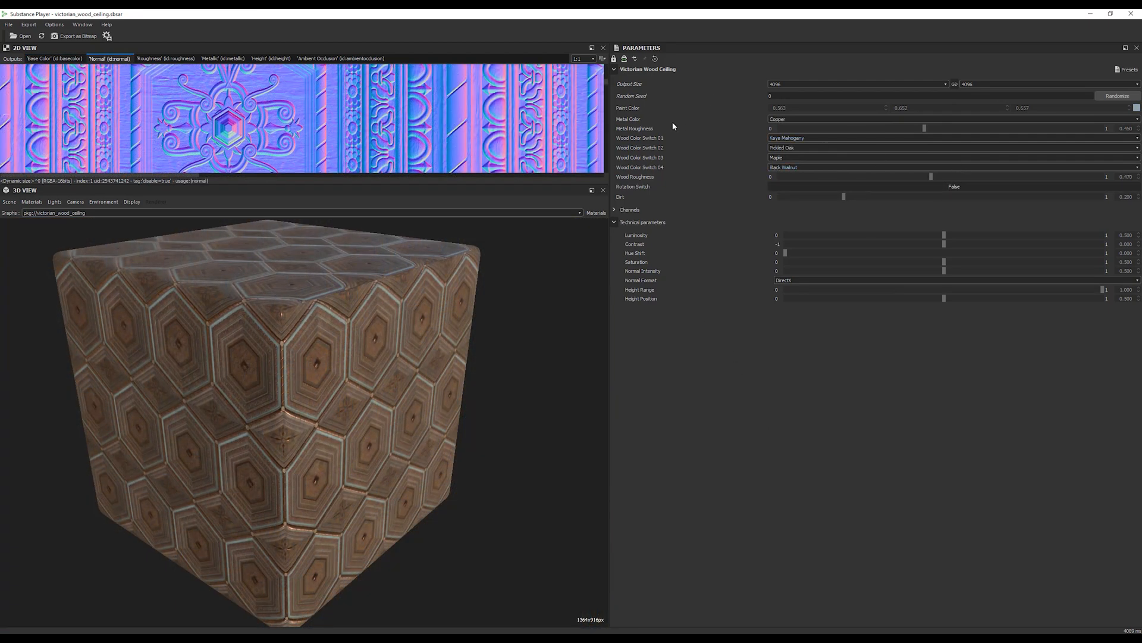
mouse_move(783, 251)
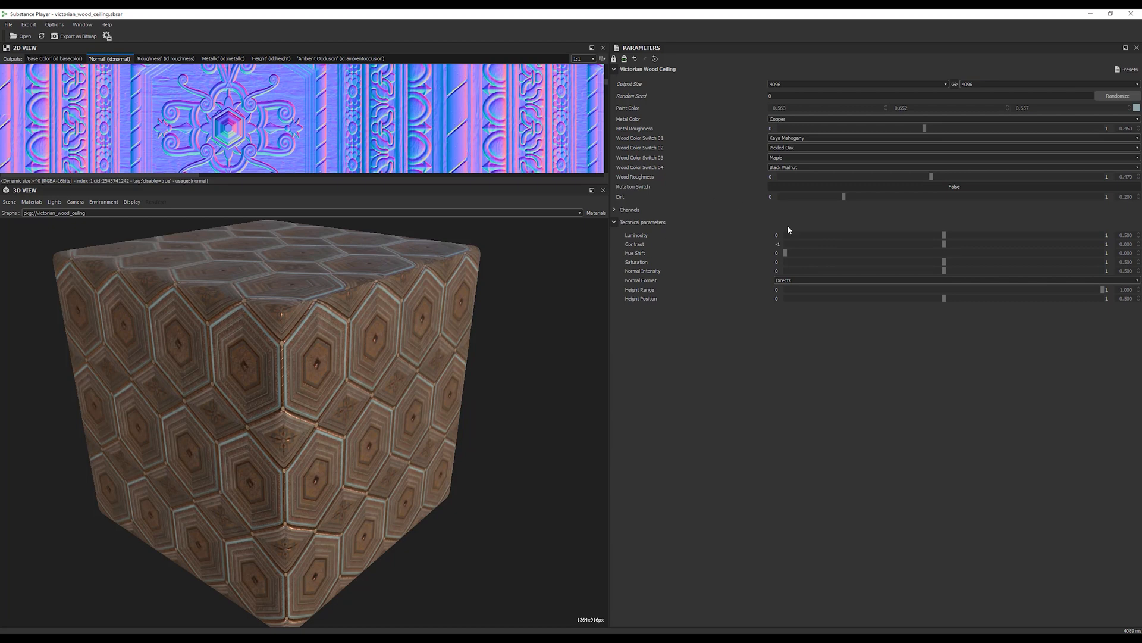
mouse_move(1041, 395)
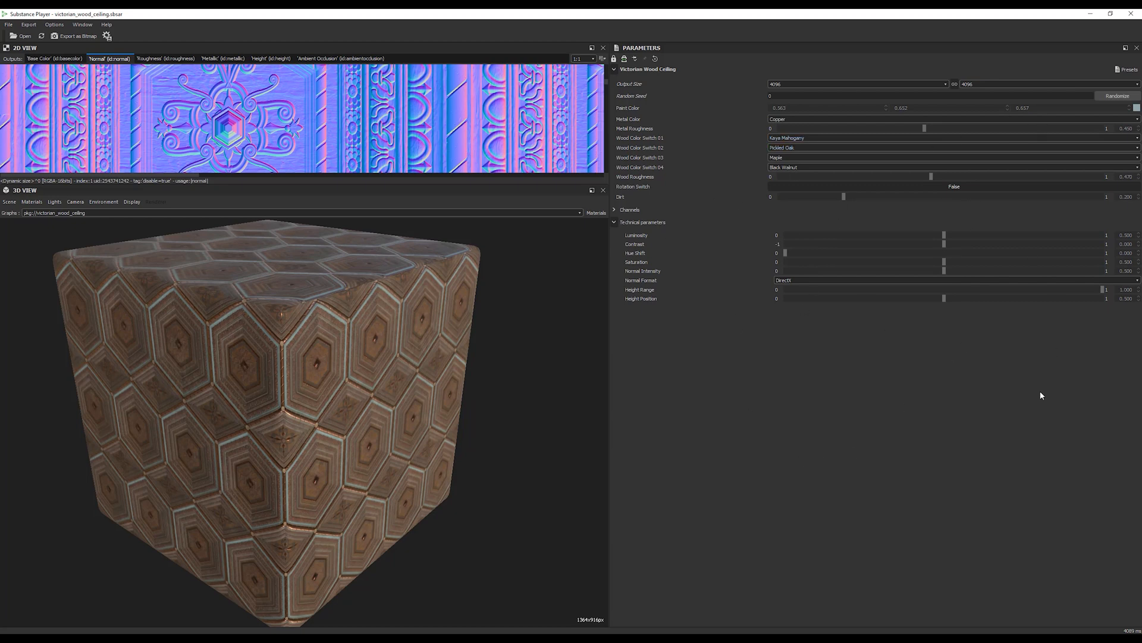
left_click(41, 58)
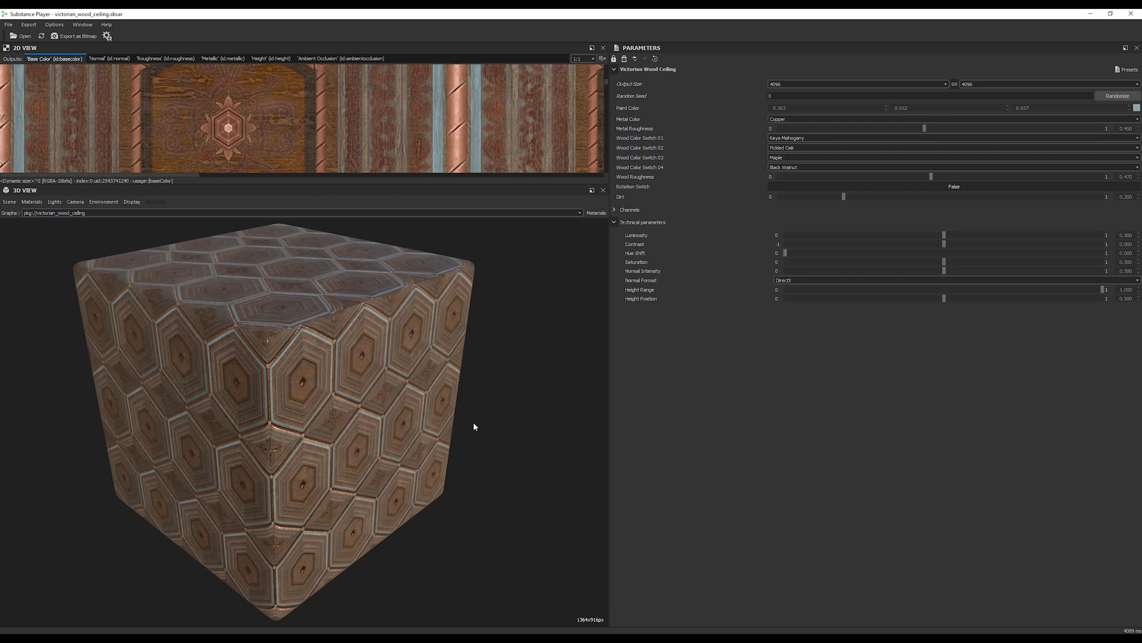
mouse_move(333, 482)
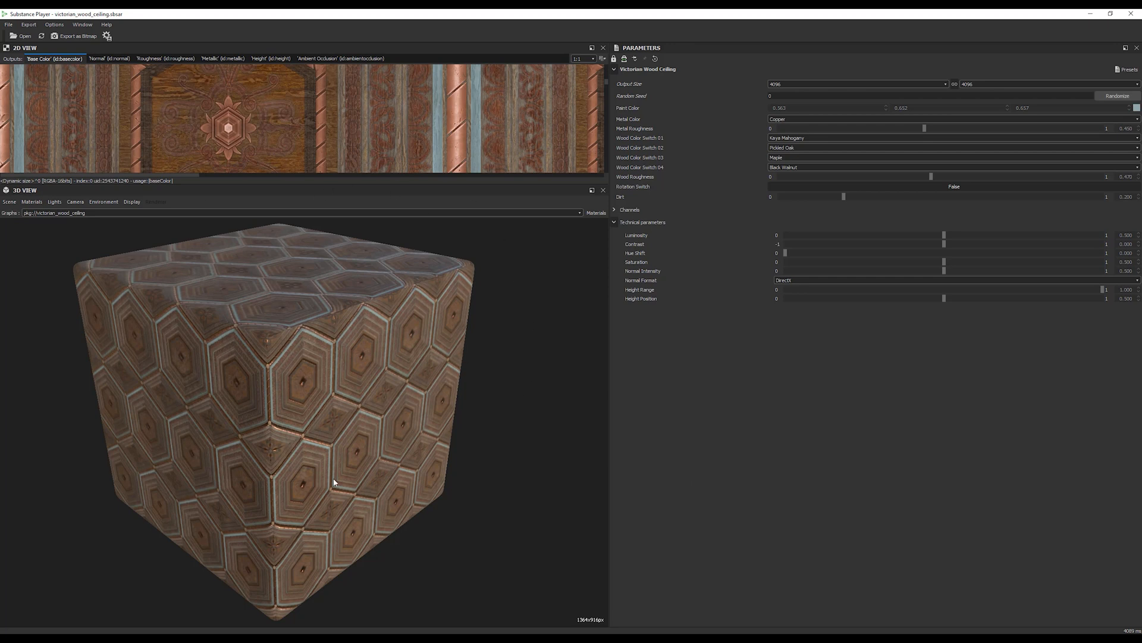
mouse_move(221, 275)
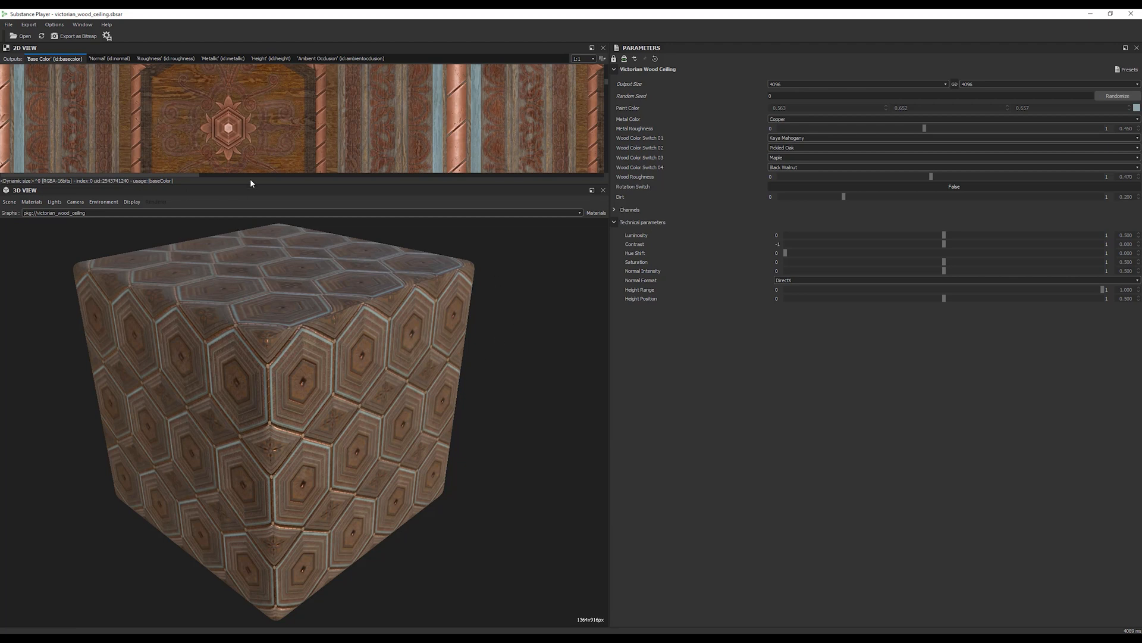
mouse_move(29, 24)
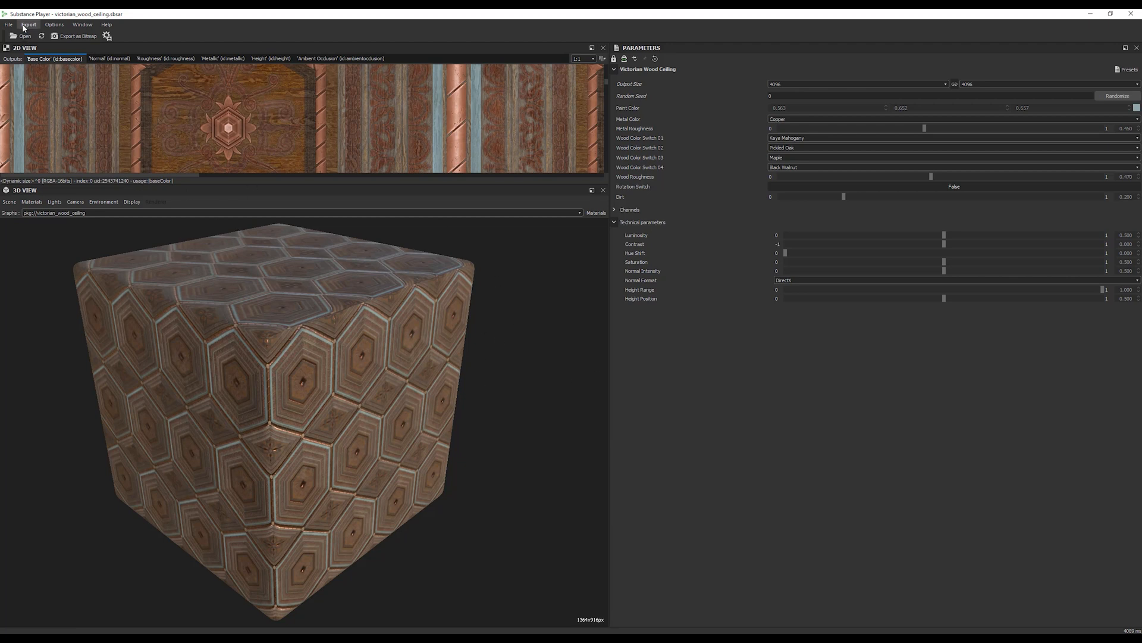
Start Export as Bitmap and choose jpg as the image format.
left_click(29, 23)
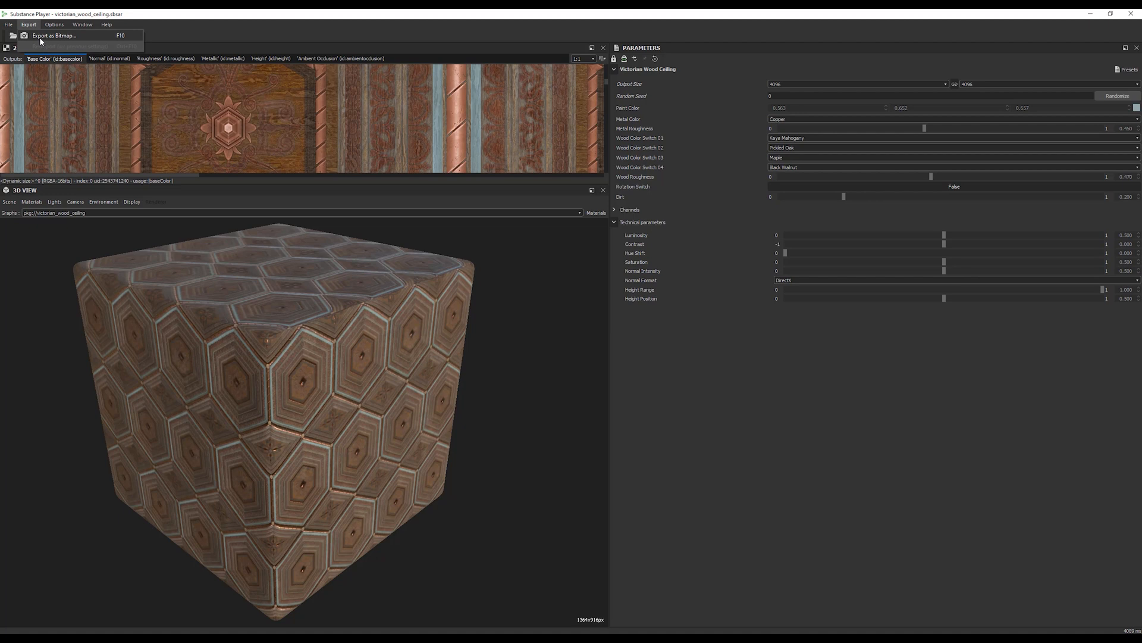
left_click(54, 34)
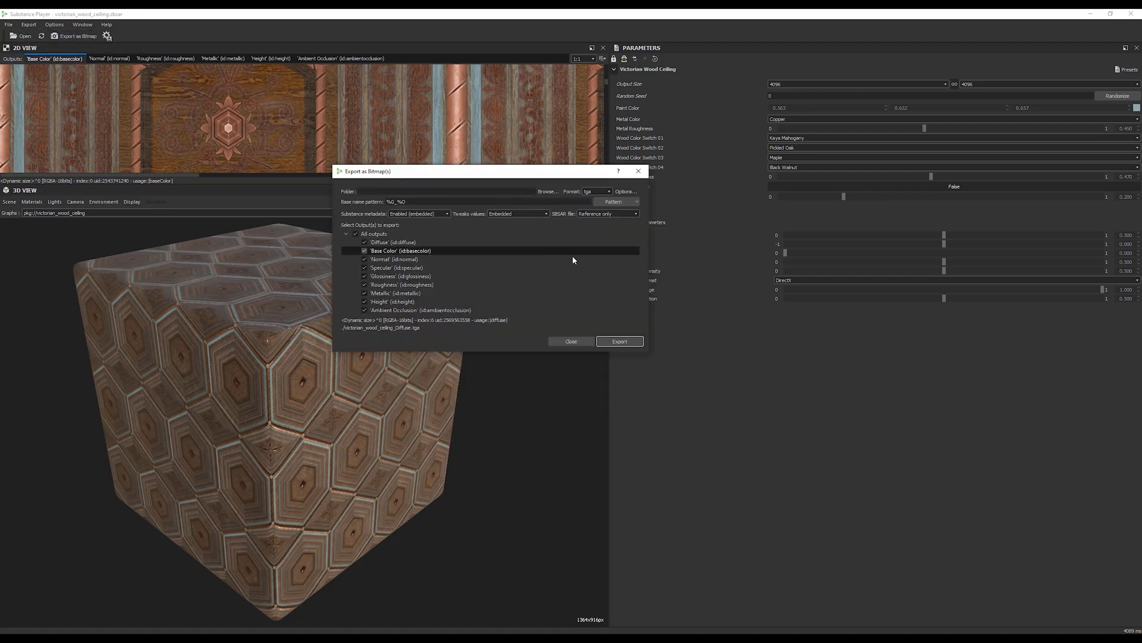
left_click(596, 191)
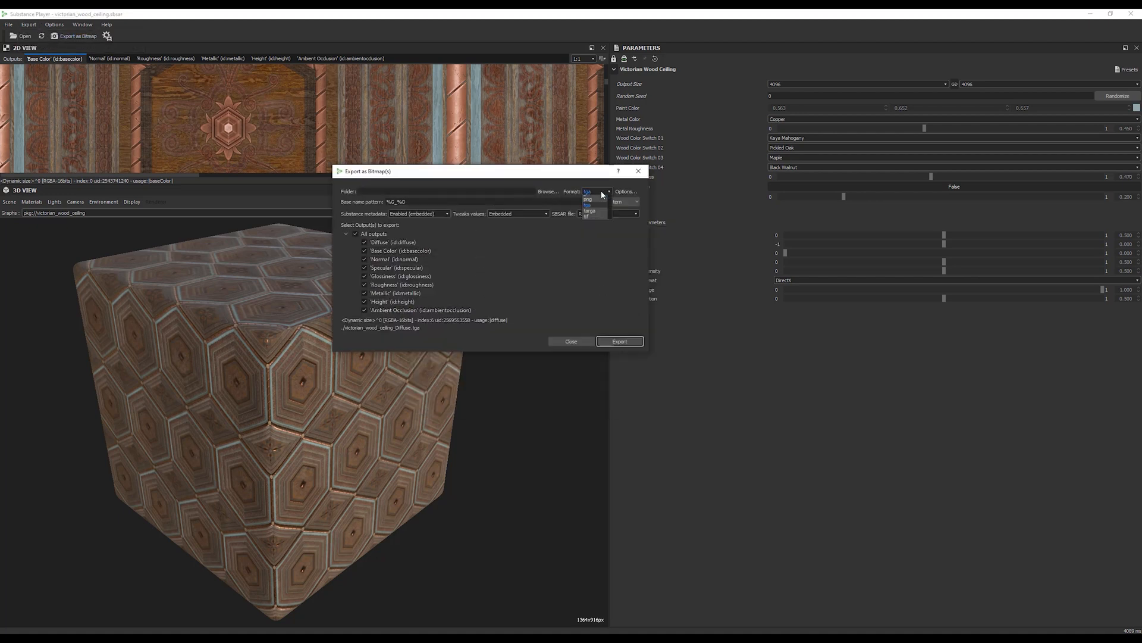
left_click(587, 199)
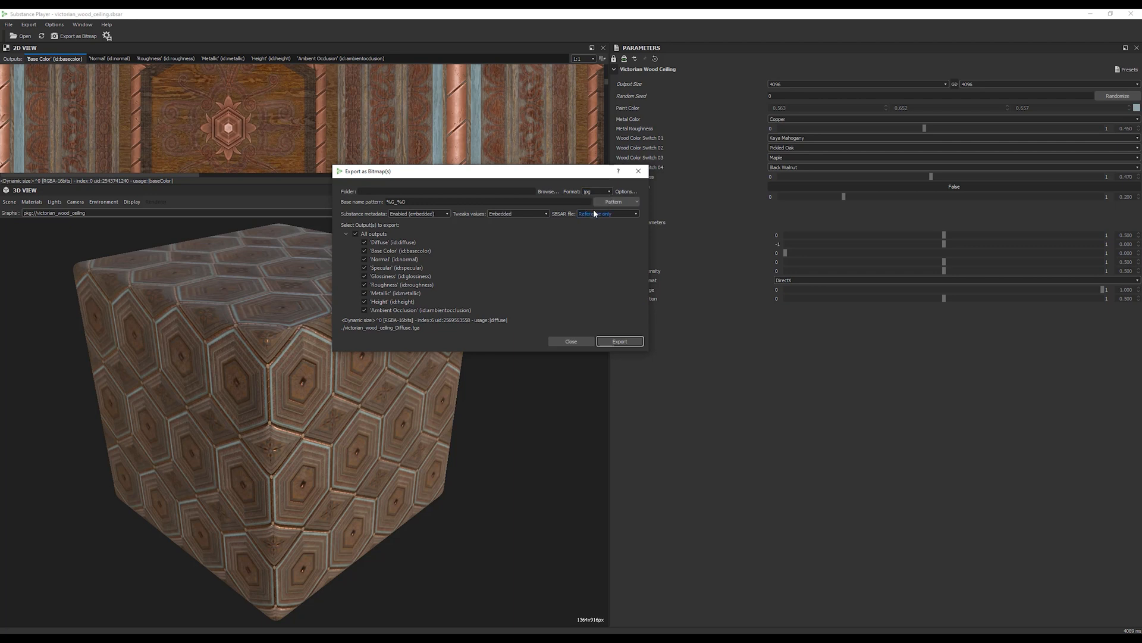
Toggle the output map selection so all nine maps, including Diffuse, are ticked for export.
left_click(391, 301)
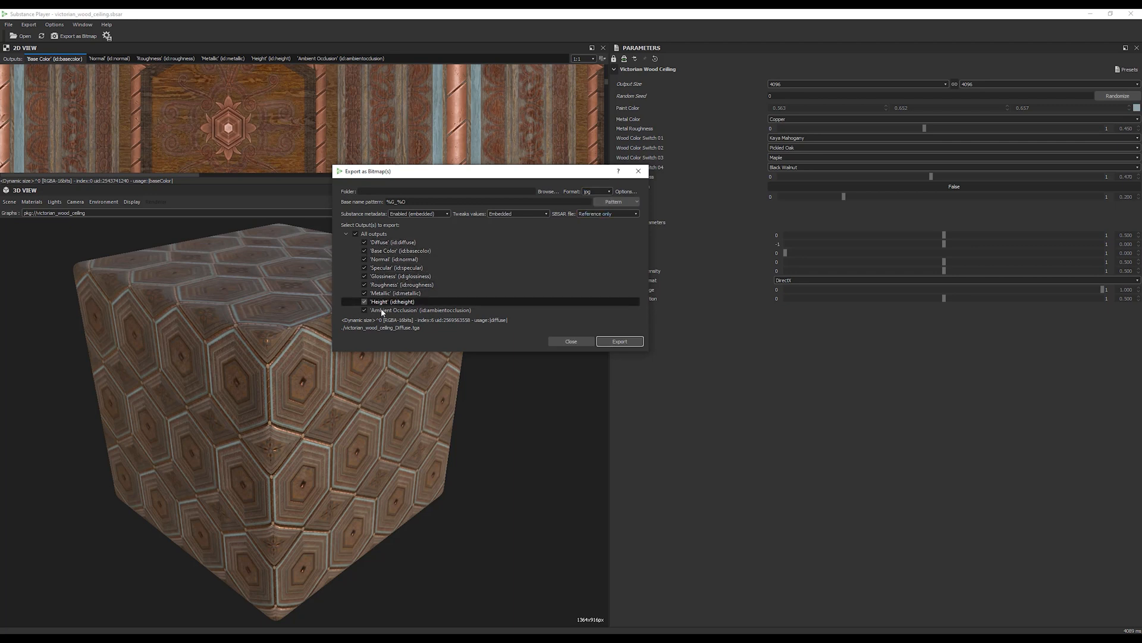
left_click(374, 234)
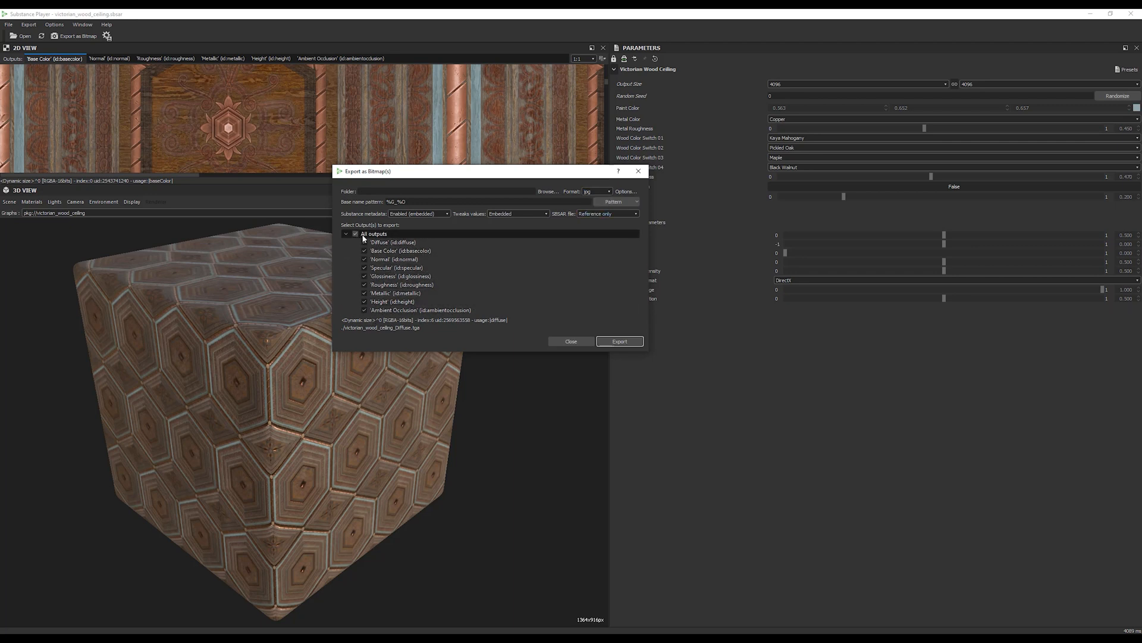
left_click(356, 233)
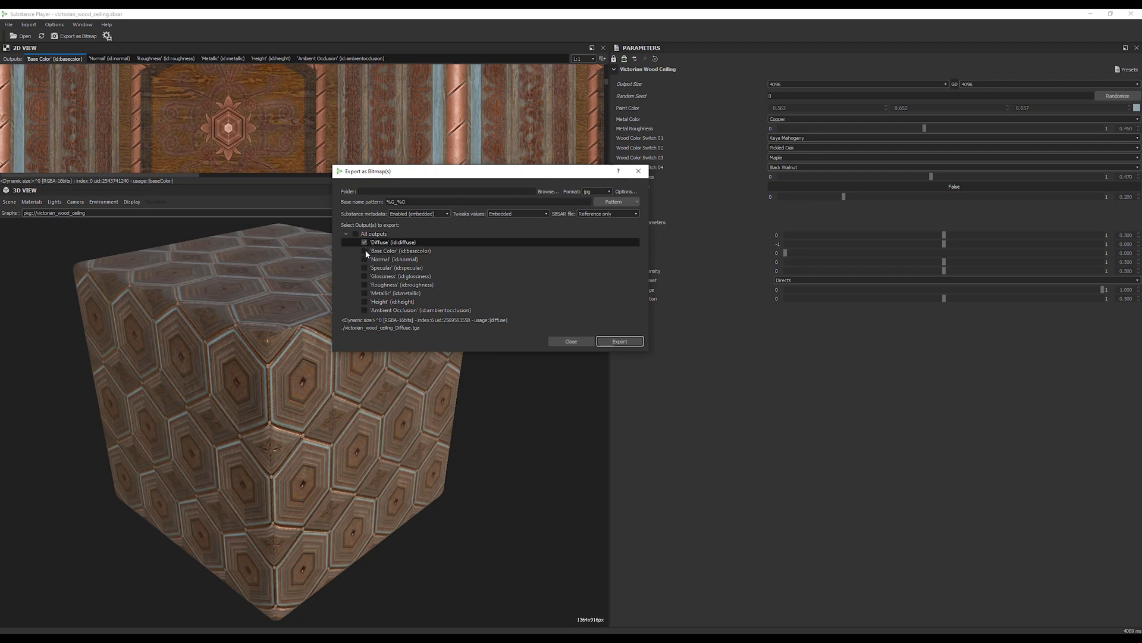
left_click(365, 241)
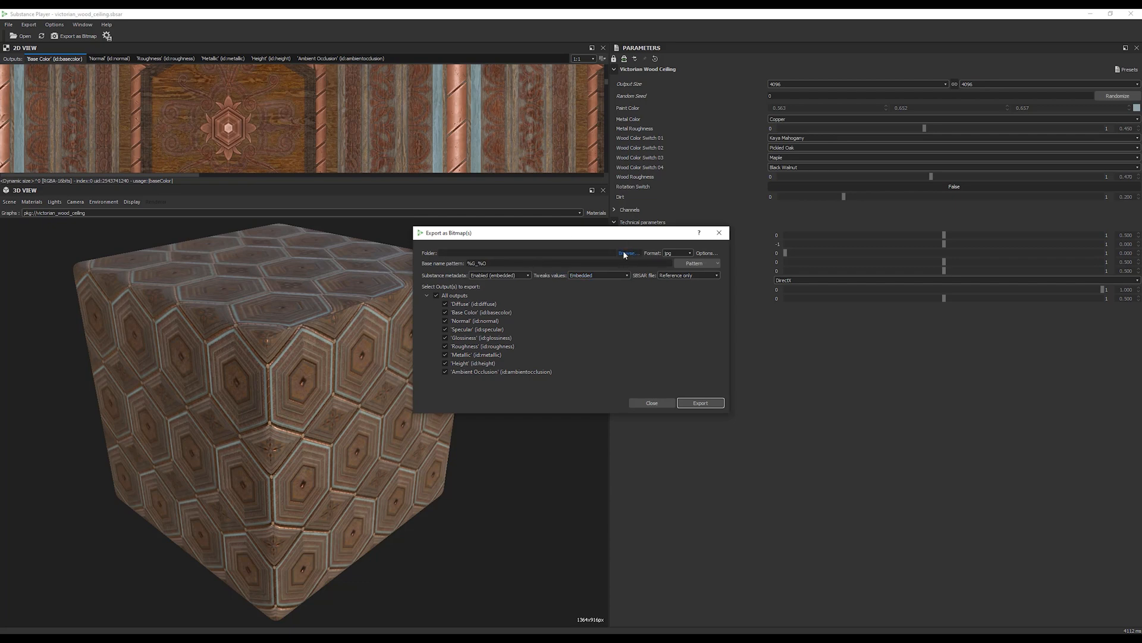
Export the maps as test*.jpg into Desktop\Substance\test.
left_click(628, 252)
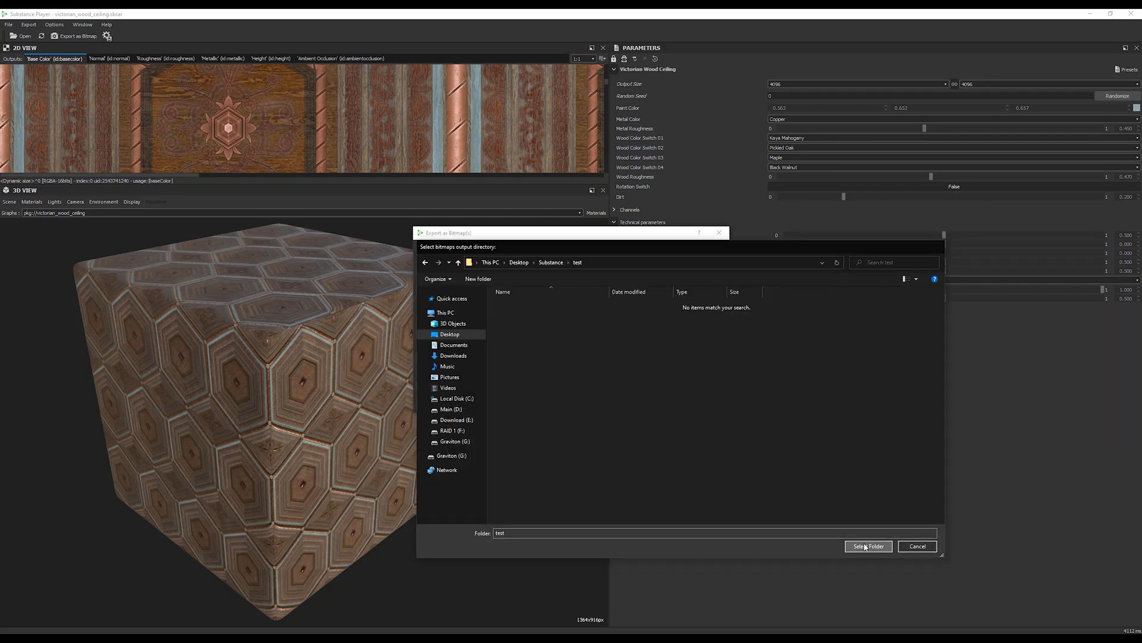
left_click(867, 547)
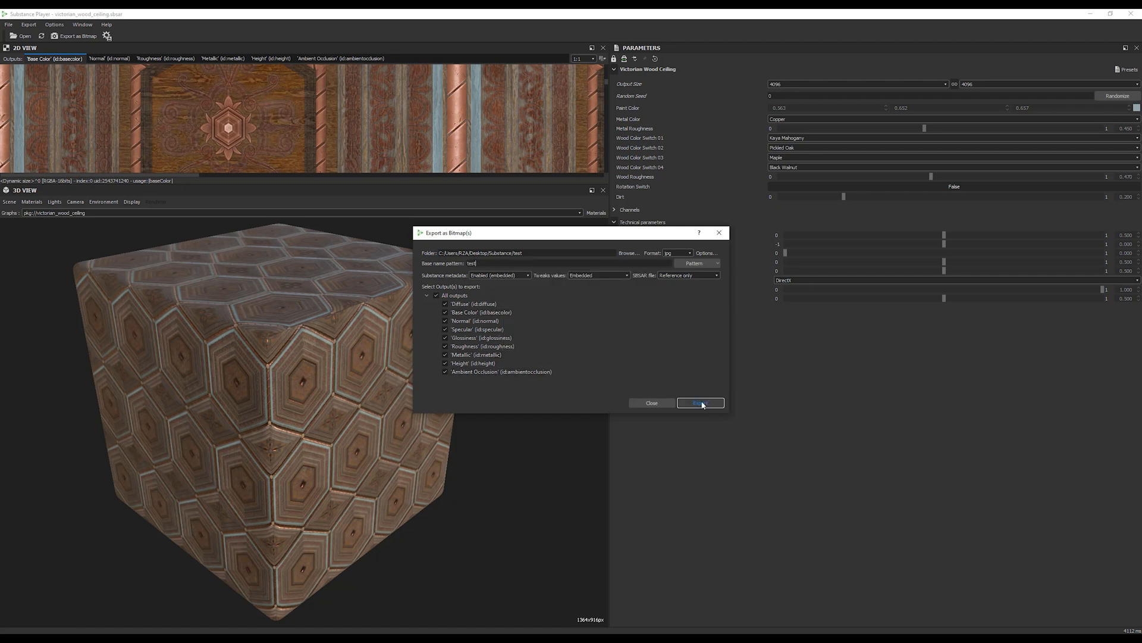
left_click(700, 403)
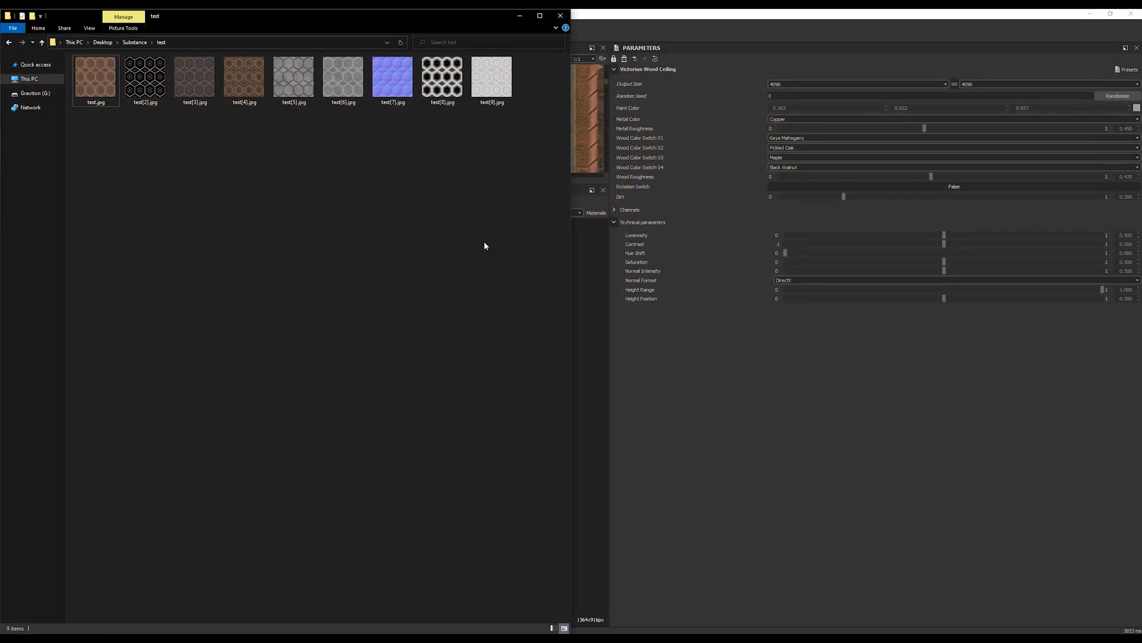
View the exported test.jpg copper-lined hexagon texture in Photos up close, then return to Substance Player.
double_click(95, 75)
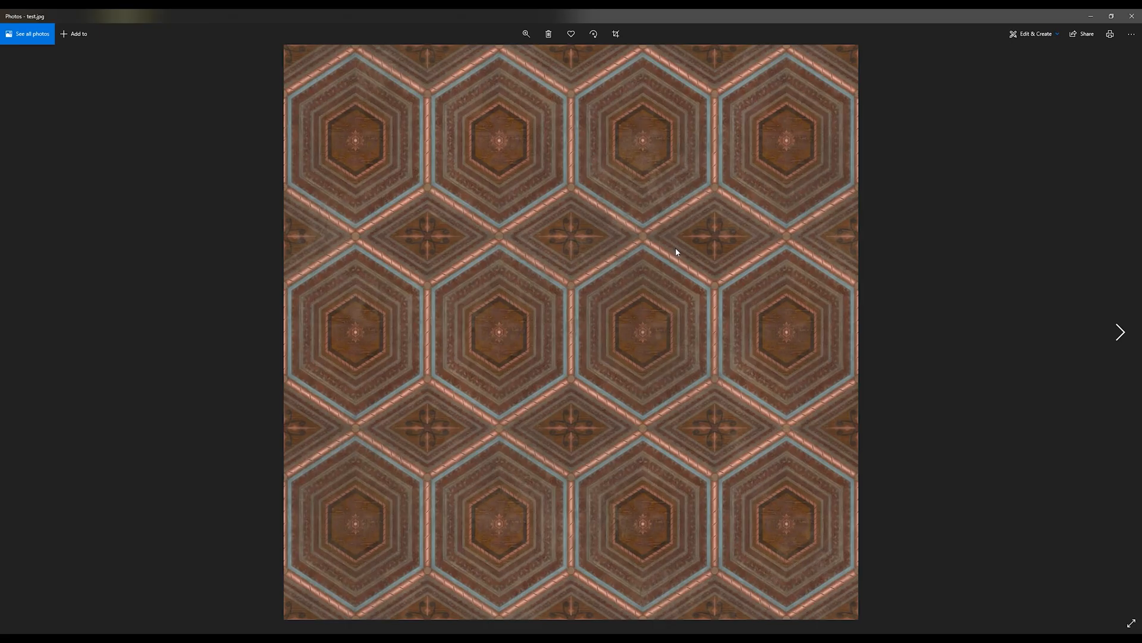
mouse_move(668, 345)
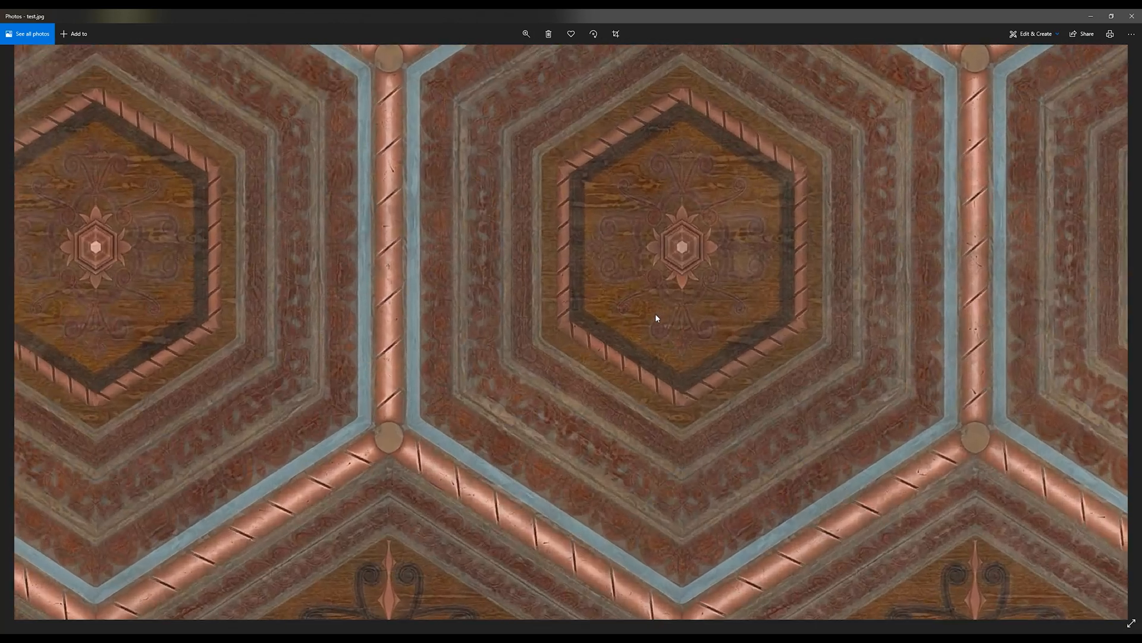
left_click(524, 33)
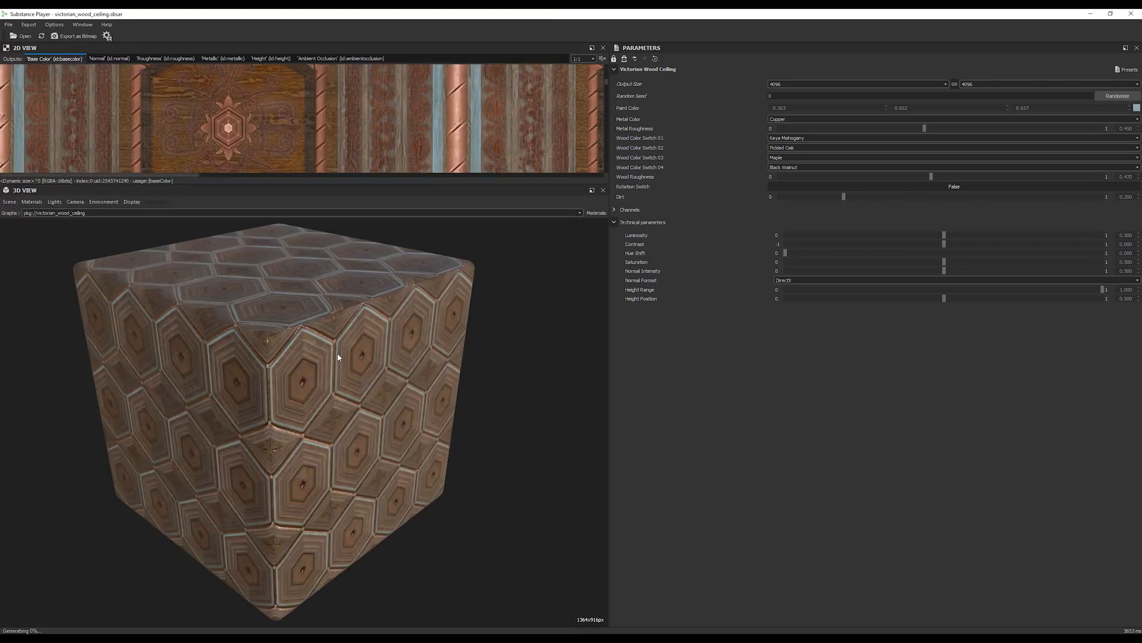
mouse_move(540, 333)
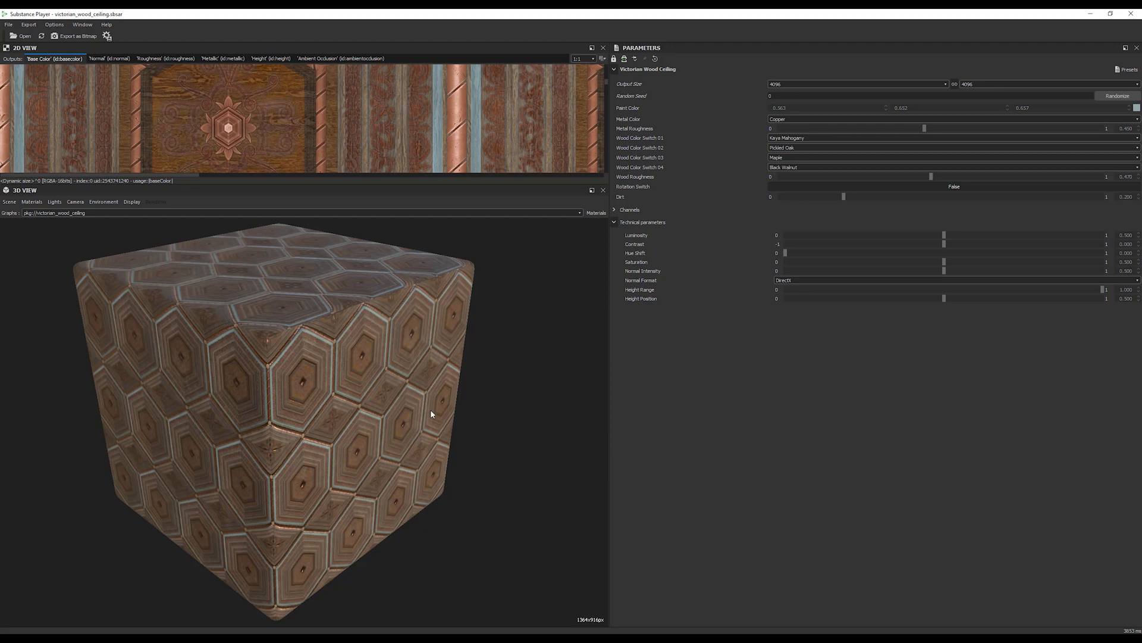
mouse_move(432, 306)
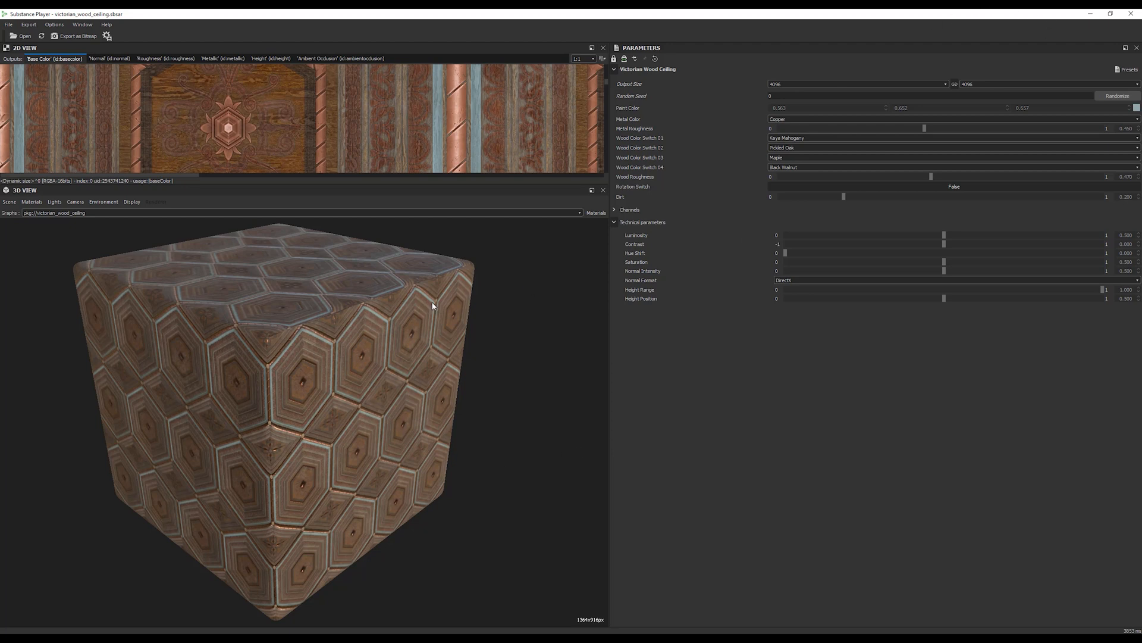
mouse_move(465, 330)
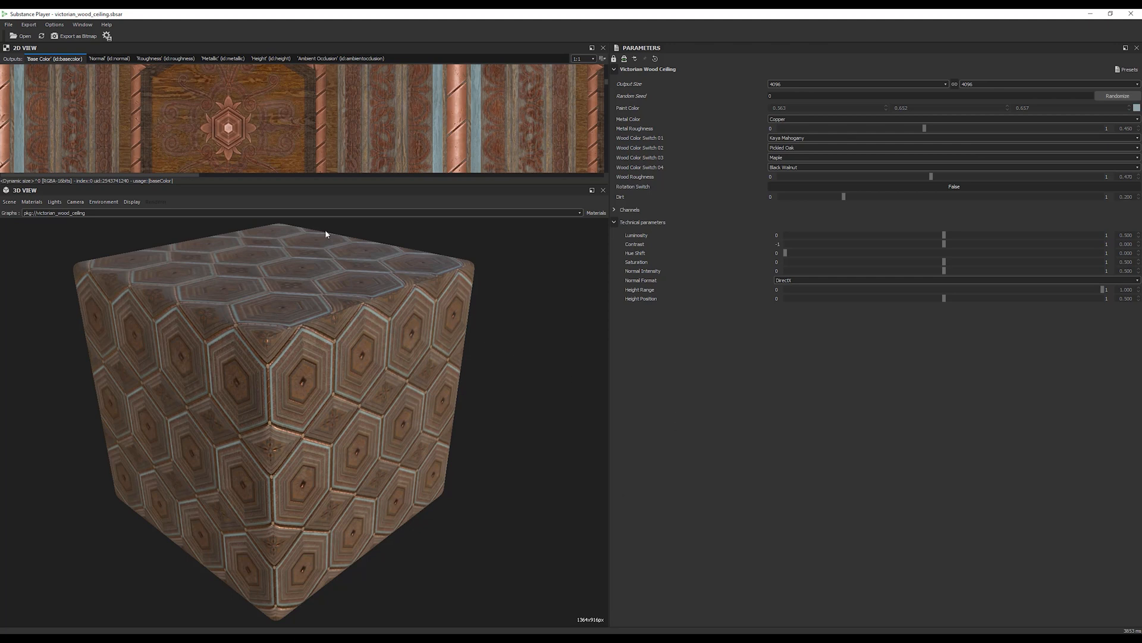
mouse_move(291, 289)
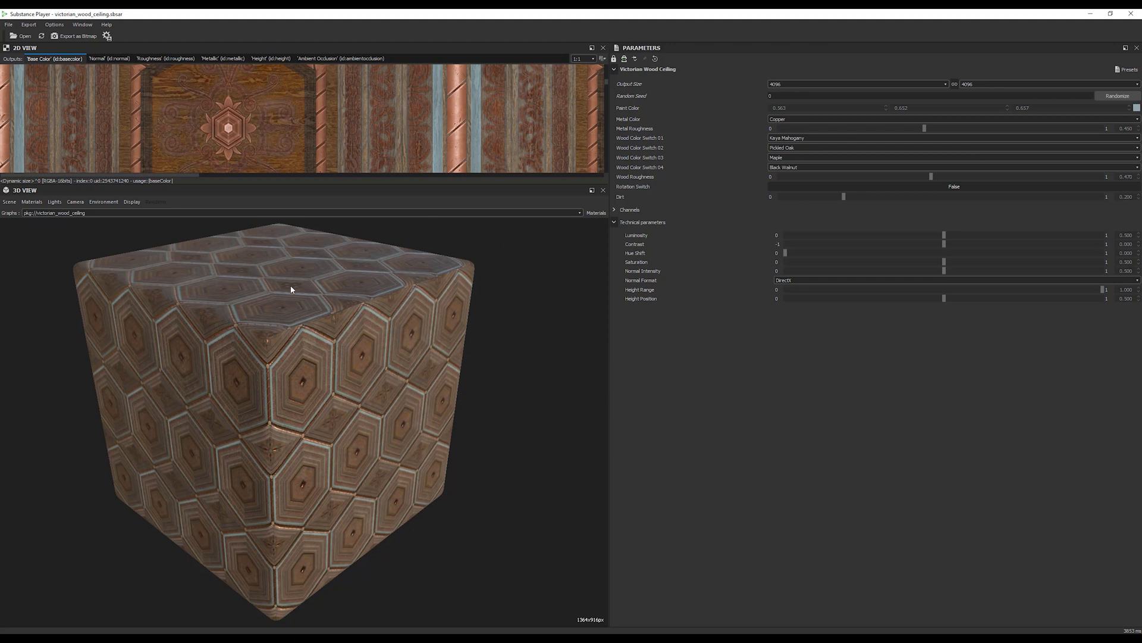
mouse_move(609, 518)
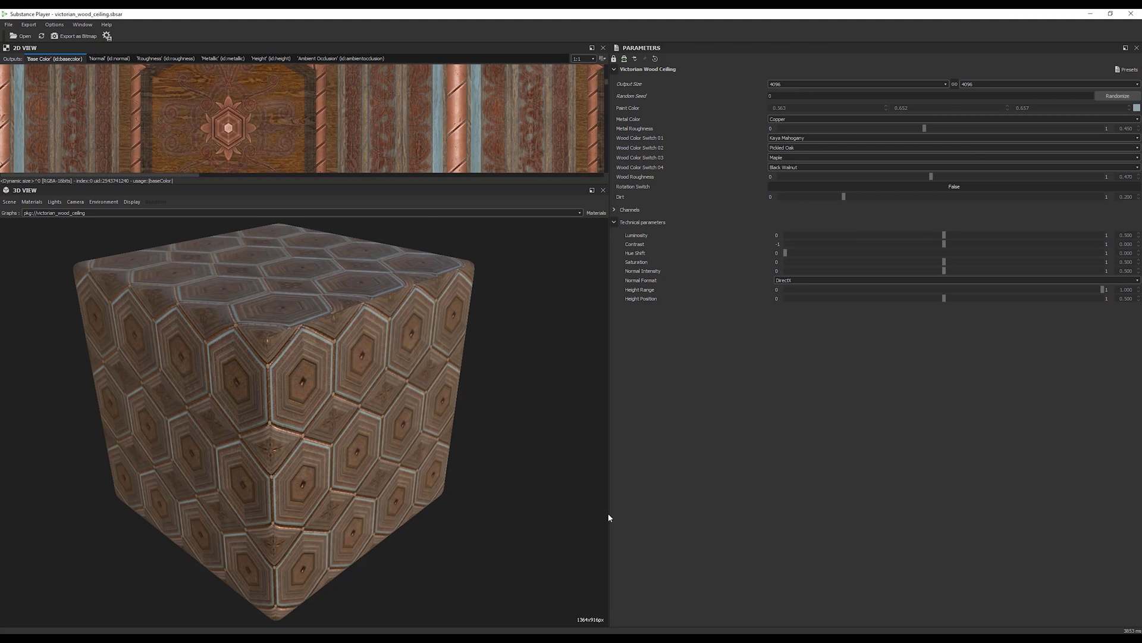
Bring the Chrome window with the Substance 3D website to the front.
left_click(888, 15)
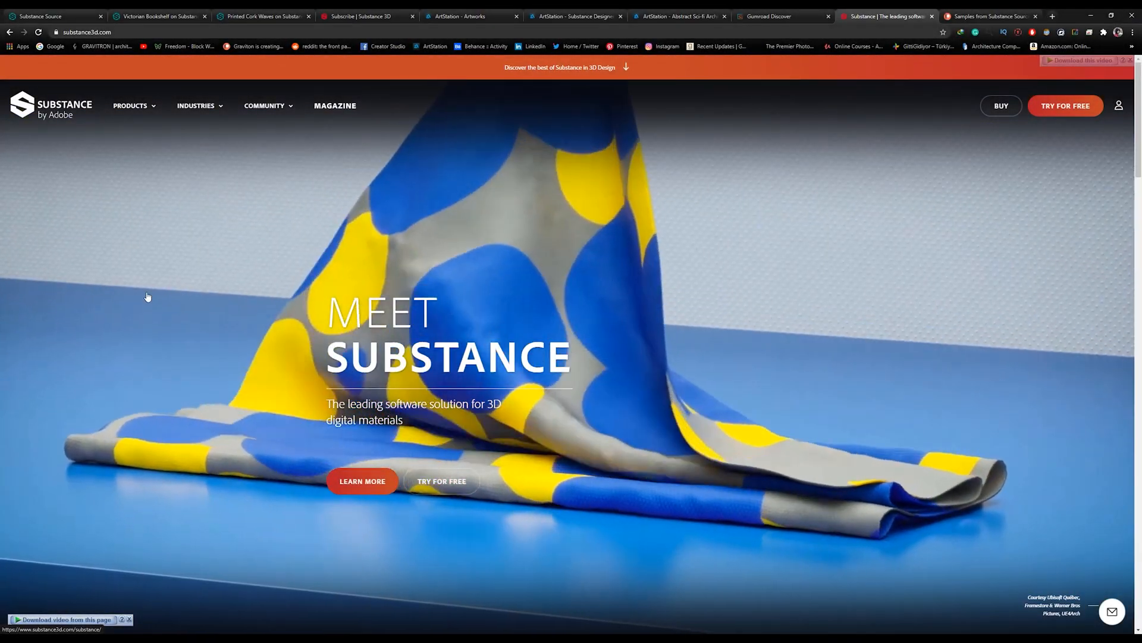
Navigate via Products and Ecosystem & Plug-ins to the Substance in 3ds Max page listing 2018–2021 downloads.
left_click(129, 106)
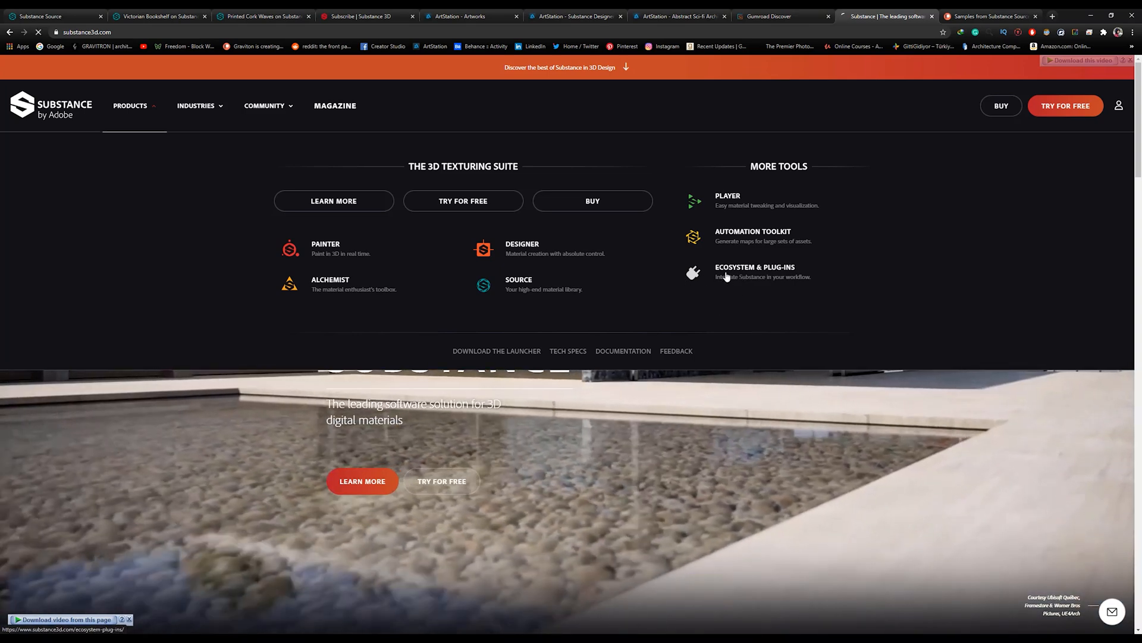
left_click(754, 271)
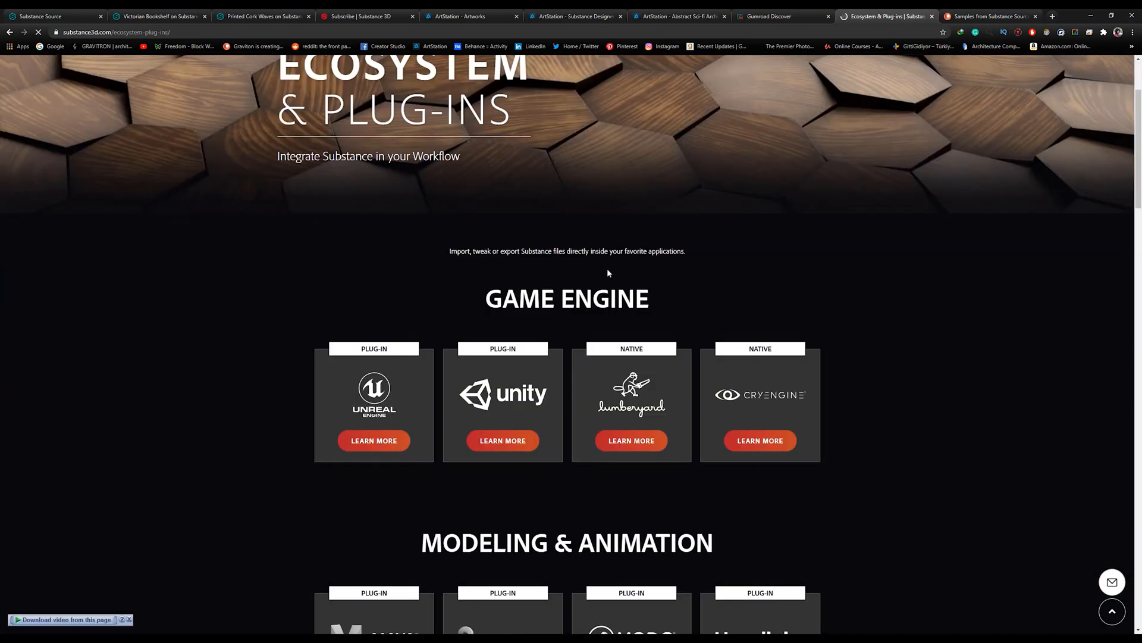
scroll("down", 3)
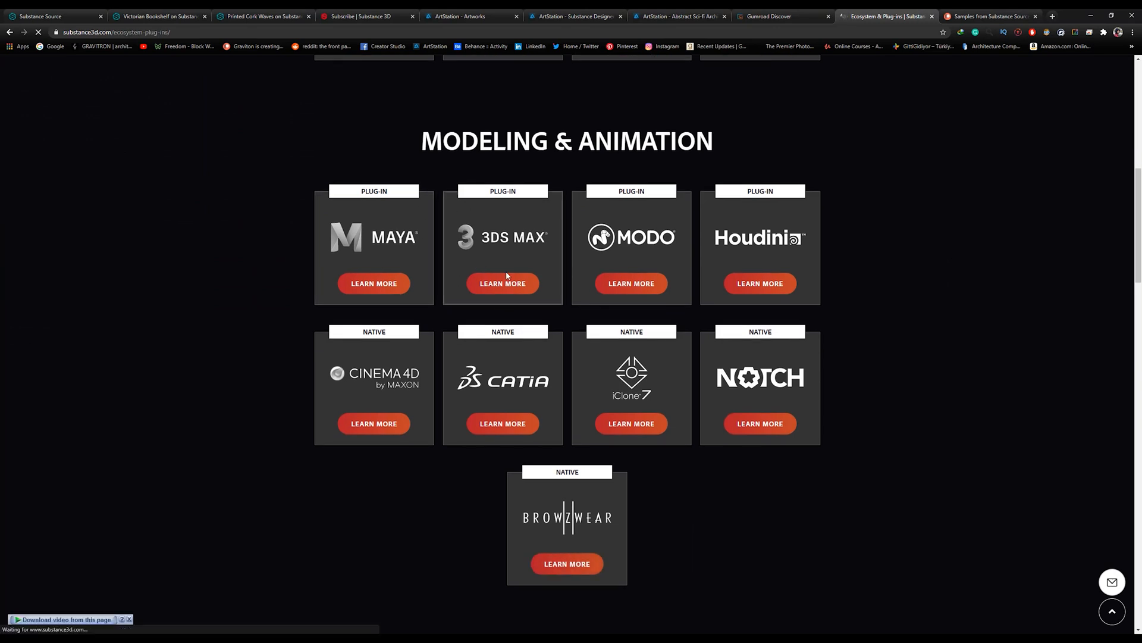
mouse_move(502, 283)
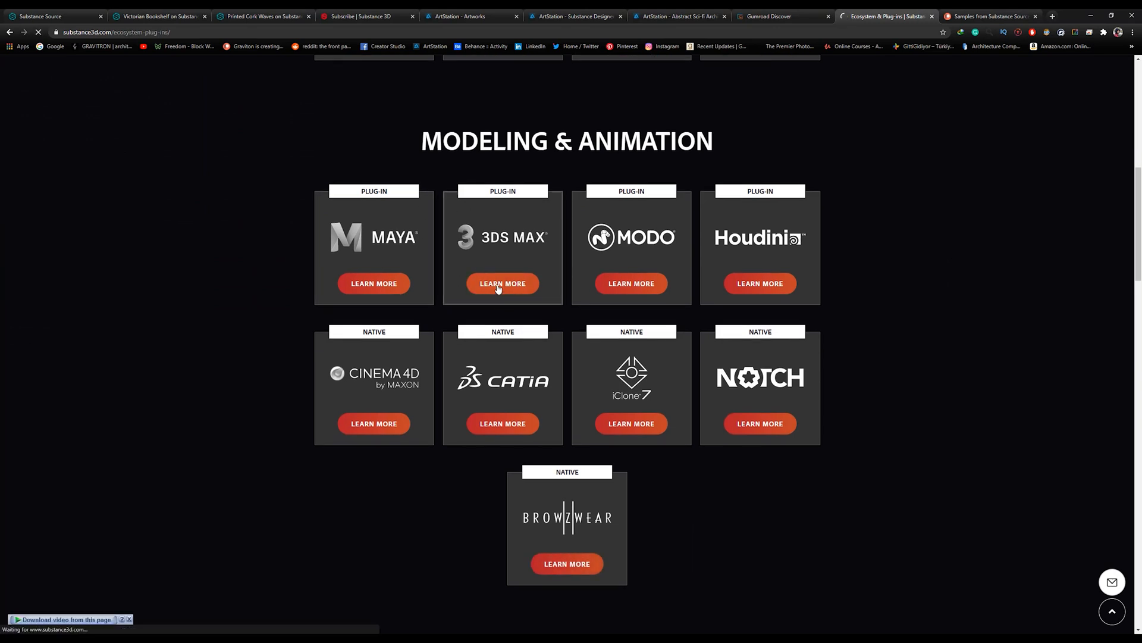
left_click(502, 283)
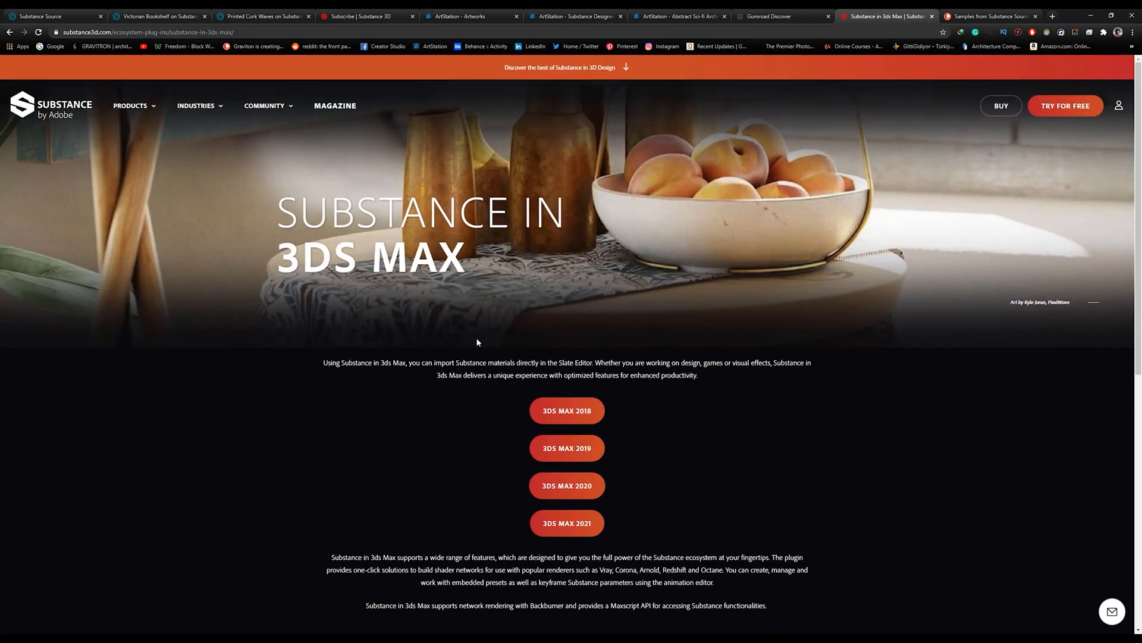
mouse_move(397, 479)
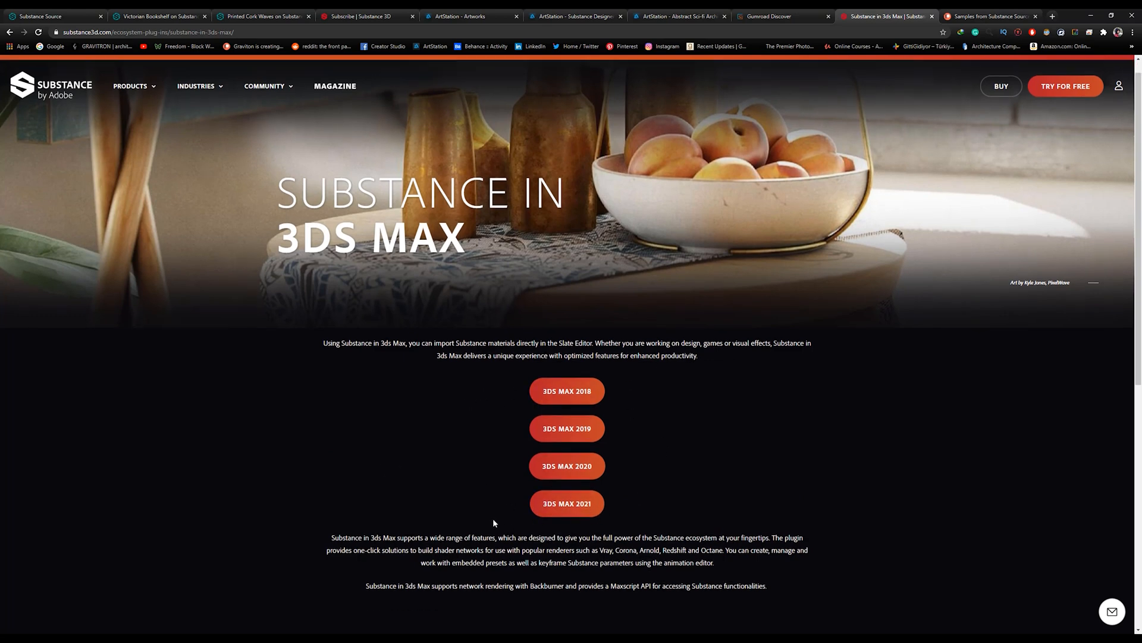
scroll("down", 3)
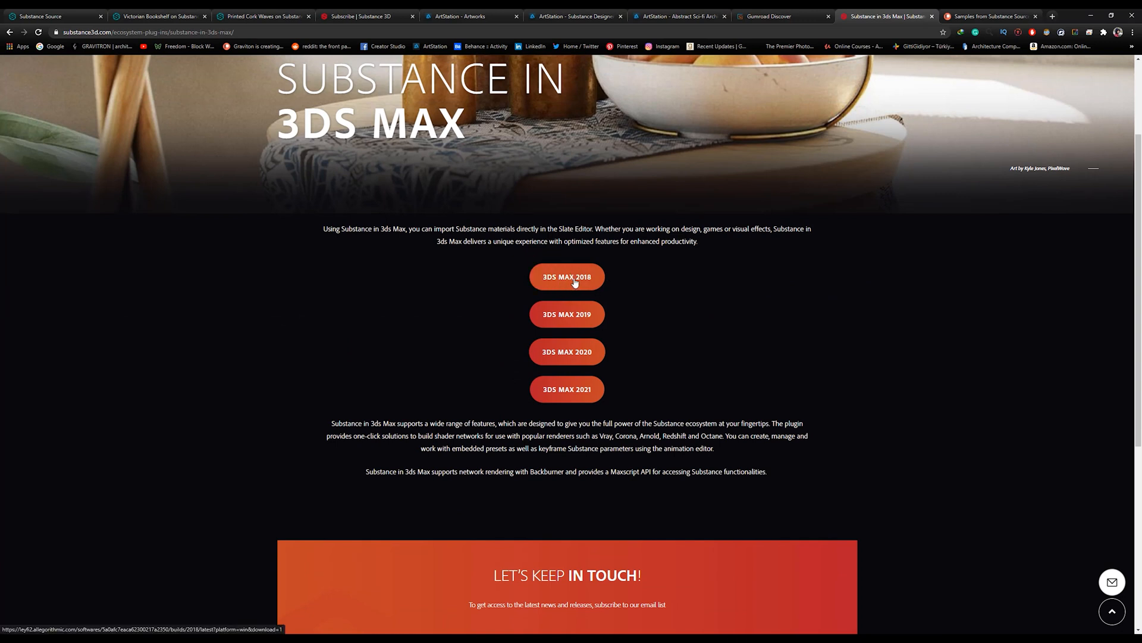
mouse_move(593, 427)
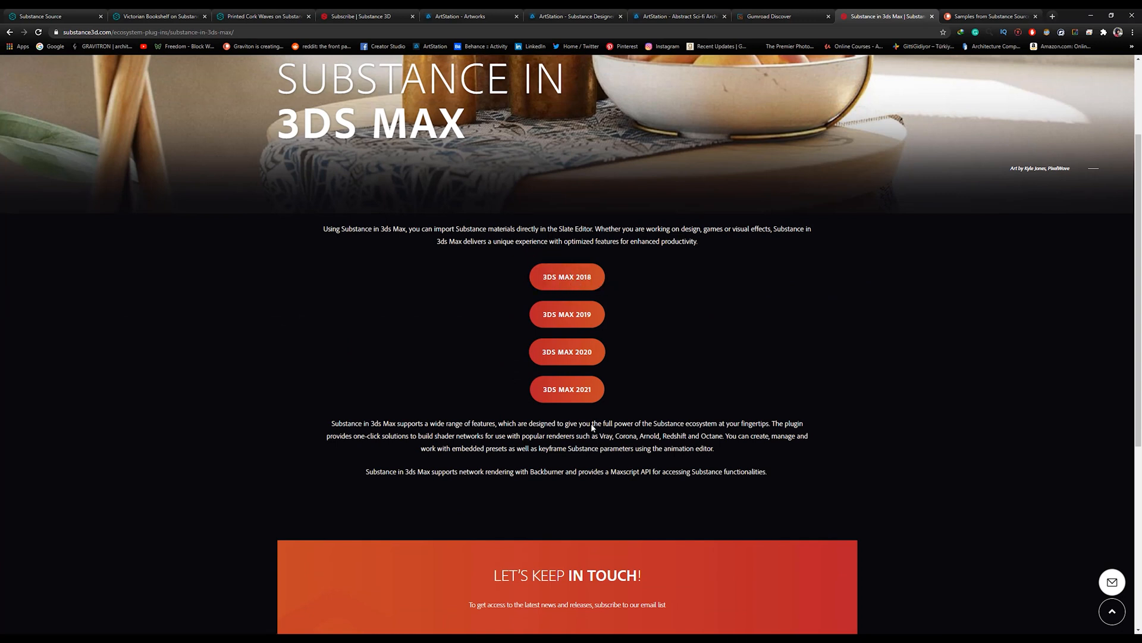
mouse_move(622, 422)
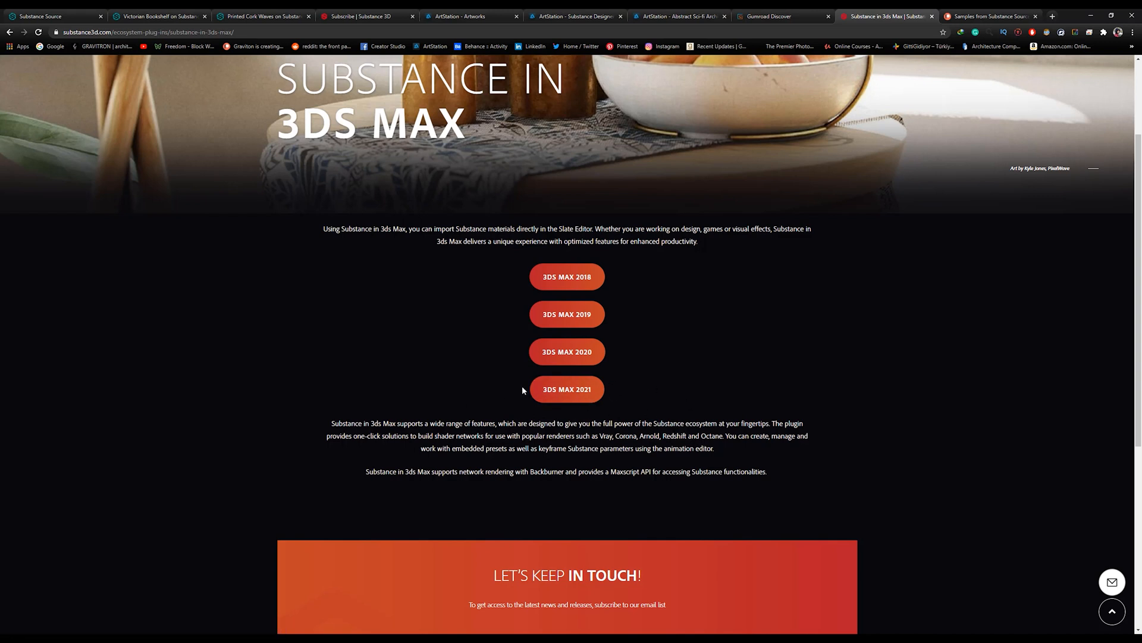
mouse_move(615, 414)
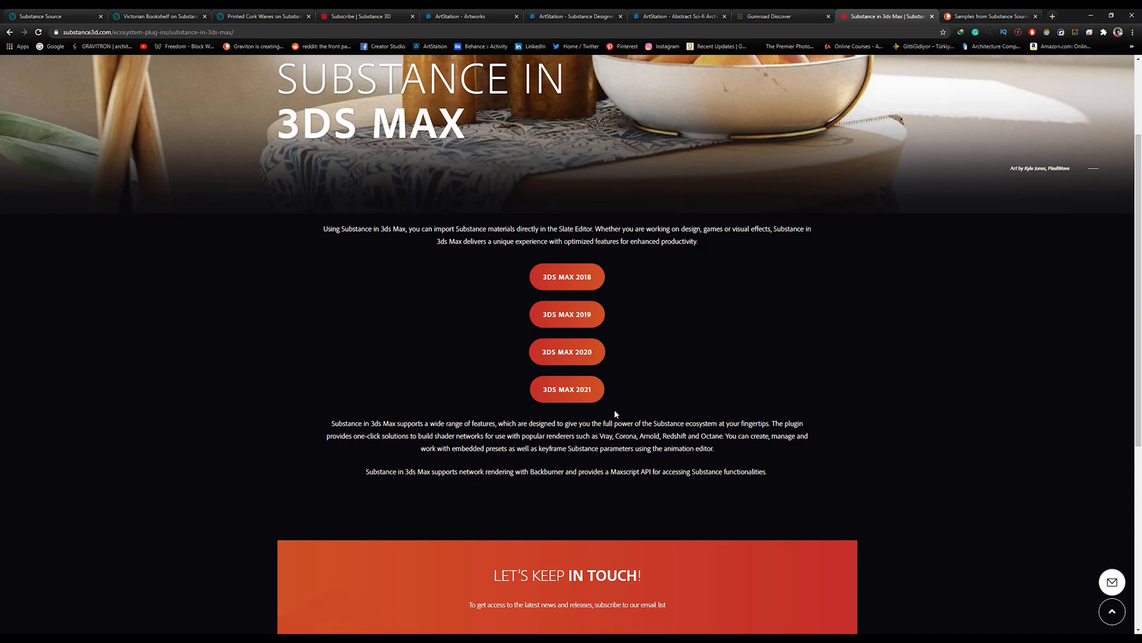
mouse_move(597, 389)
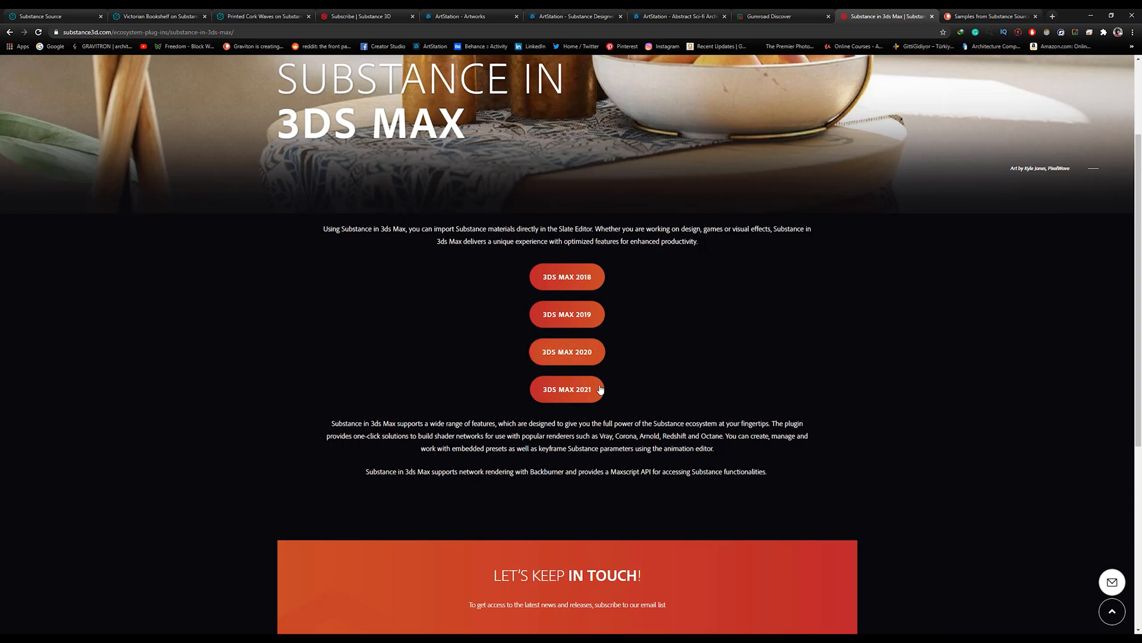
mouse_move(244, 433)
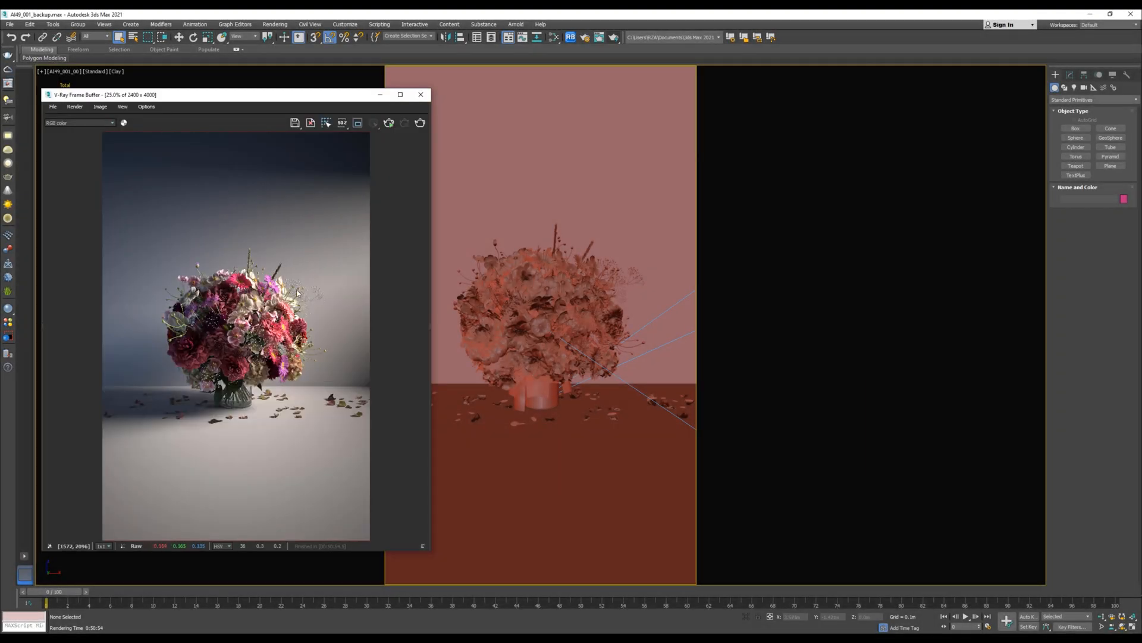
mouse_move(185, 429)
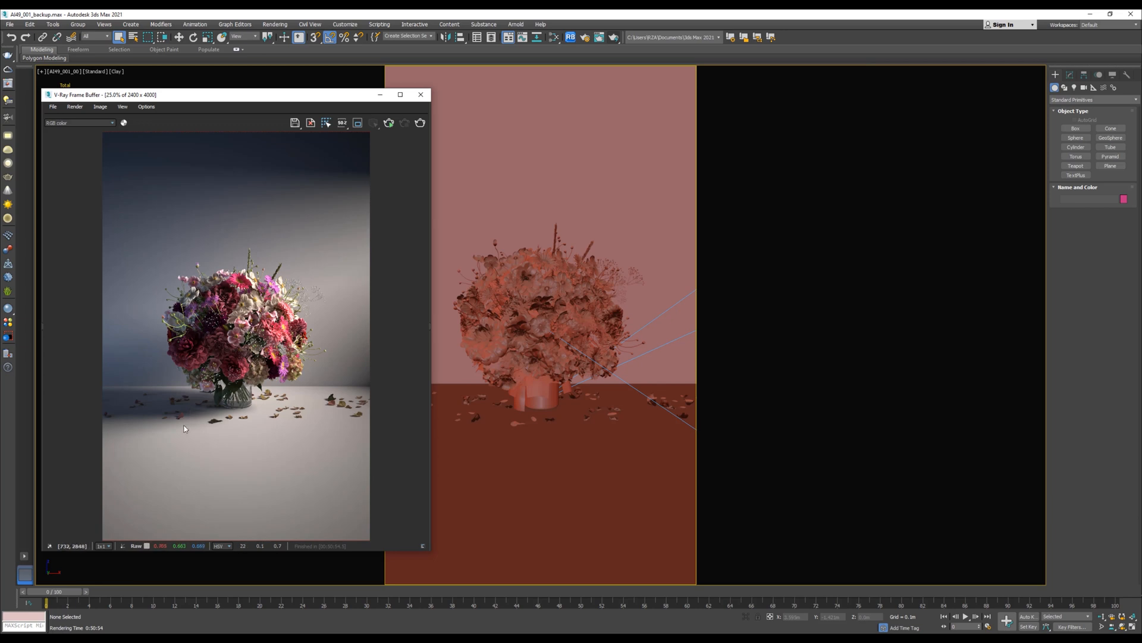
Close the V-Ray Frame Buffer render of the bouquet and look through the Substance menu.
left_click(420, 95)
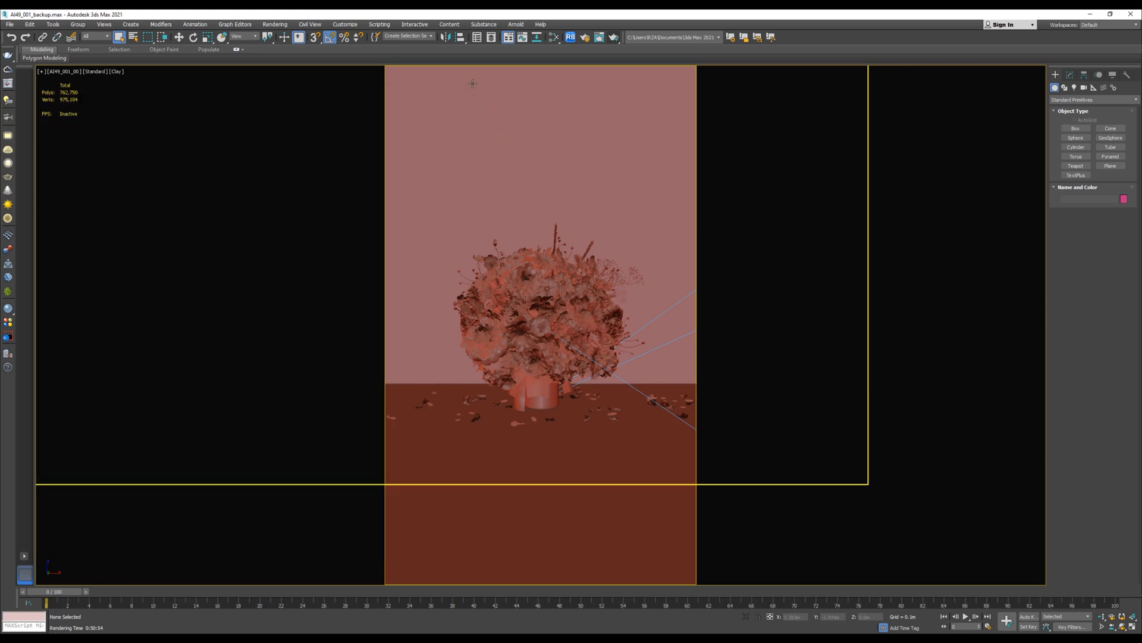
left_click(483, 24)
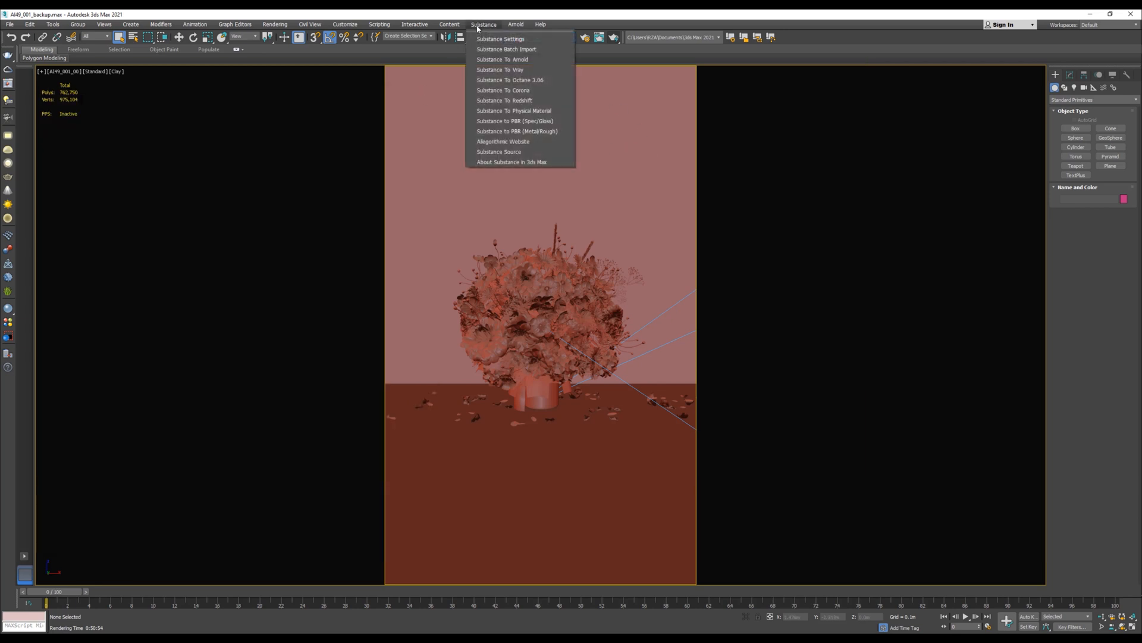
mouse_move(501, 38)
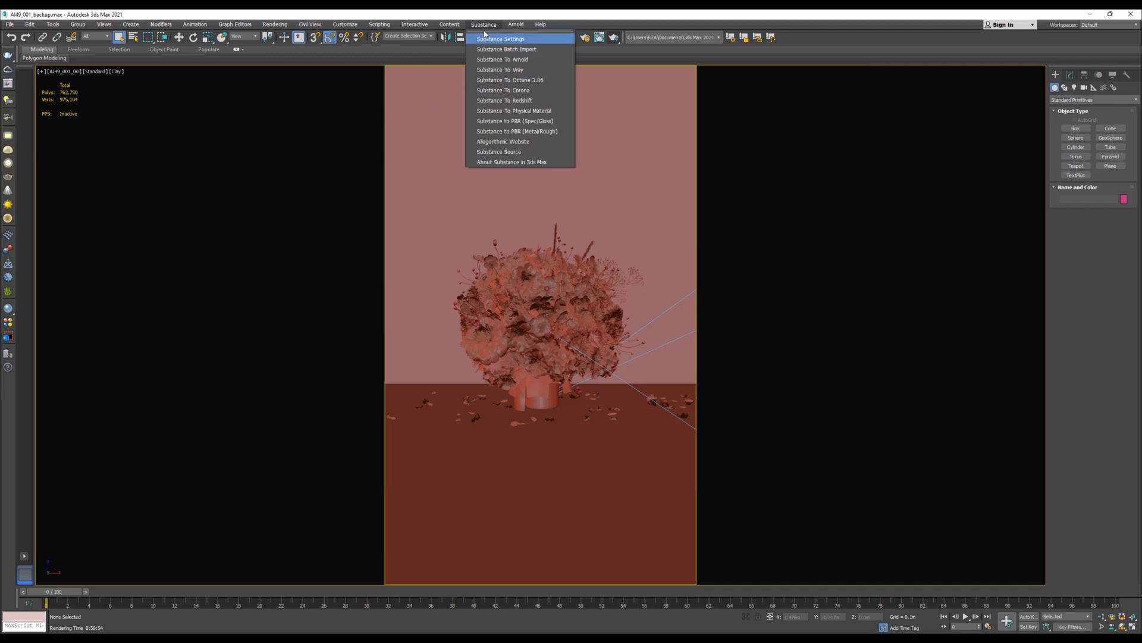
left_click(499, 151)
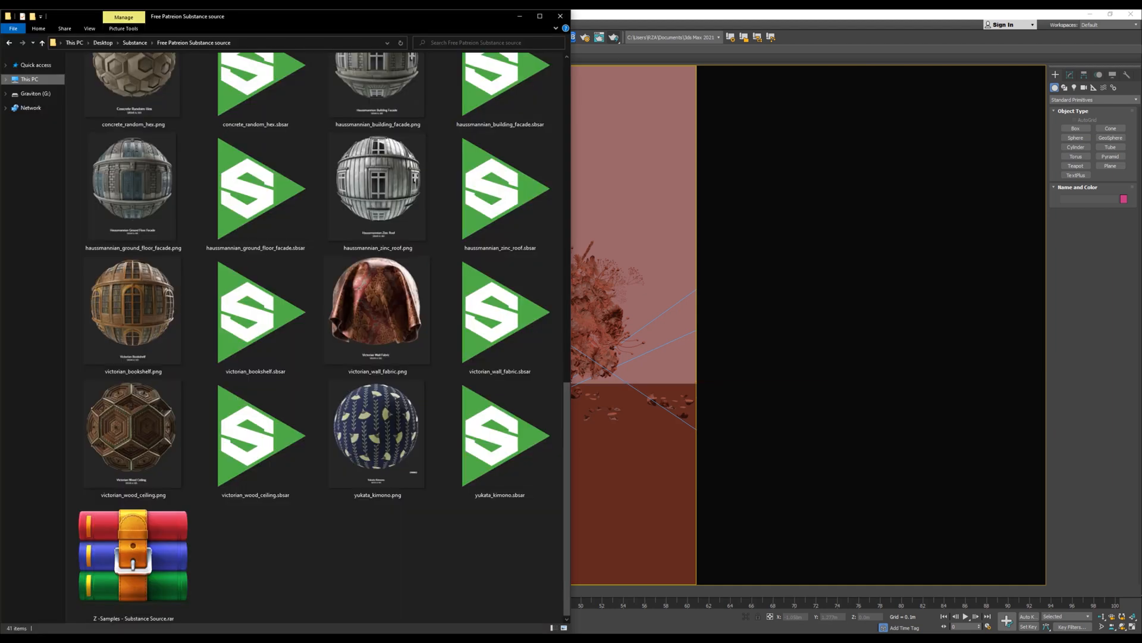
Select the victorian_wood_ceiling preview image in the Substance source folder.
left_click(254, 436)
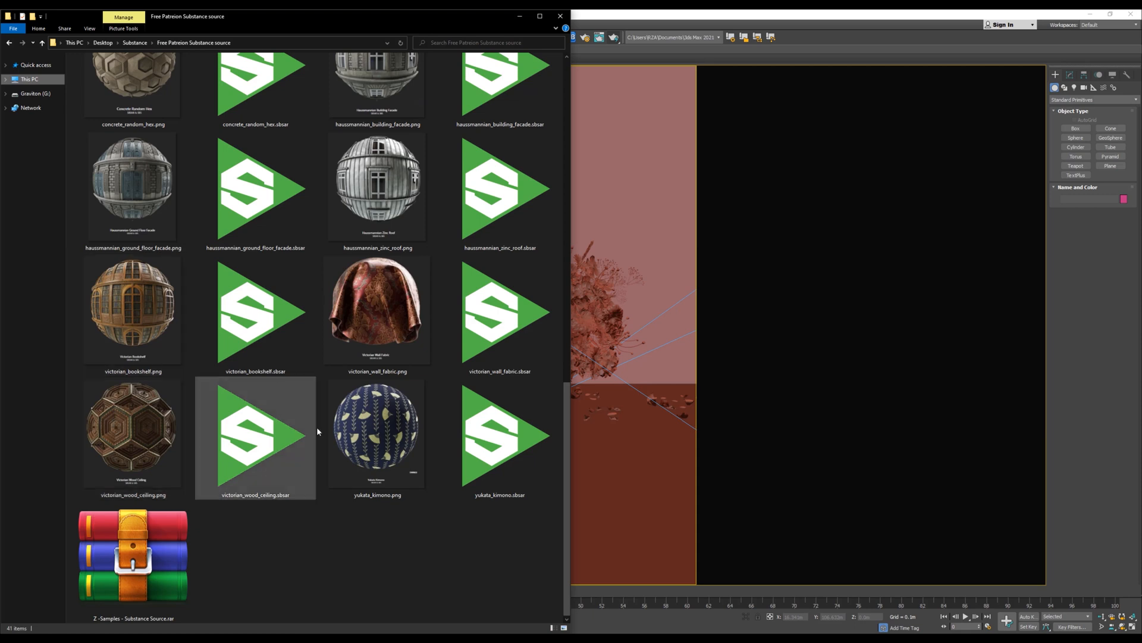
left_click(132, 429)
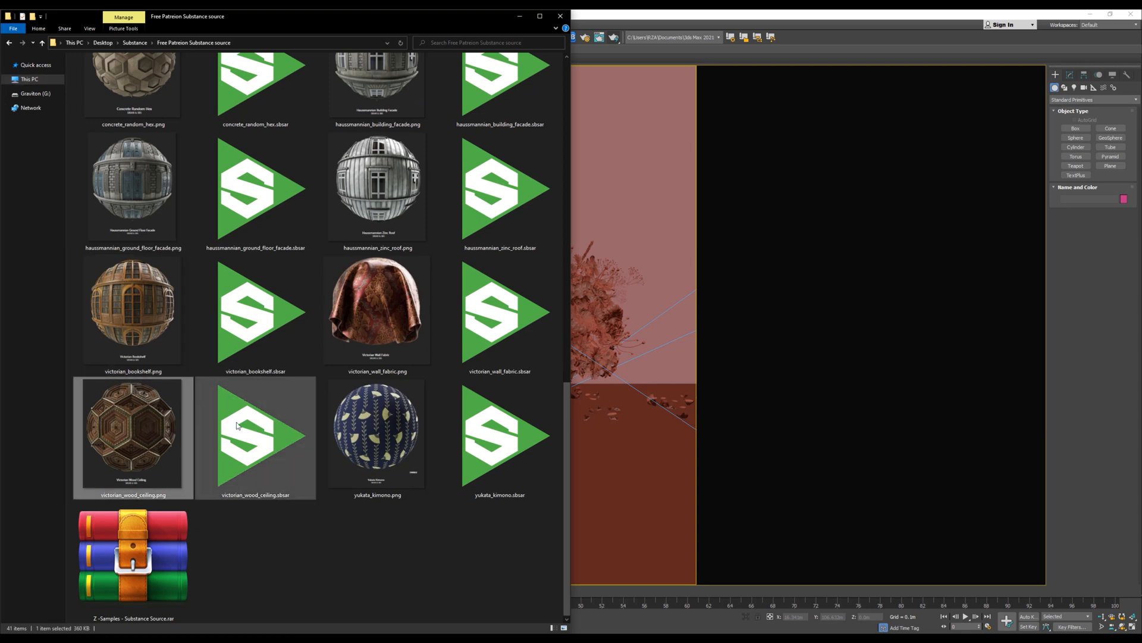
scroll("up", 3)
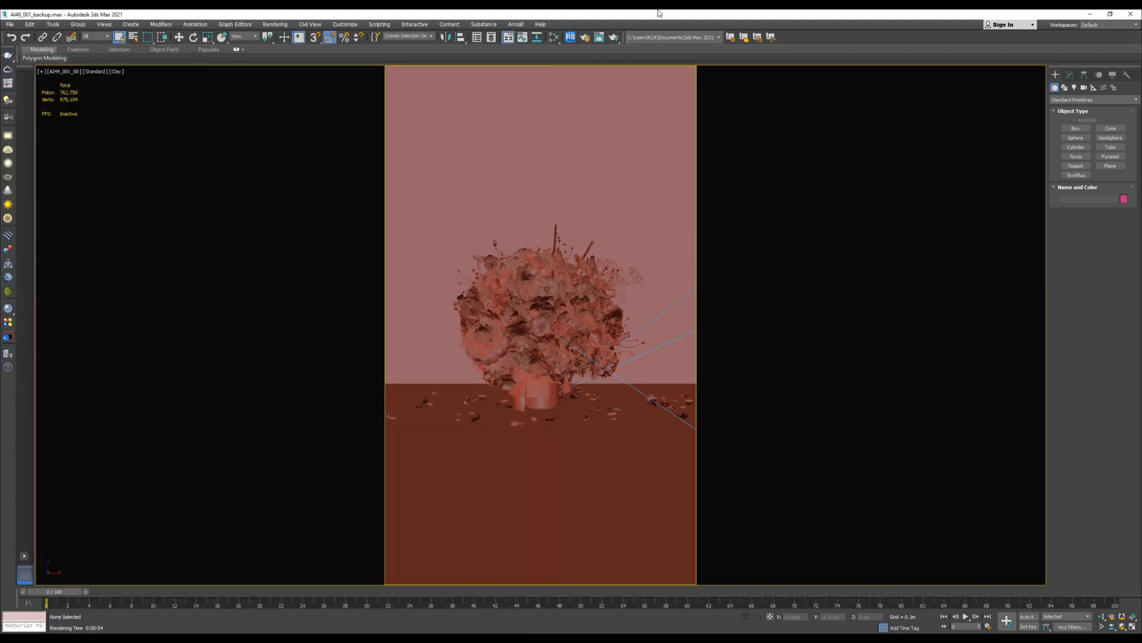
mouse_move(590, 51)
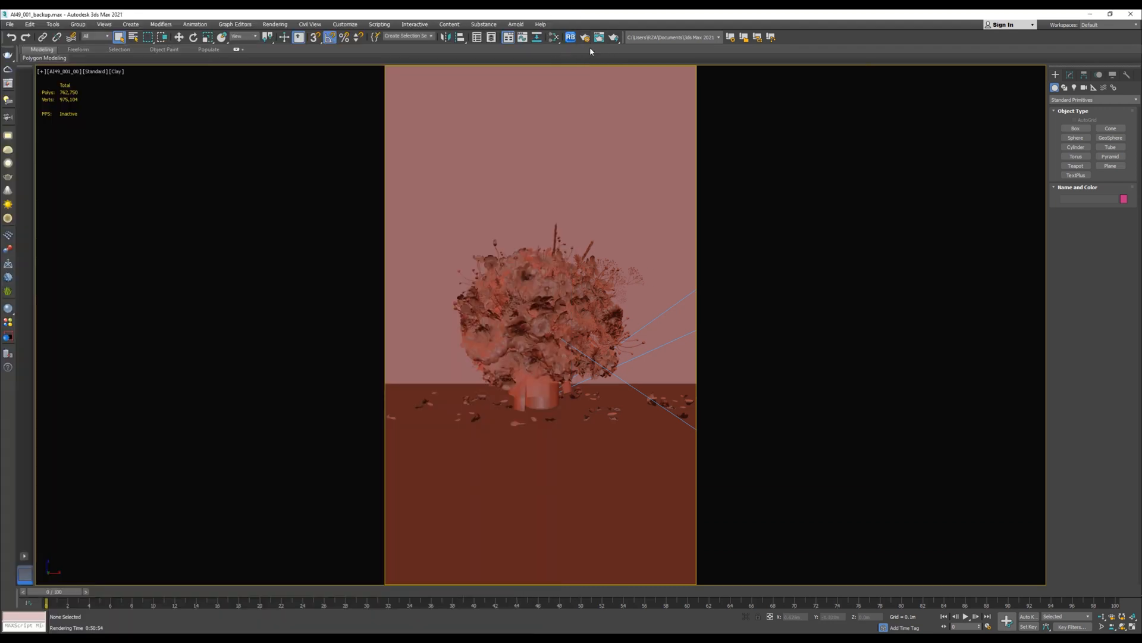
Create a new Substance2 map node (Map #2381) in the Slate Material Editor.
left_click(552, 37)
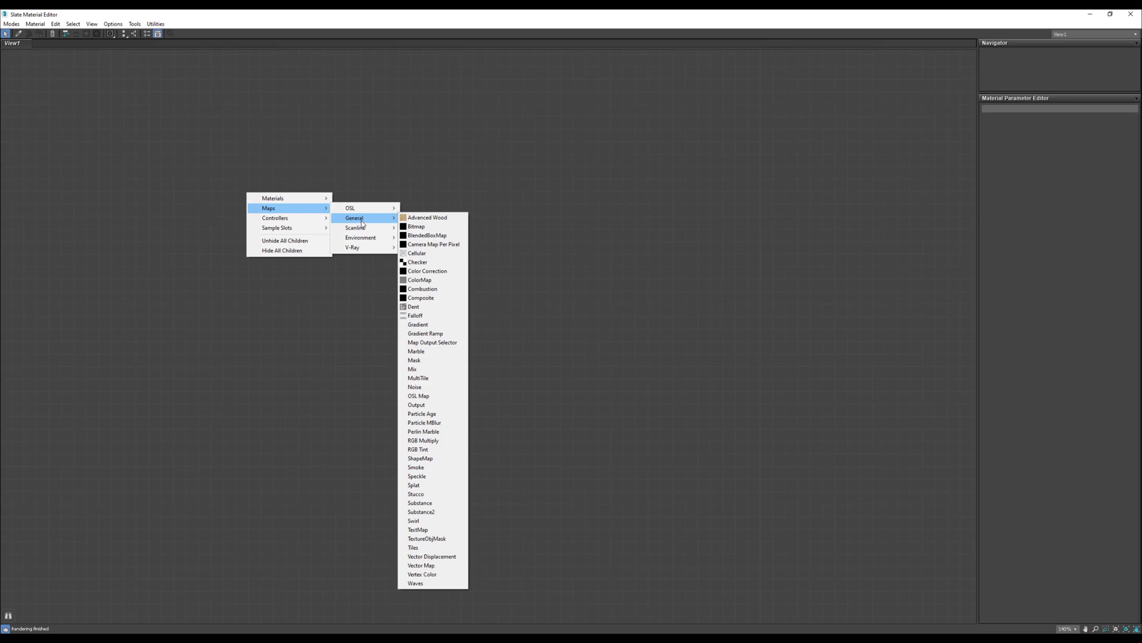
mouse_move(432, 511)
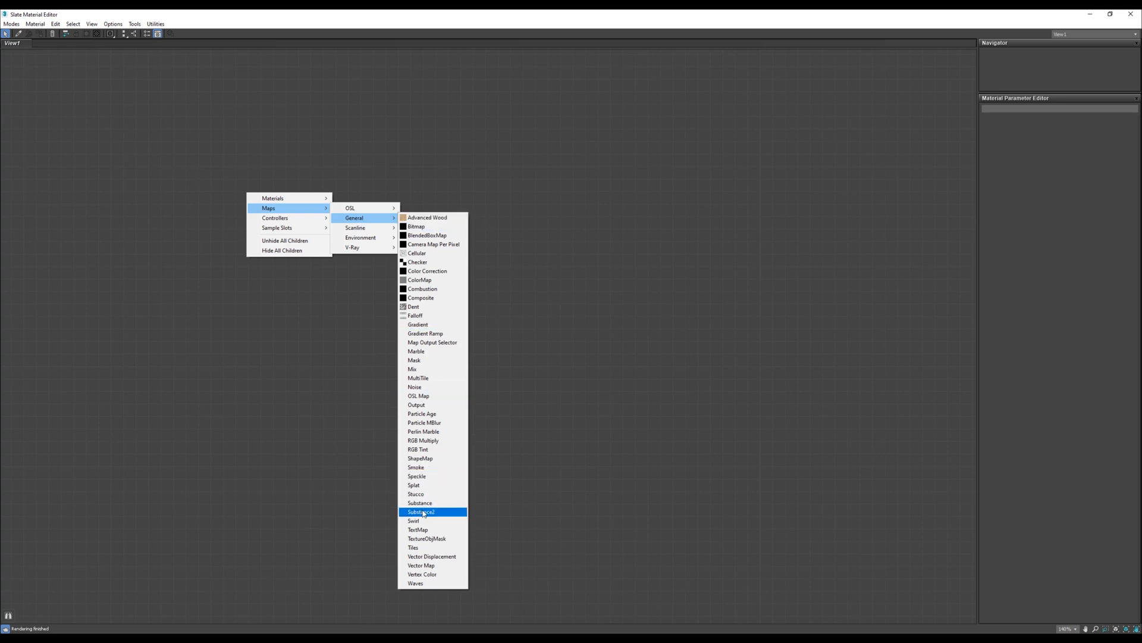
mouse_move(420, 502)
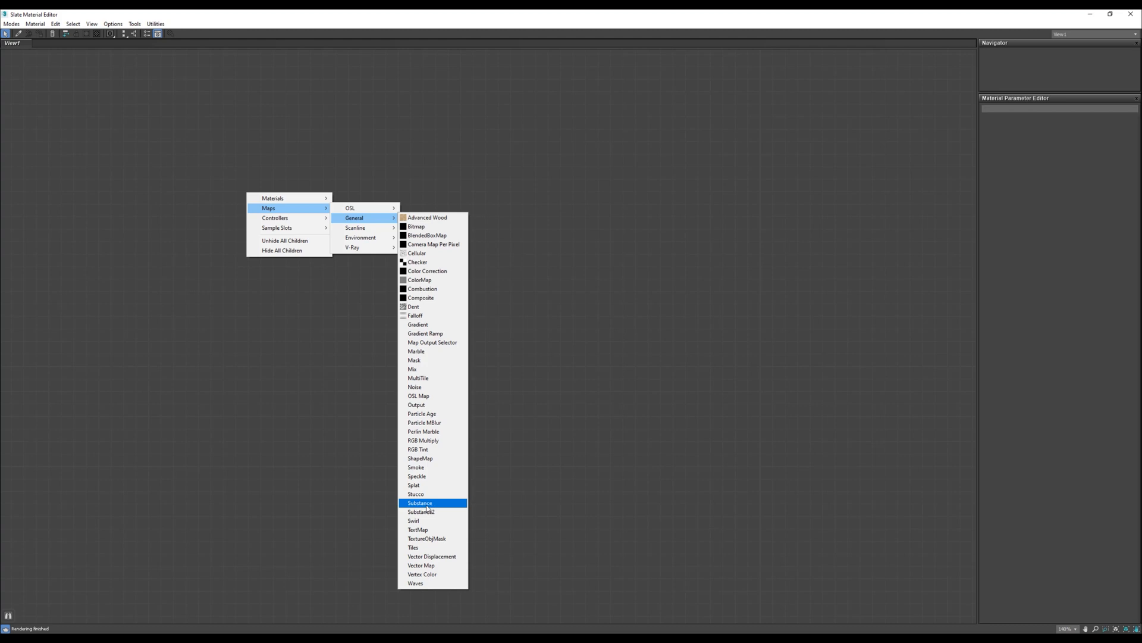
mouse_move(421, 512)
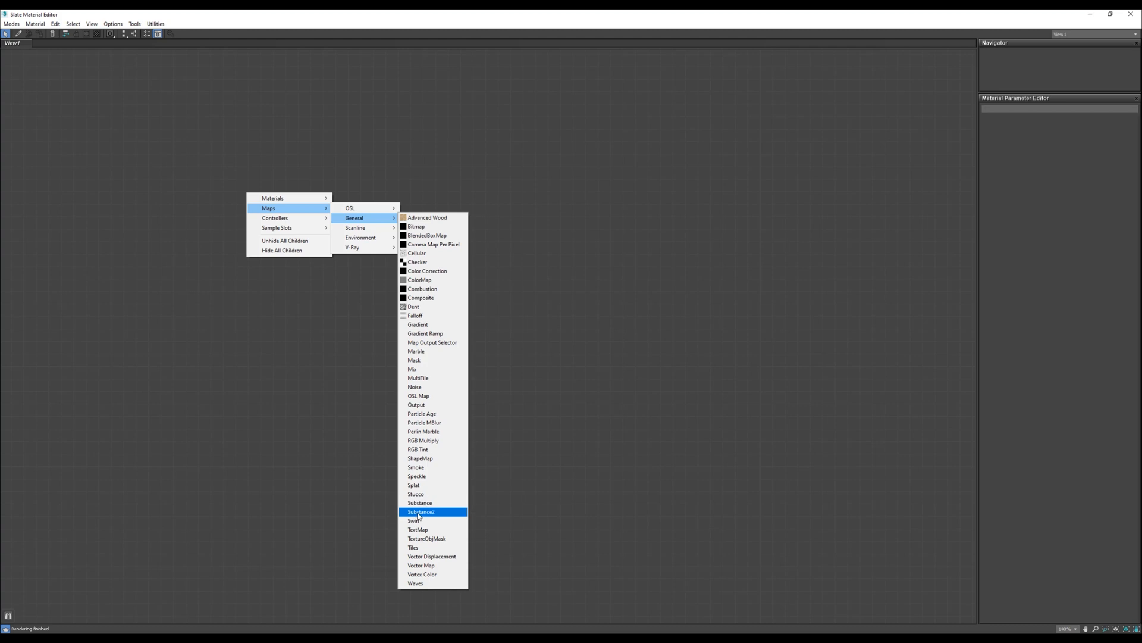
left_click(422, 510)
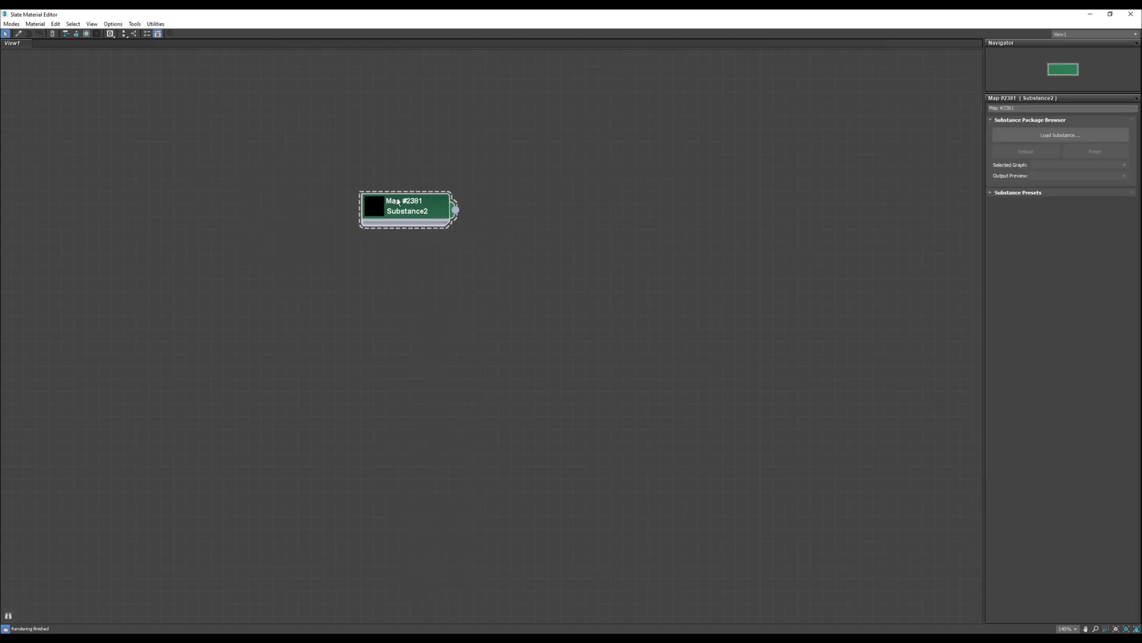
mouse_move(588, 207)
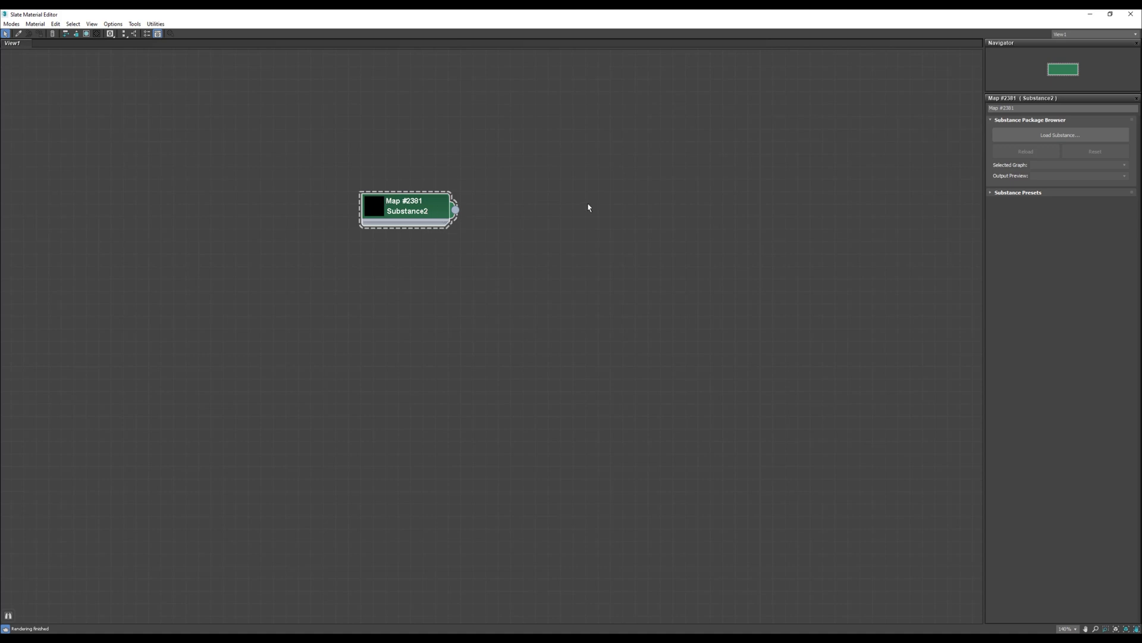
mouse_move(1060, 135)
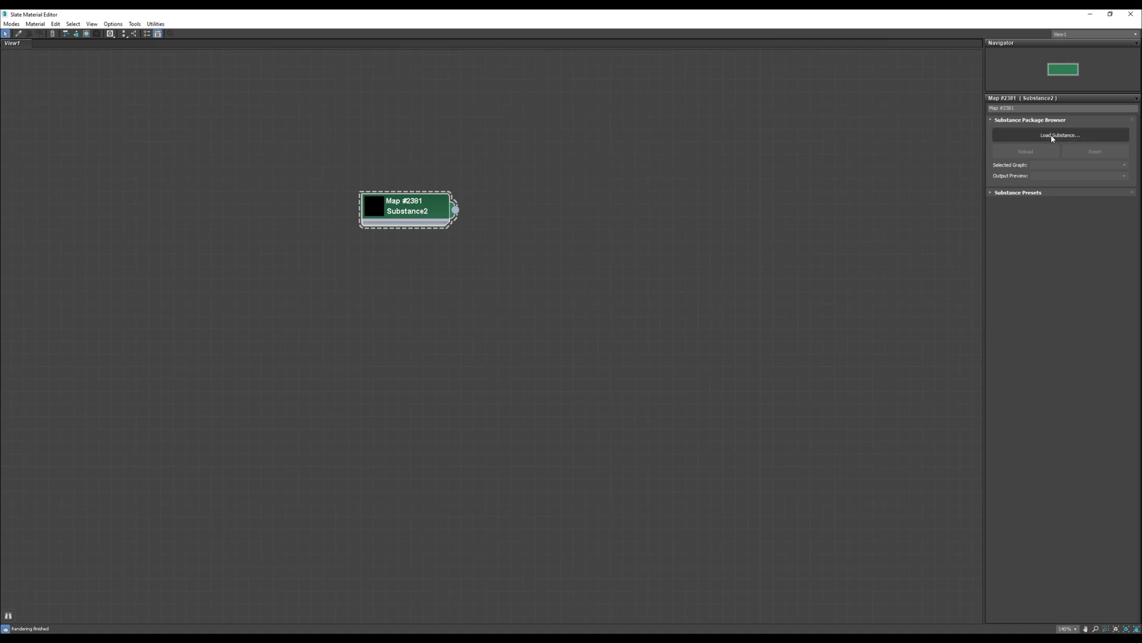
Load concrete_random_hex.sbsar into the first Substance2 node.
left_click(1059, 134)
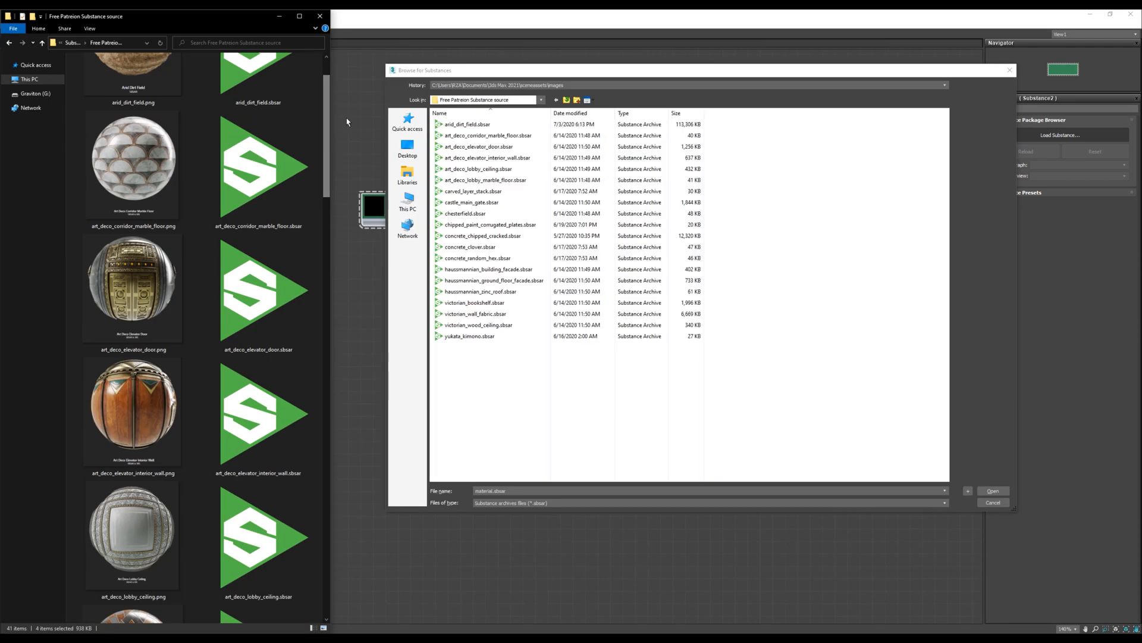
scroll("down", 3)
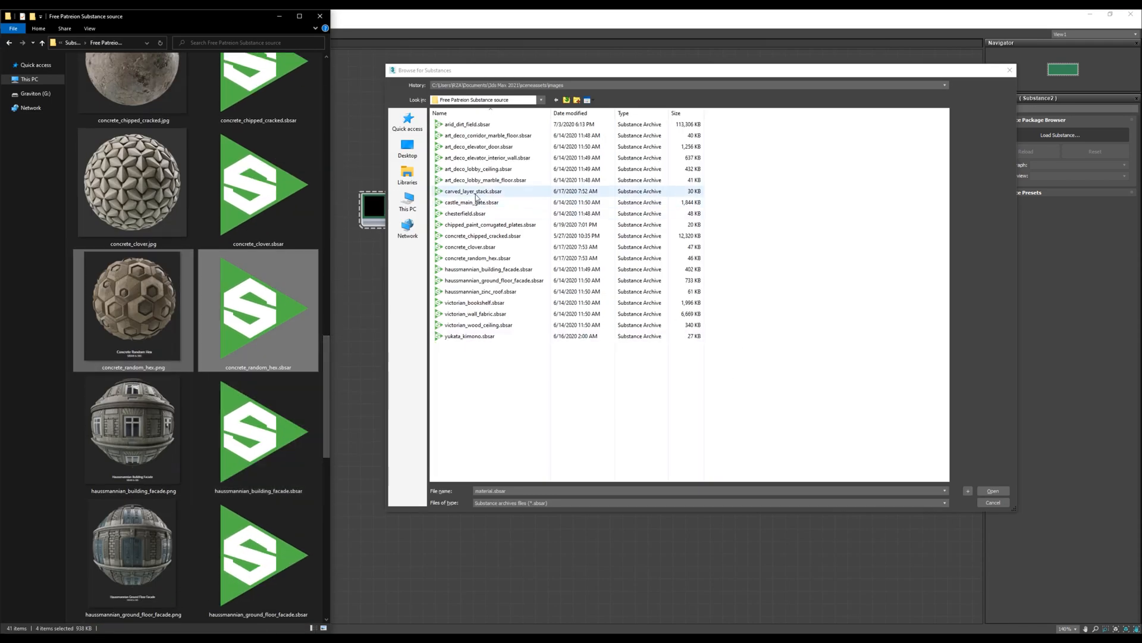
left_click(992, 490)
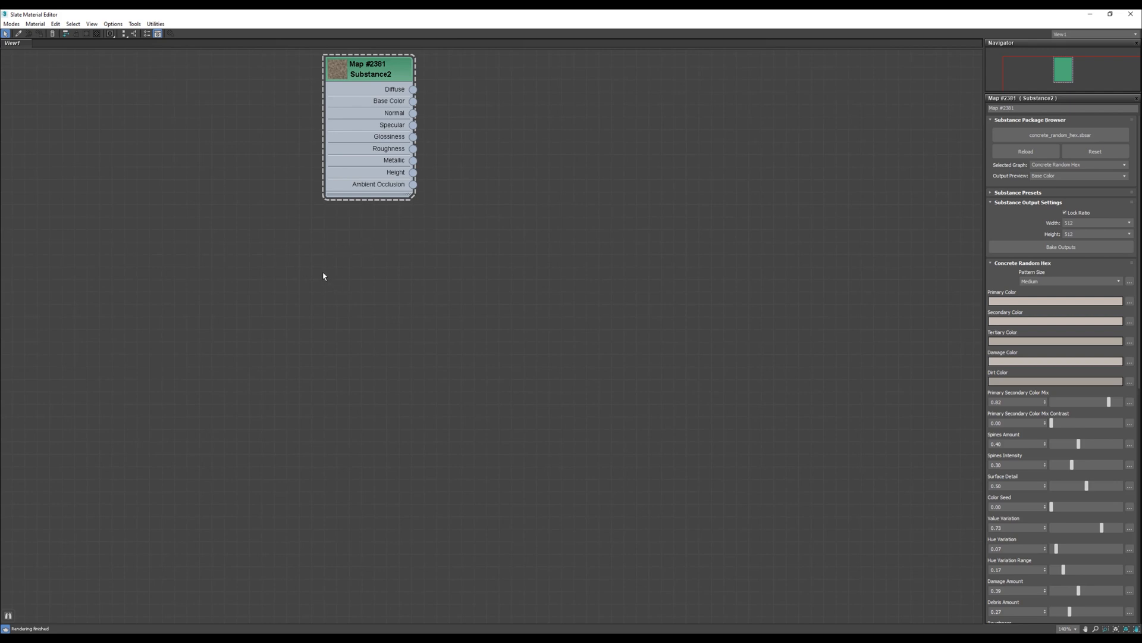
Add a second Substance2 node and load victorian_wood_ceiling.sbsar into it.
right_click(322, 277)
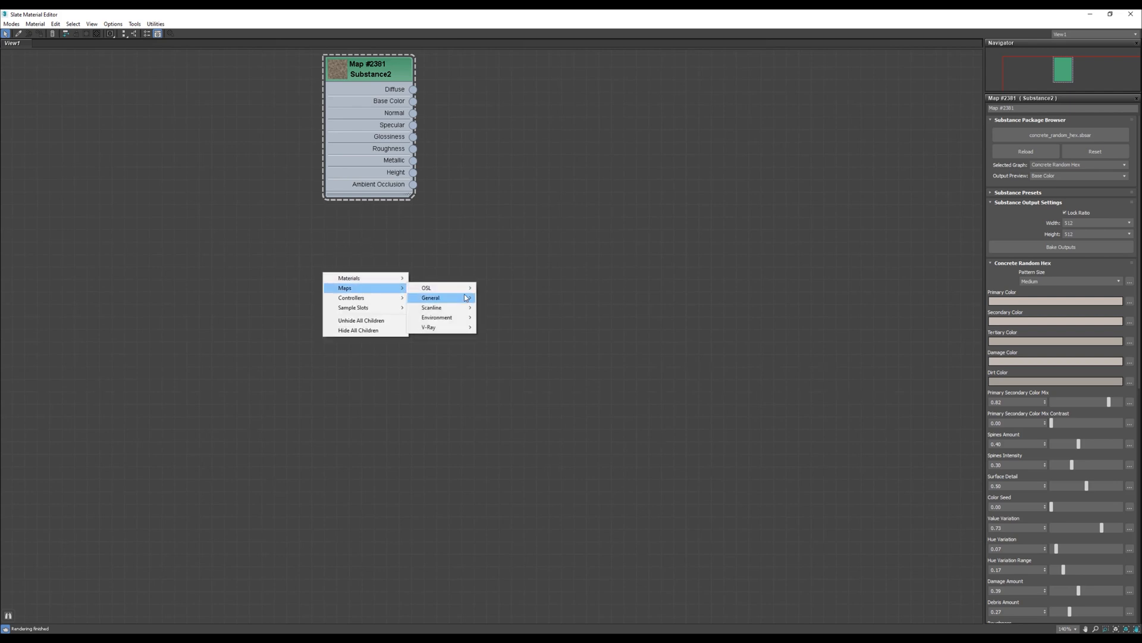
left_click(431, 298)
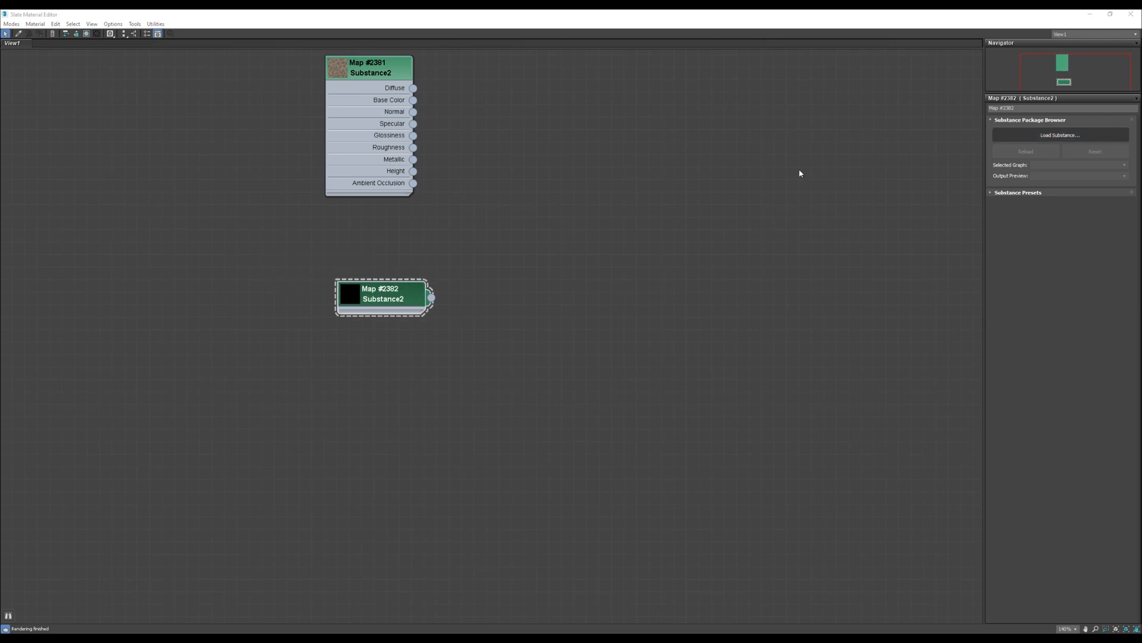
left_click(1061, 134)
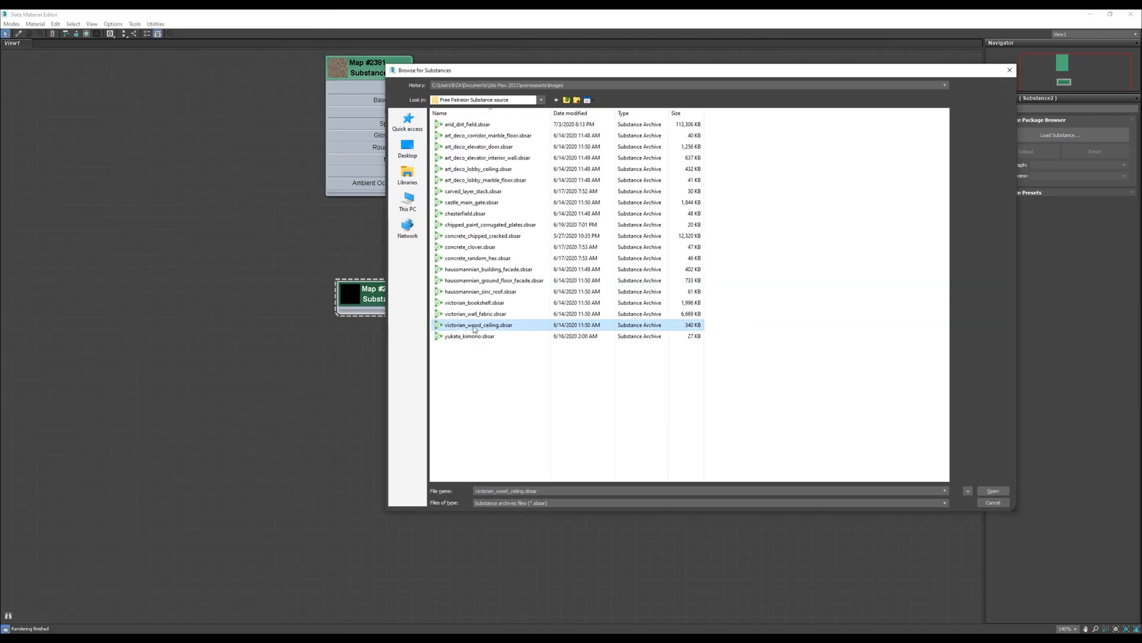
left_click(993, 490)
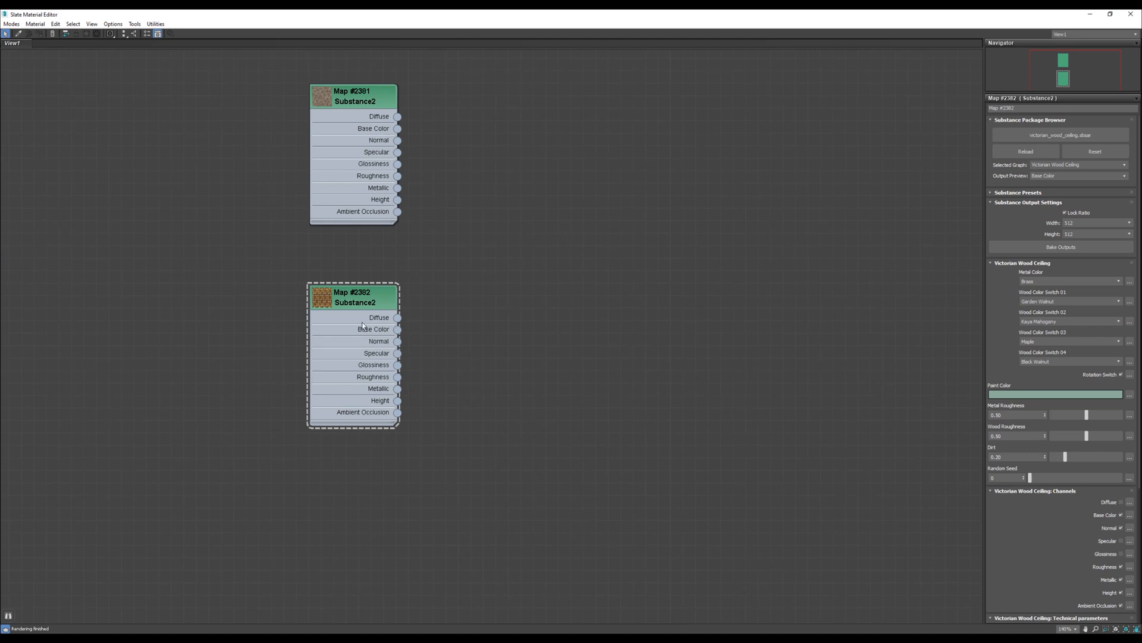
Review Map #2381's package settings, then show Map #2382's hexagon wood ceiling preview.
left_click(352, 97)
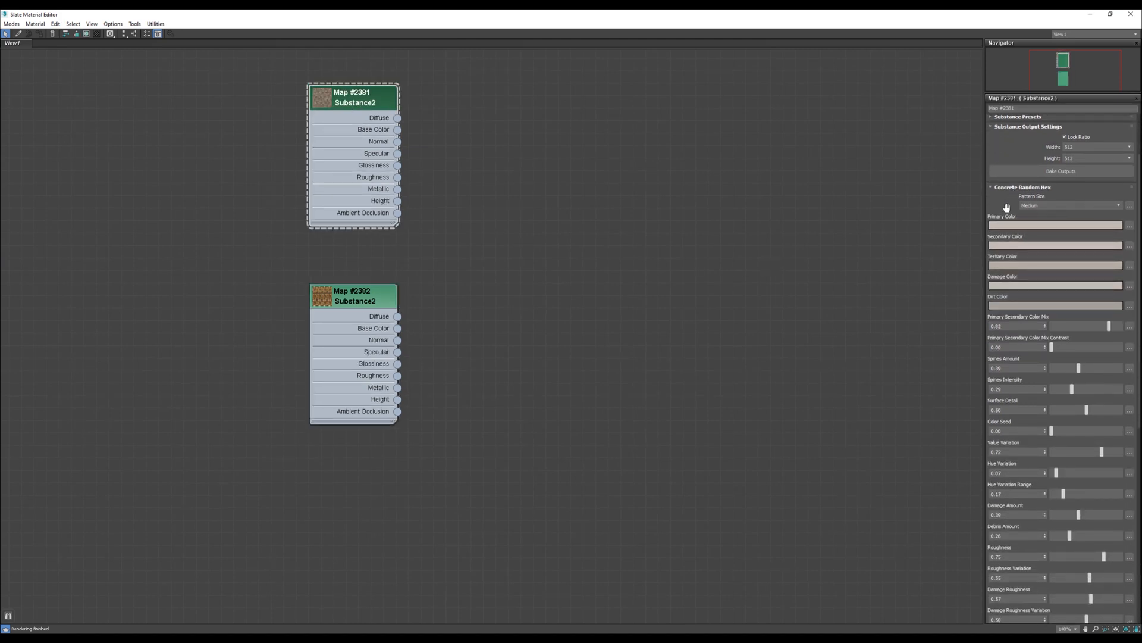
scroll("down", 3)
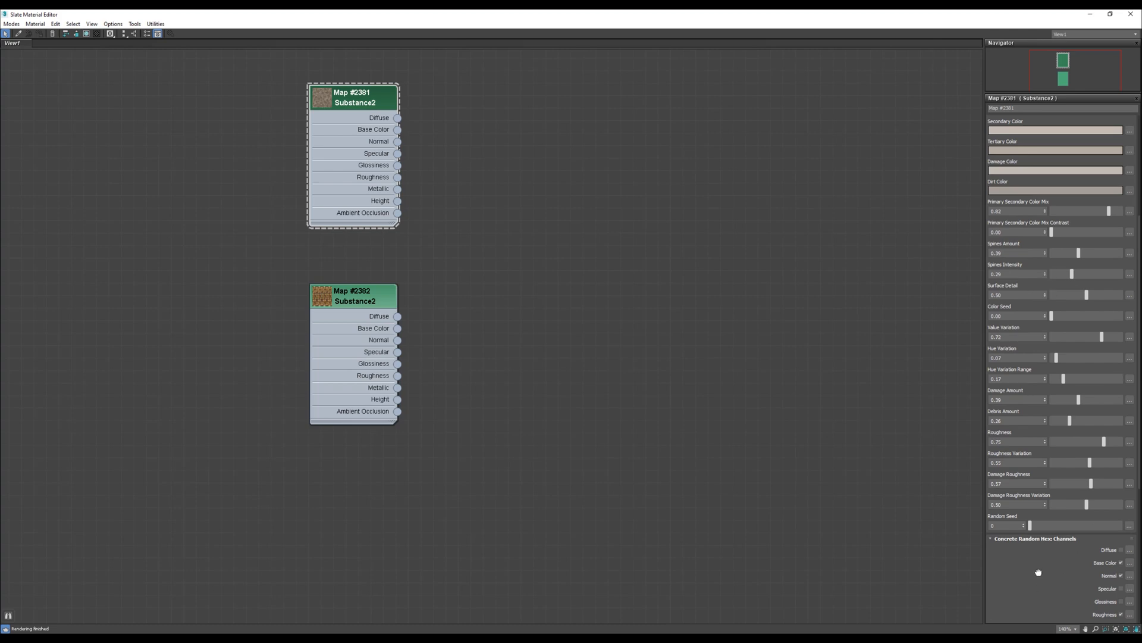
scroll("down", 3)
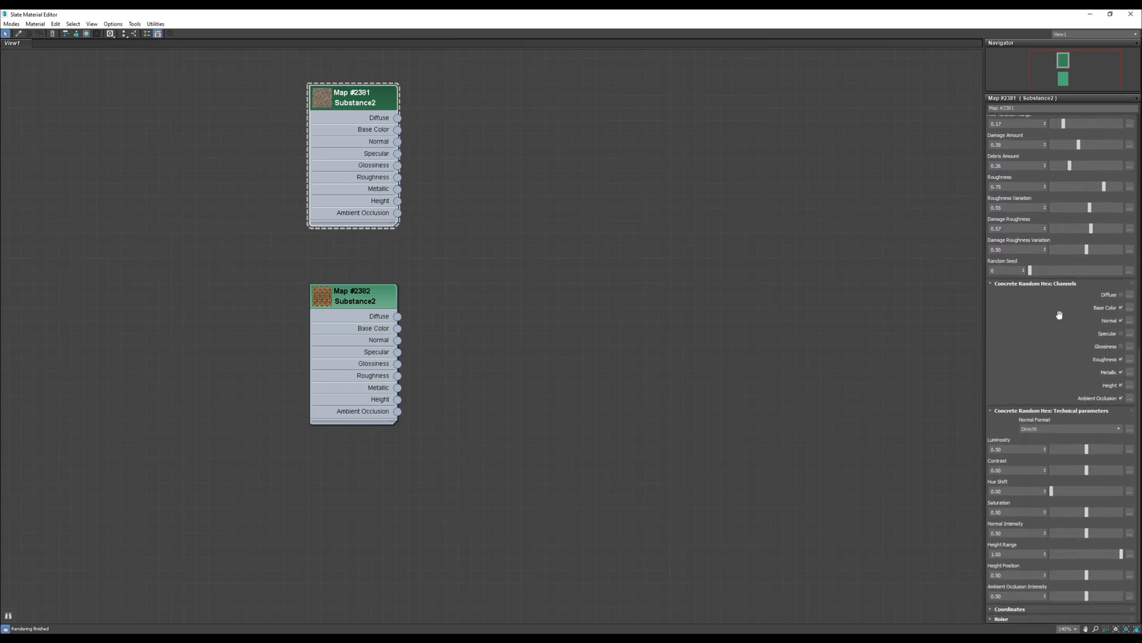
scroll("up", 3)
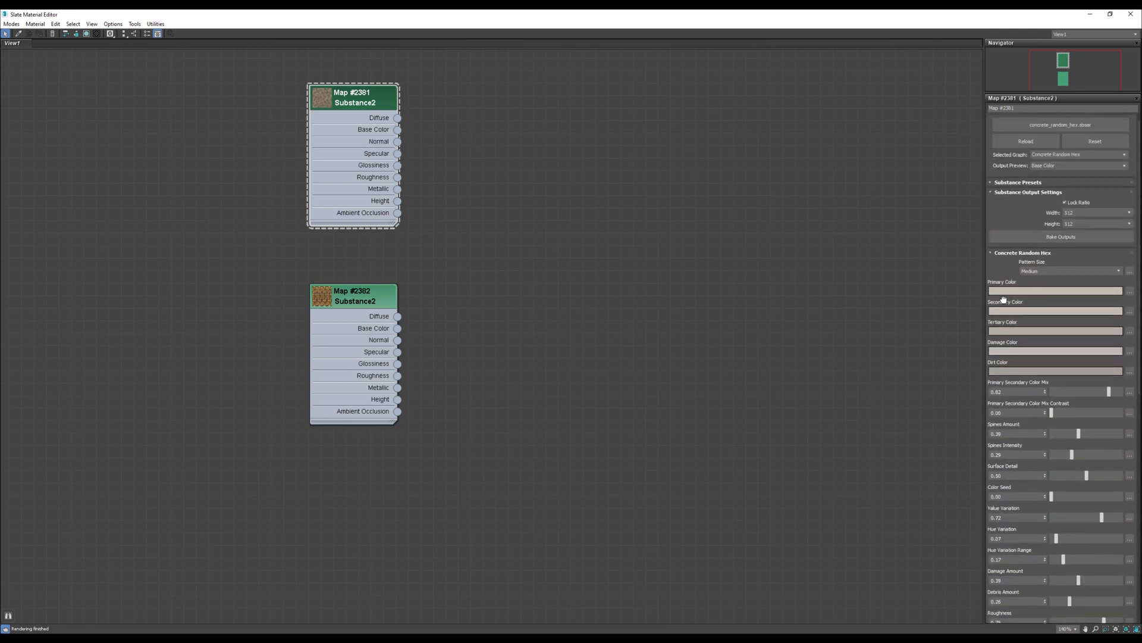
left_click(1030, 119)
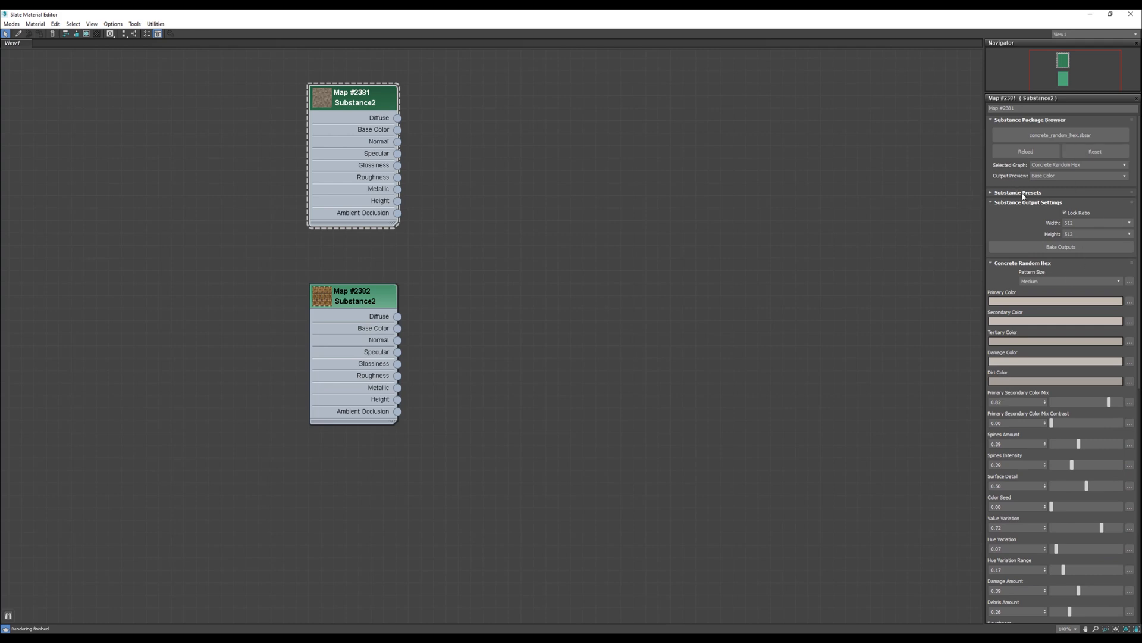
left_click(354, 296)
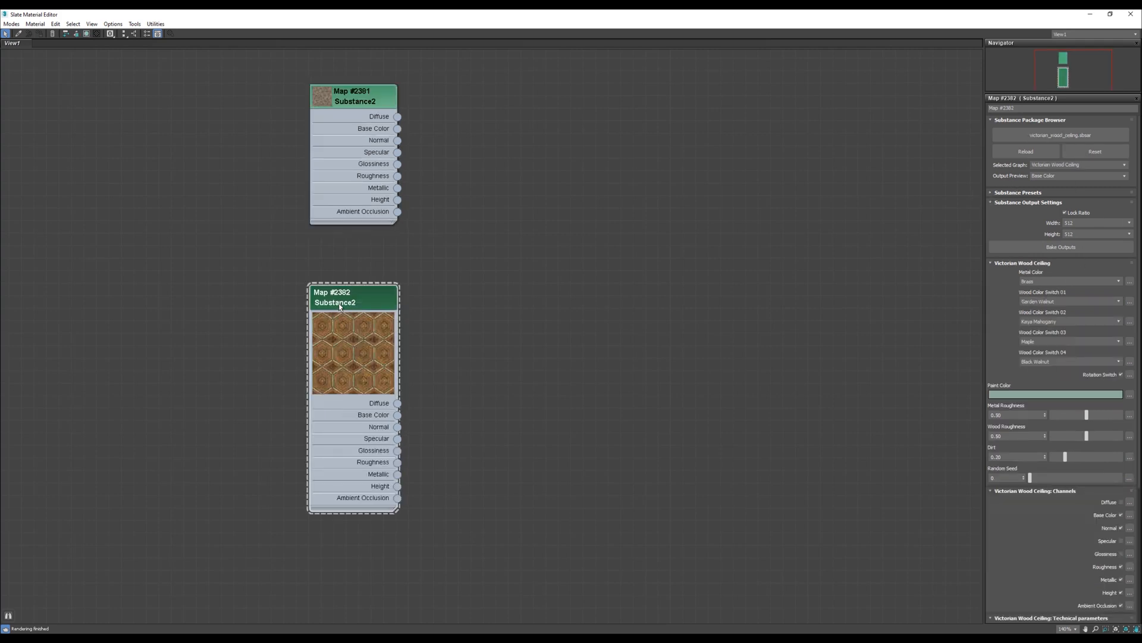
Give Map #2382 the Purple And Silver Lining preset at 4096 output width.
left_click(1018, 193)
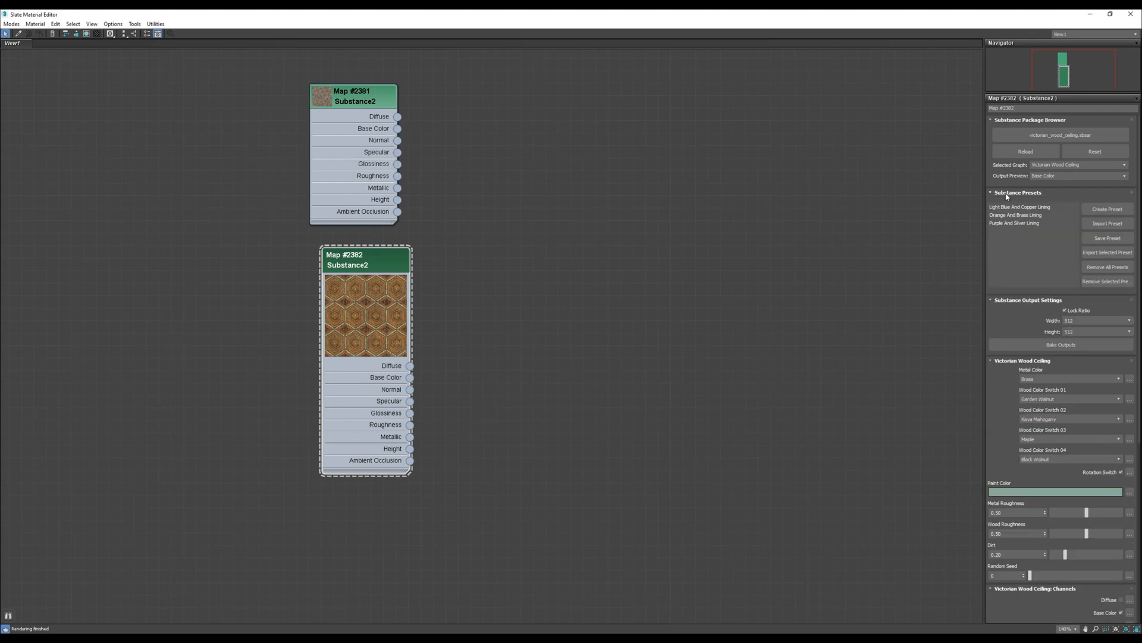
left_click(1018, 192)
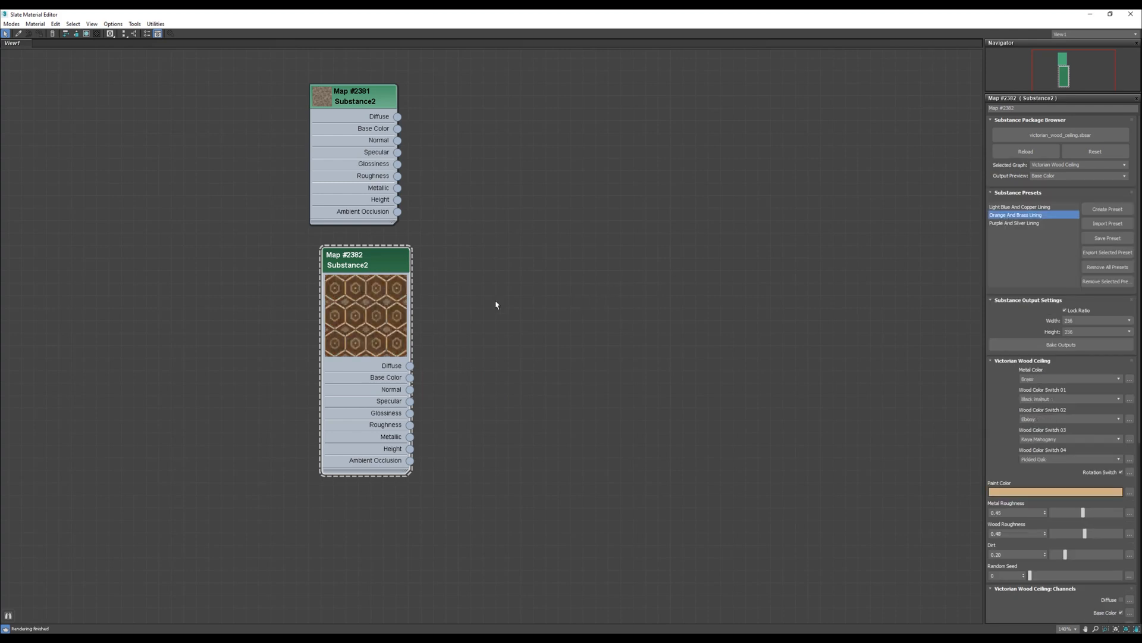
left_click(1014, 222)
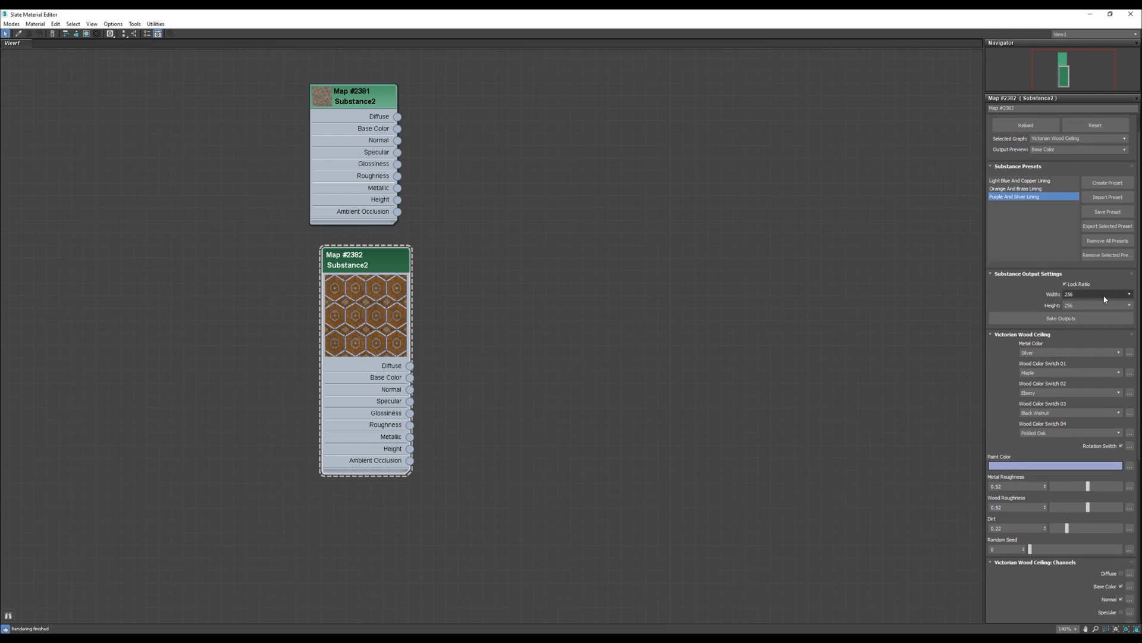
left_click(1096, 294)
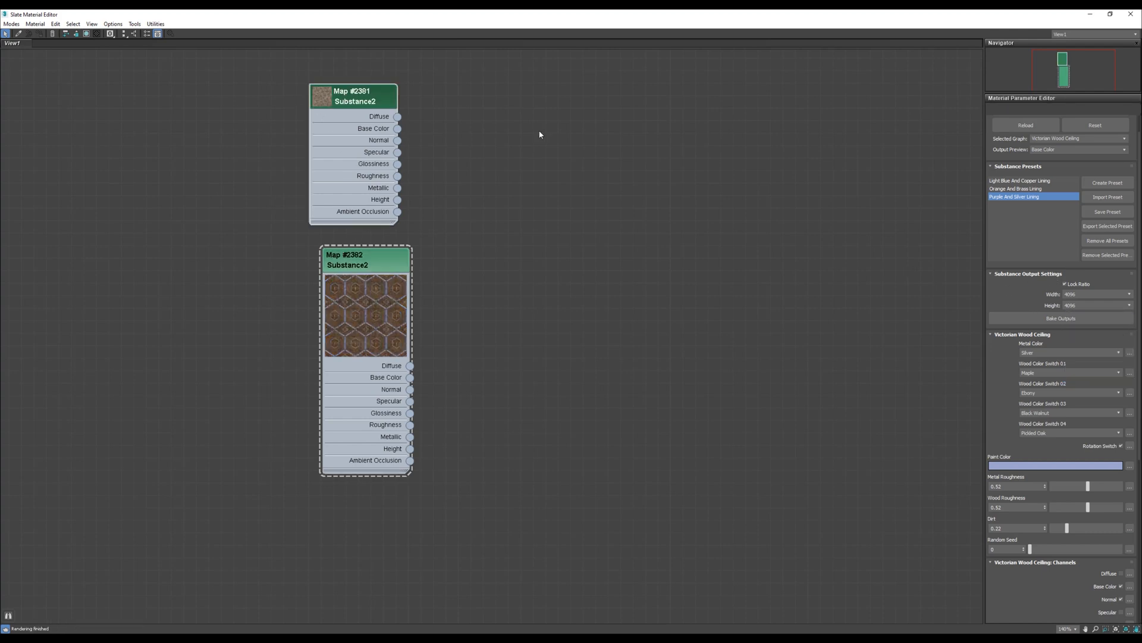
left_click(353, 95)
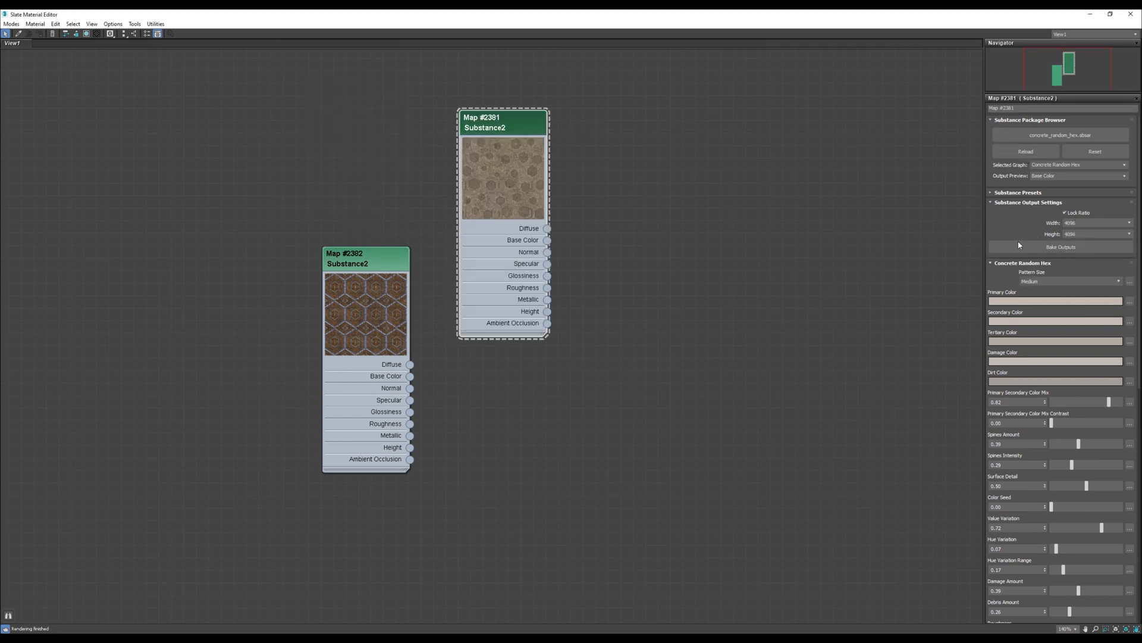
Cycle Black Dirty, Colorful Plastic, Dark Gray Thin Ridges presets and keep Gray Wide Ridges on the concrete.
left_click(1017, 191)
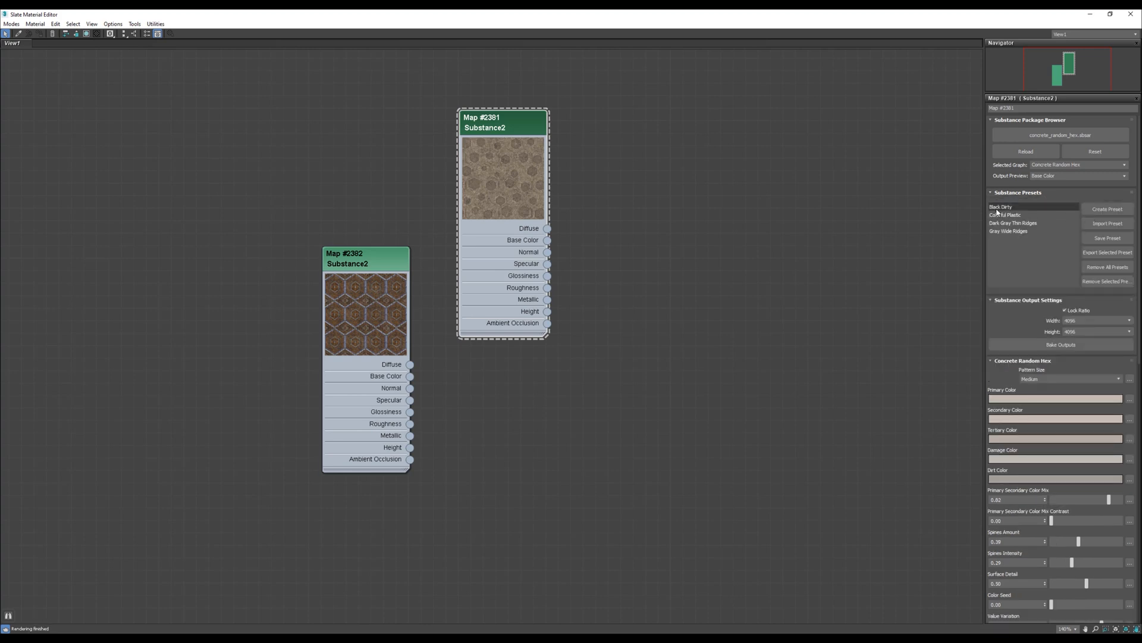
left_click(1002, 207)
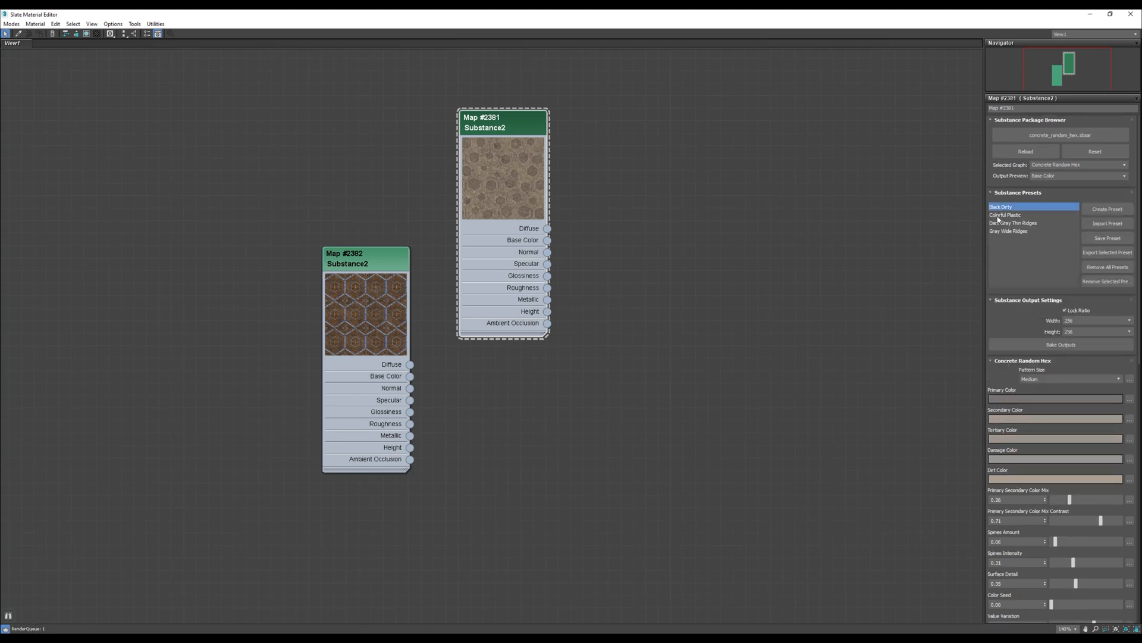
left_click(1009, 215)
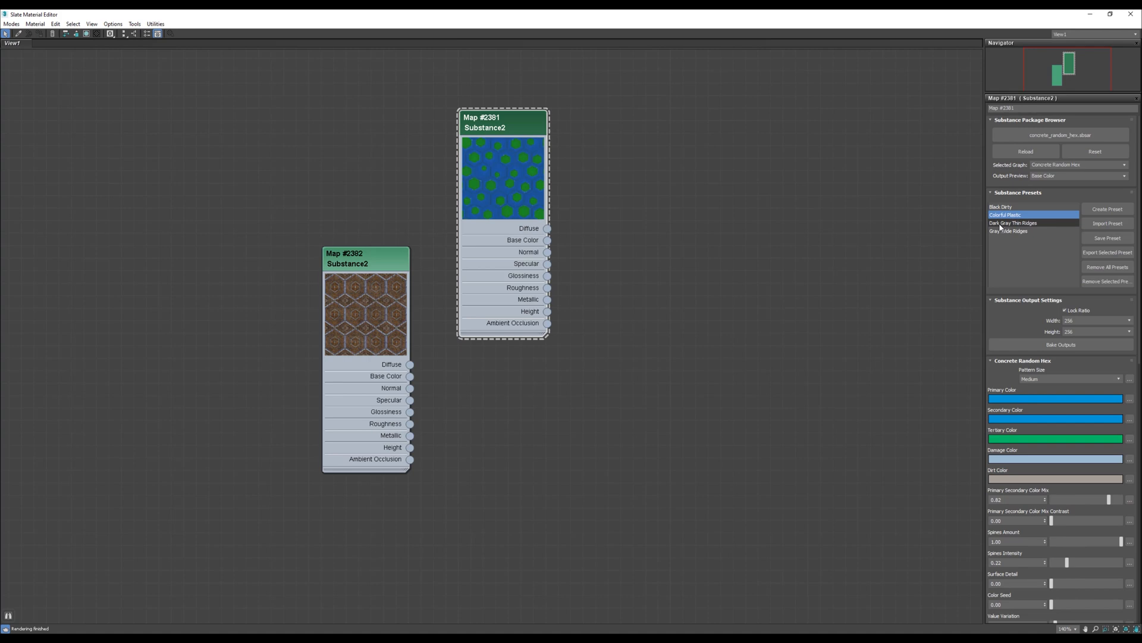
left_click(1013, 222)
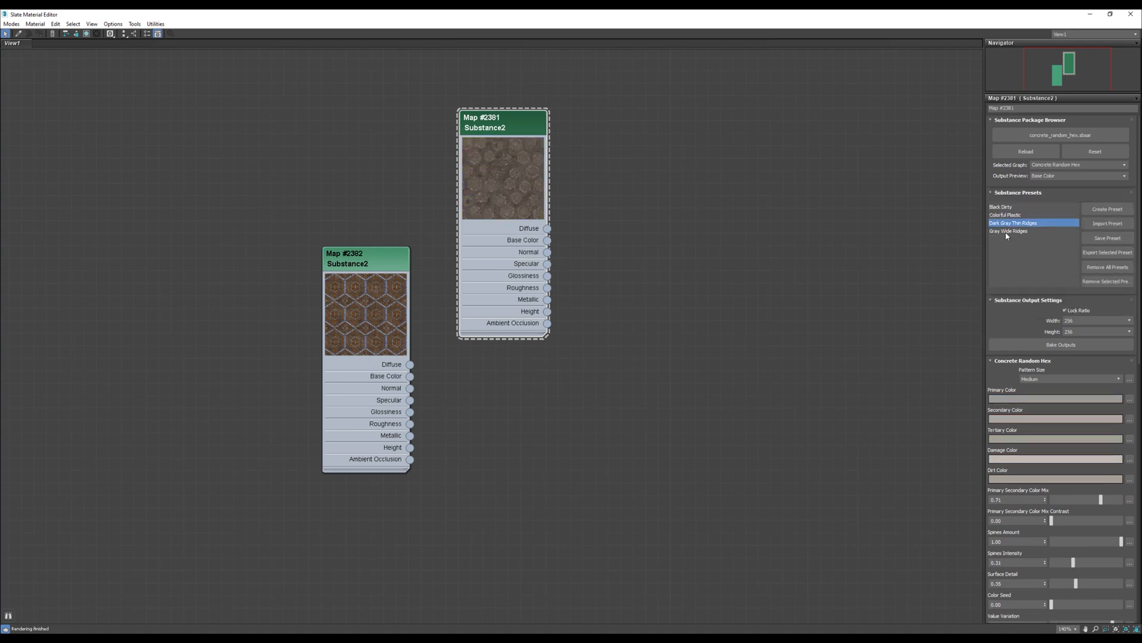
left_click(1008, 231)
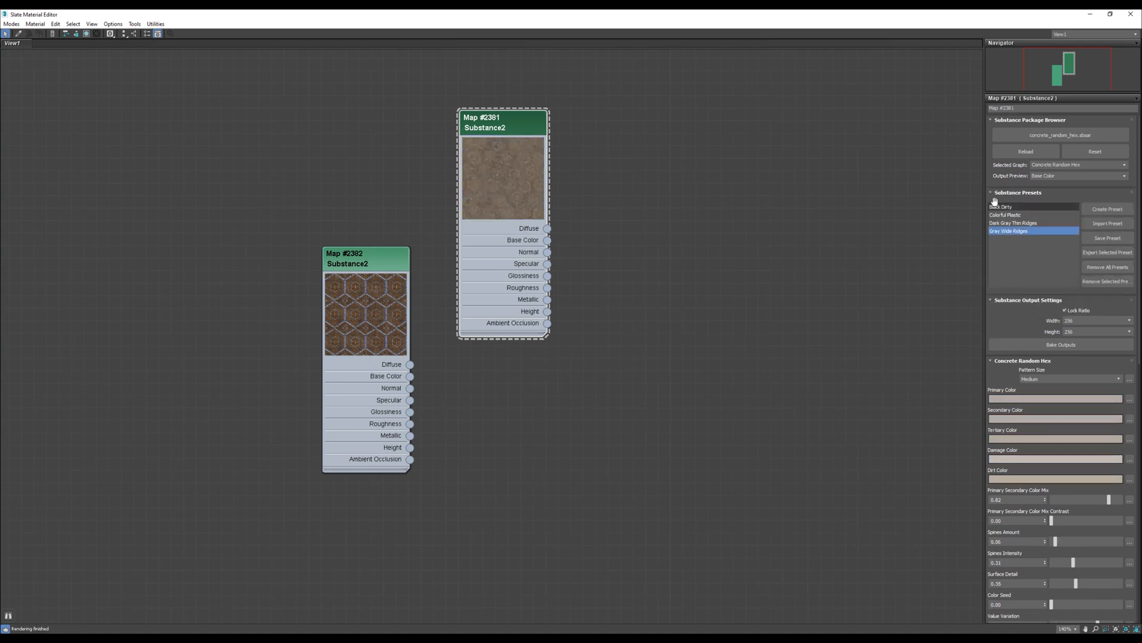
mouse_move(518, 147)
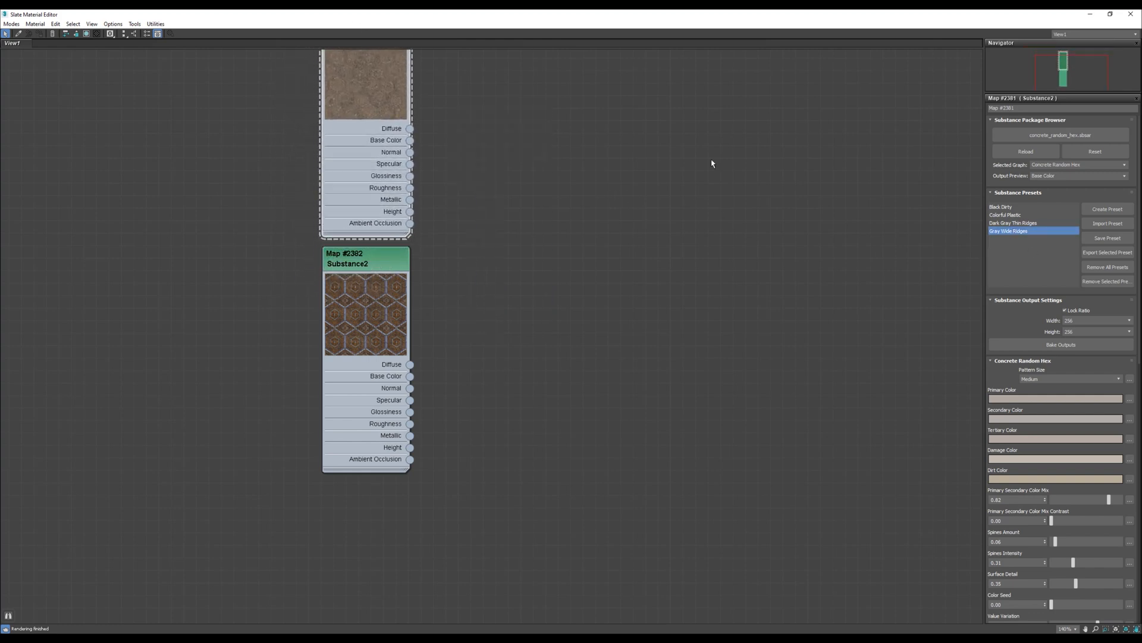
mouse_move(1018, 312)
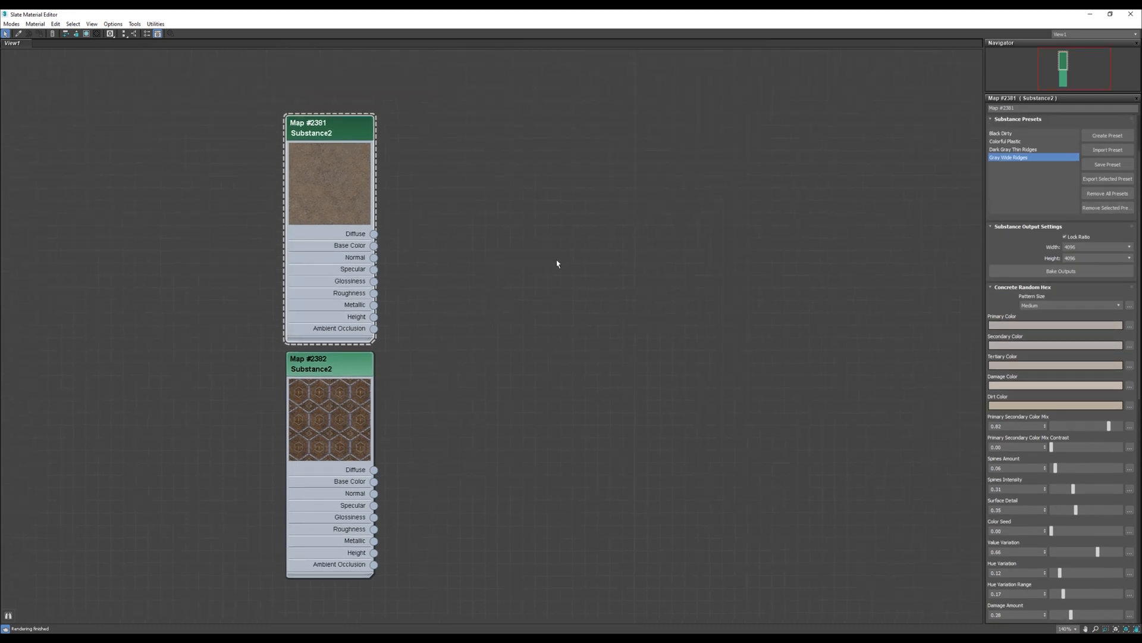
mouse_move(572, 155)
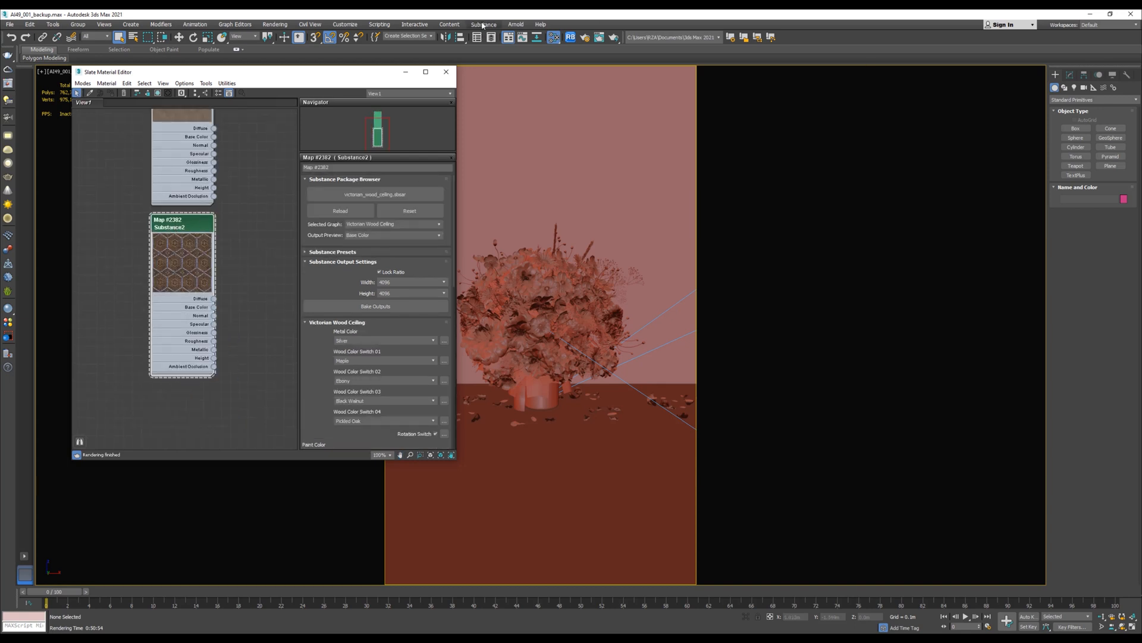
Convert both Substance2 maps to V-Ray materials and maximize the editor to view the networks.
left_click(482, 23)
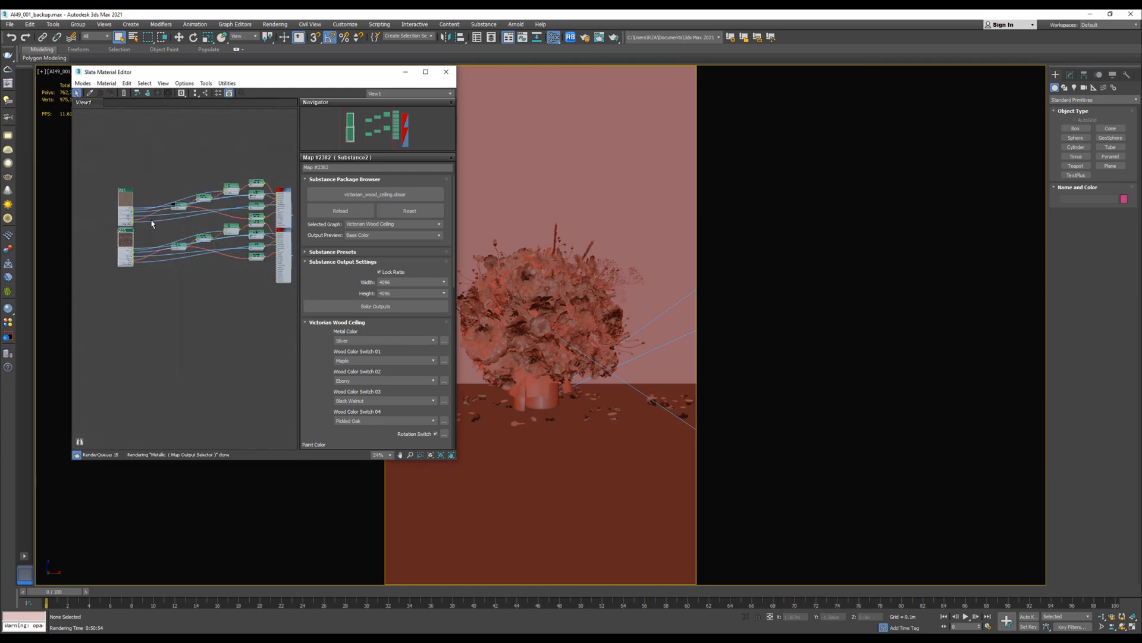
left_click(426, 71)
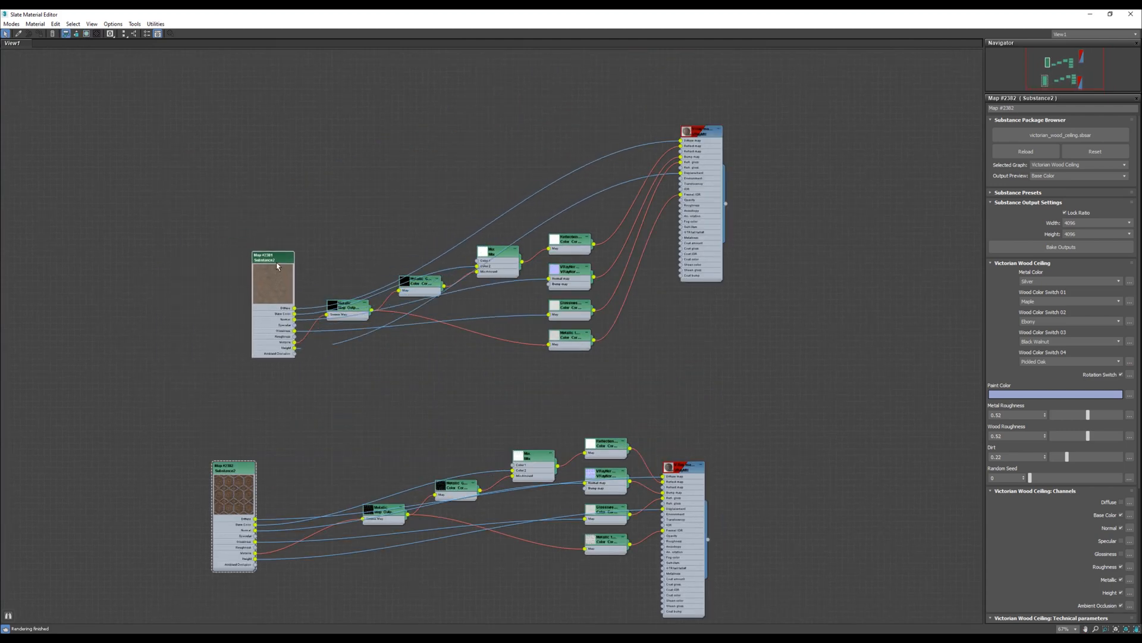
Scroll the node view to the concrete's generated V-Ray material.
scroll("up", 3)
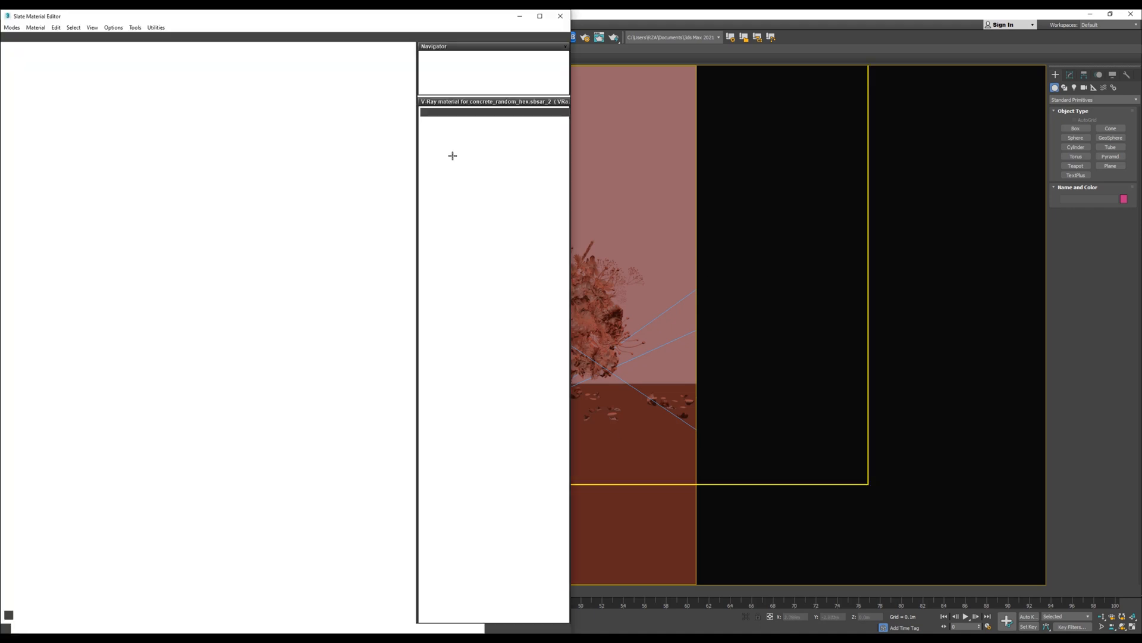
Switch the viewport to Default Shading so the wood ceiling and concrete textures show, with the editor reopened.
left_click(559, 16)
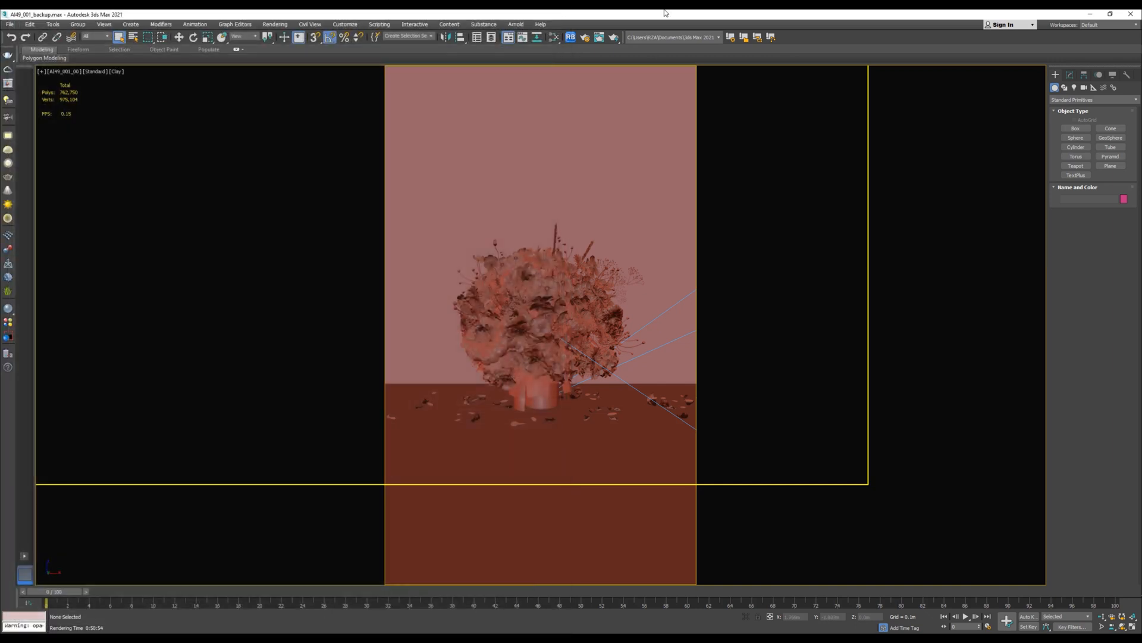
left_click(118, 72)
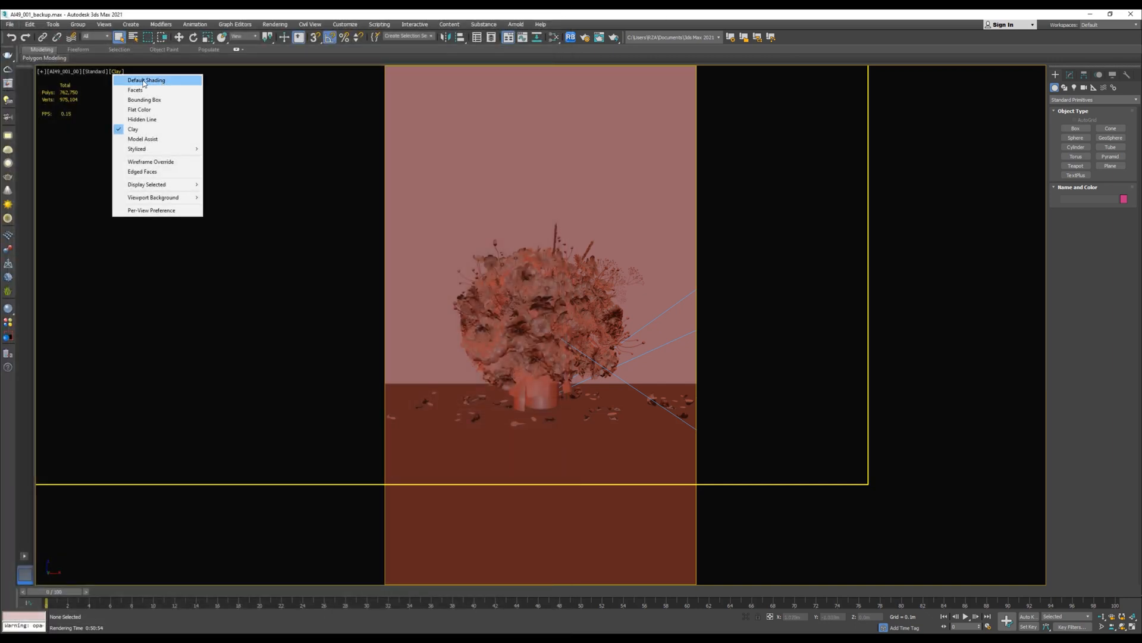
left_click(145, 80)
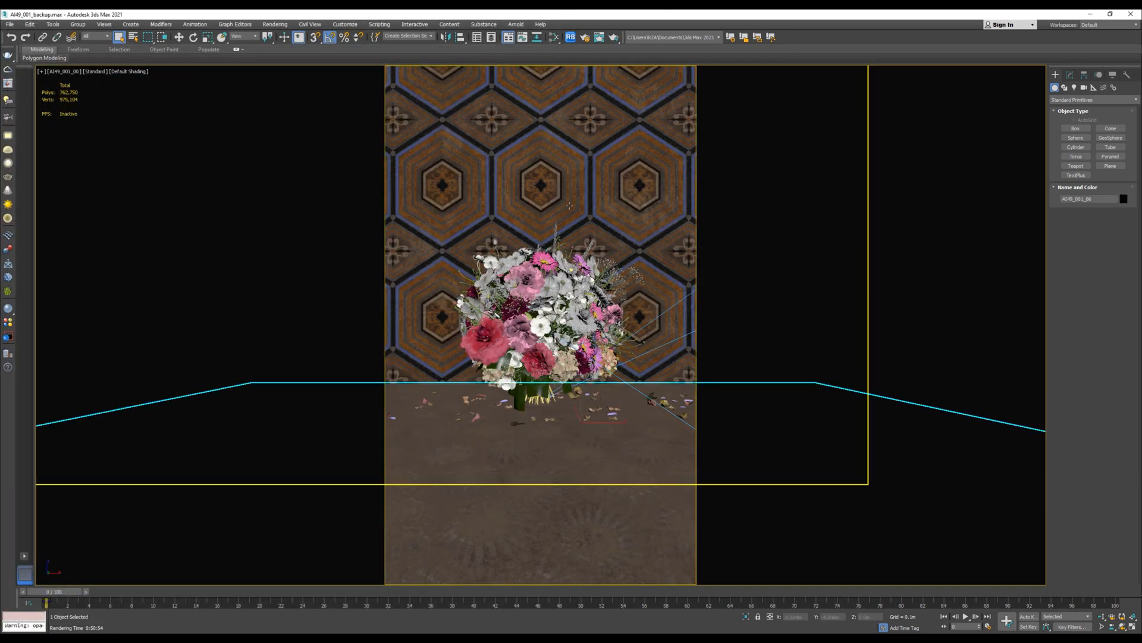
left_click(543, 313)
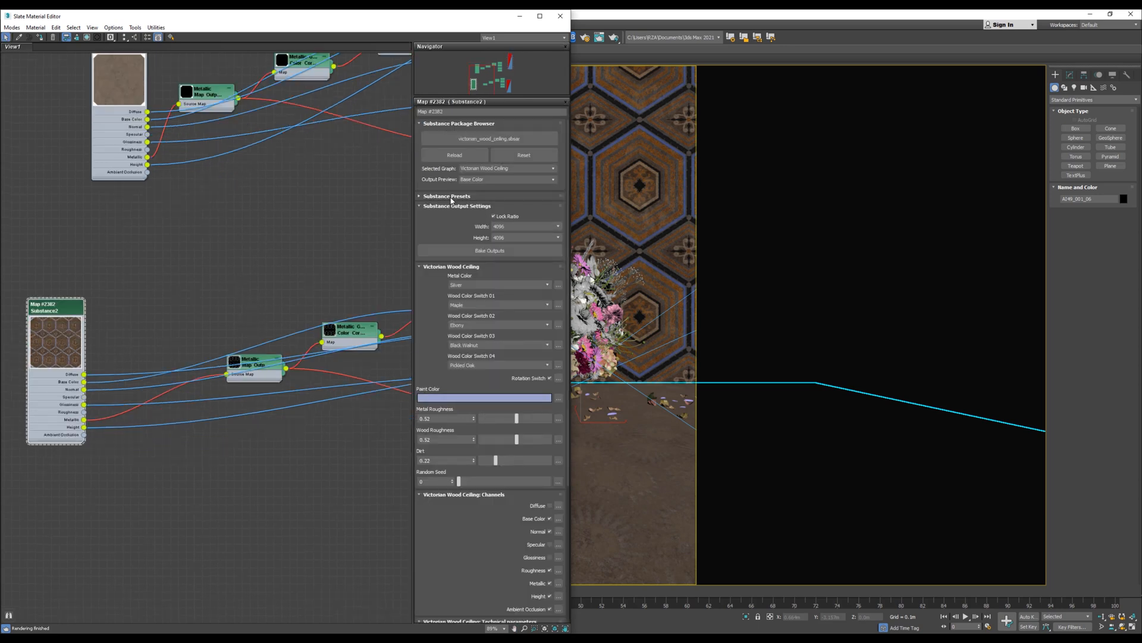
Set the wood wall to Orange And Brass Lining at 4096 width and close the material editor.
left_click(446, 196)
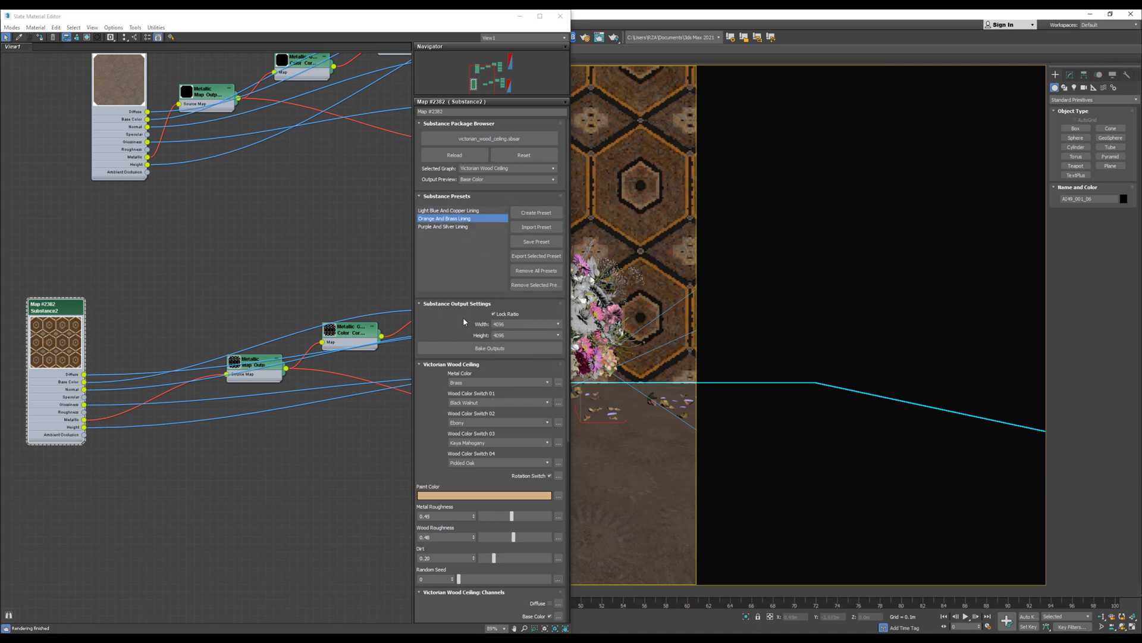
left_click(557, 336)
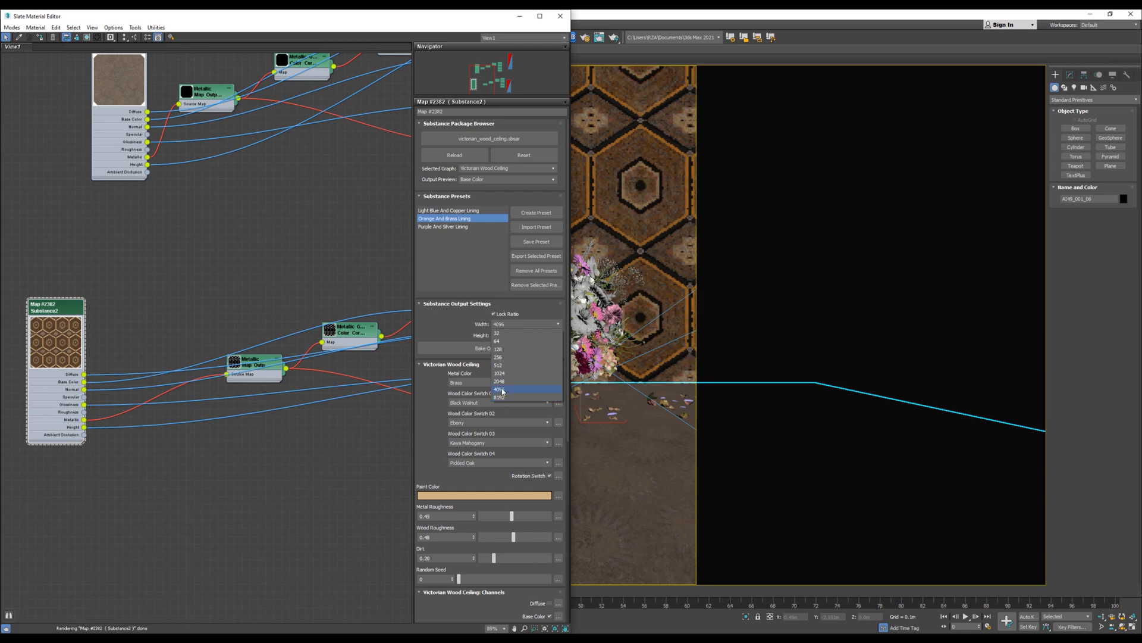
left_click(499, 396)
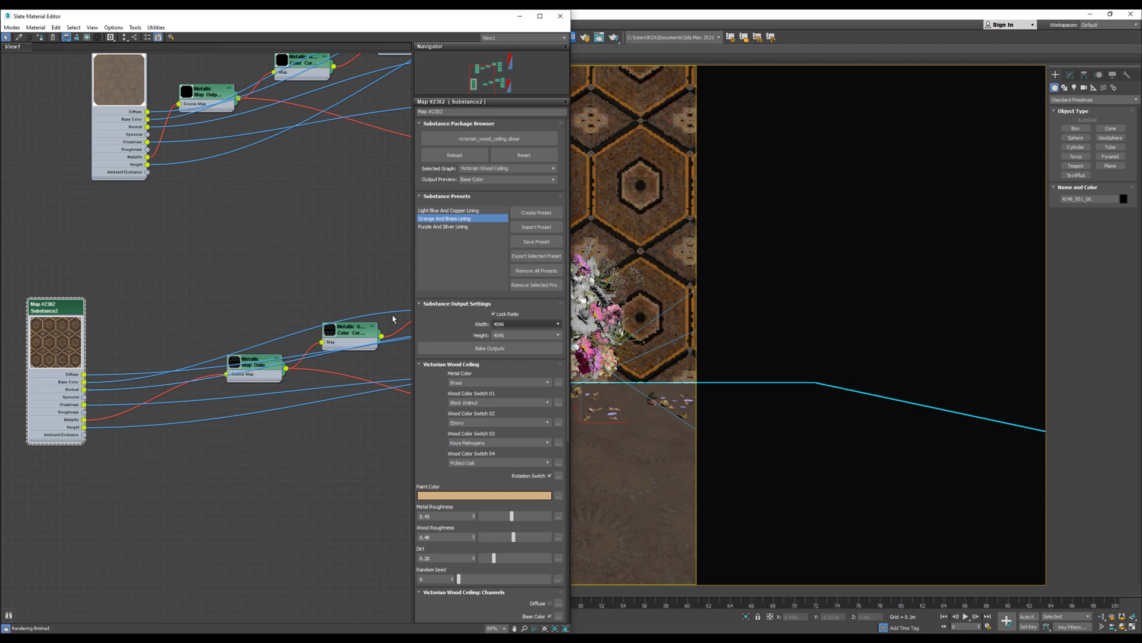
left_click(559, 15)
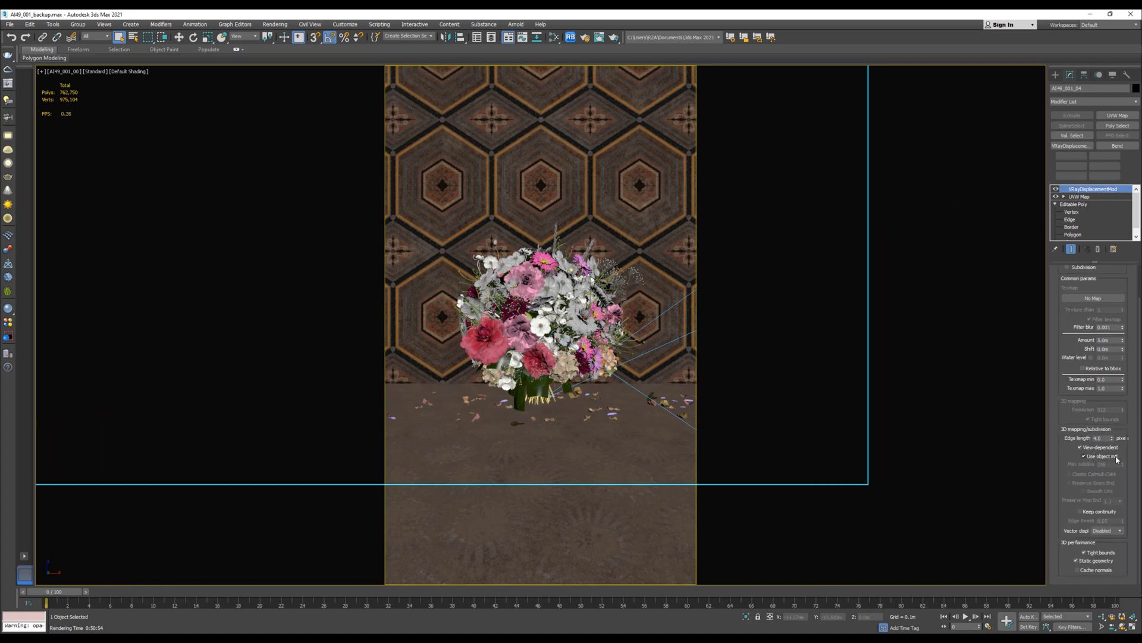
Render the bouquet scene and maximize the V-Ray Frame Buffer to inspect the displaced wall and floor.
left_click(1092, 189)
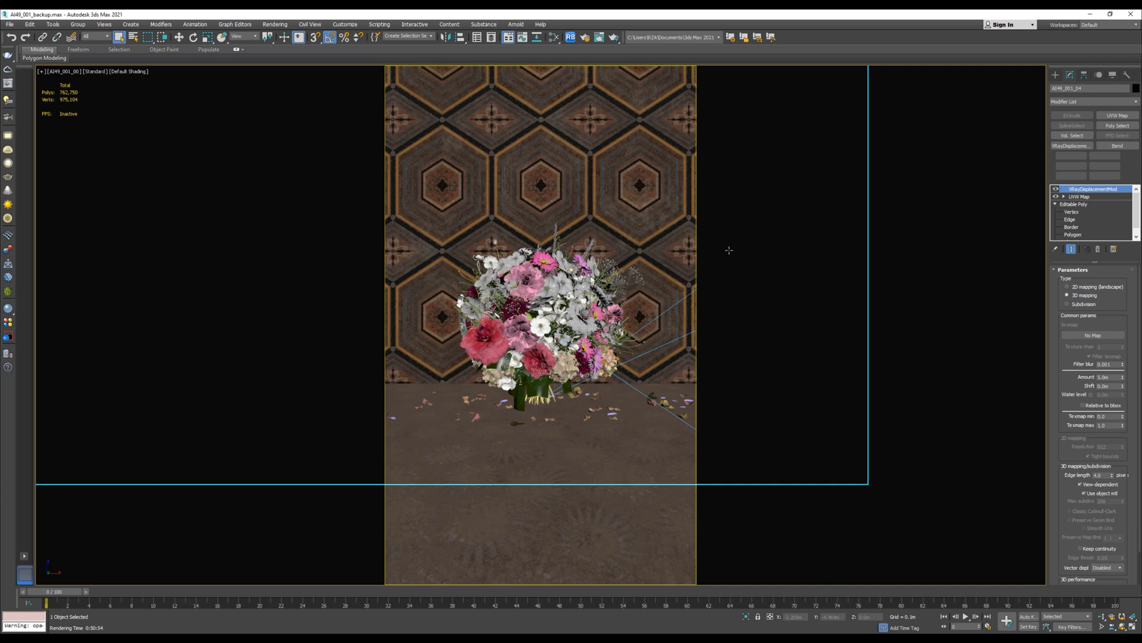
mouse_move(4, 92)
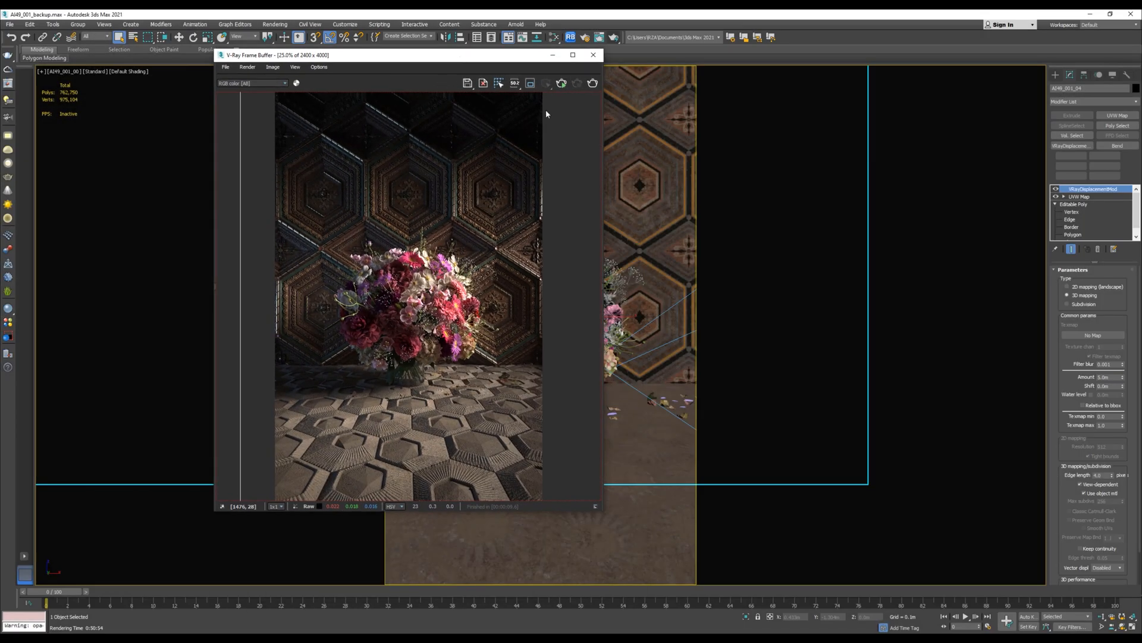
left_click(573, 55)
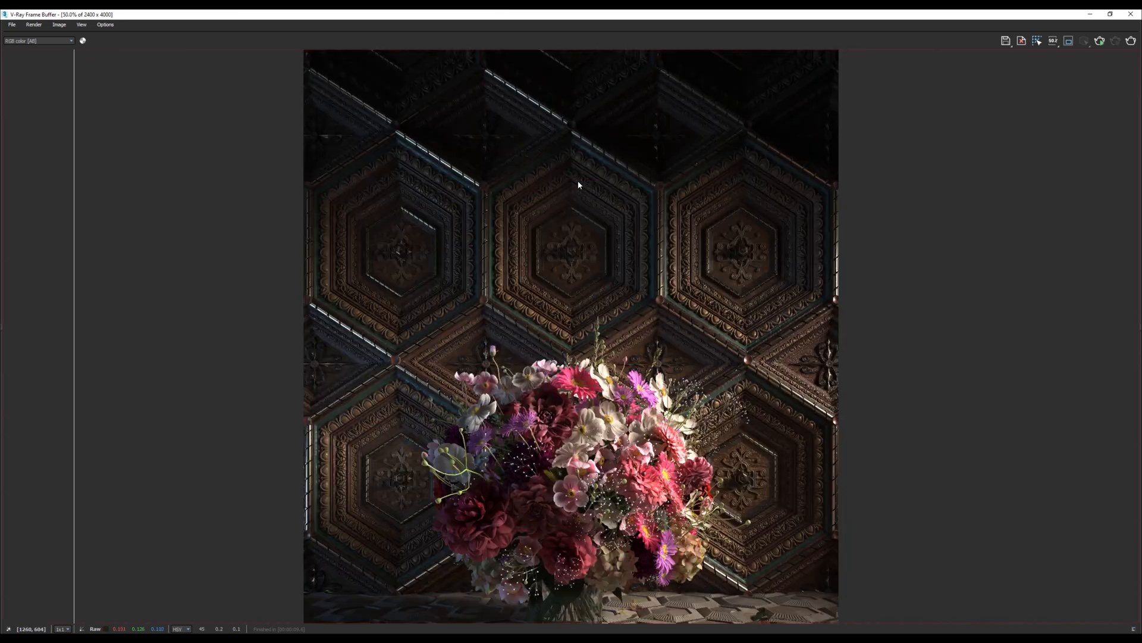